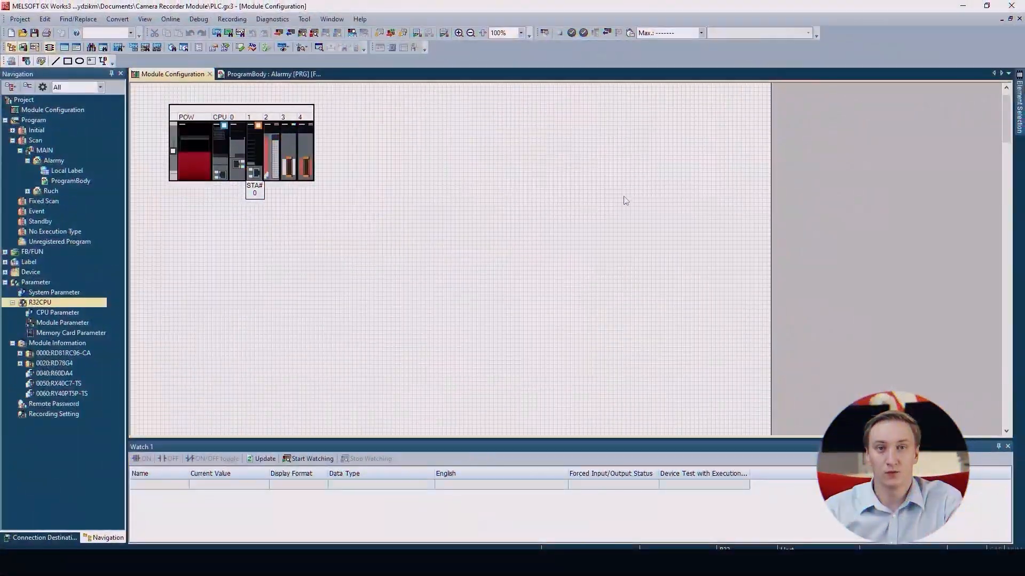
pyautogui.moveTo(370, 217)
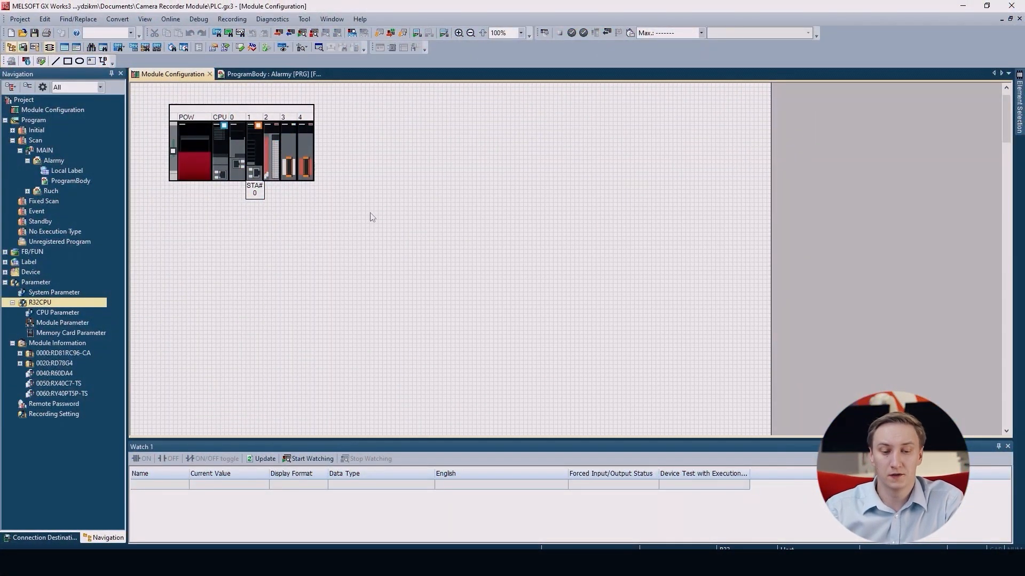
pyautogui.moveTo(149, 127)
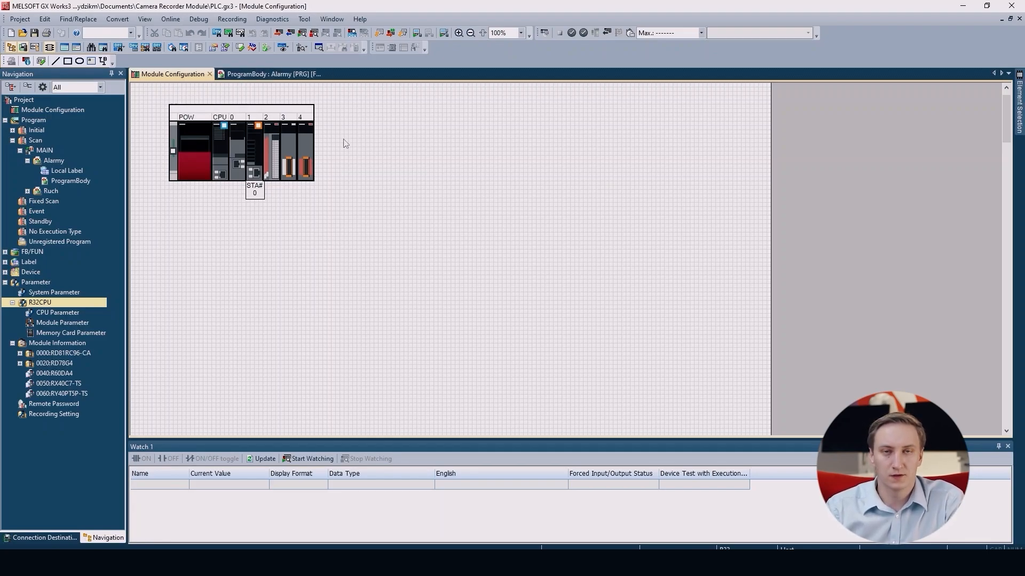
pyautogui.moveTo(216, 163)
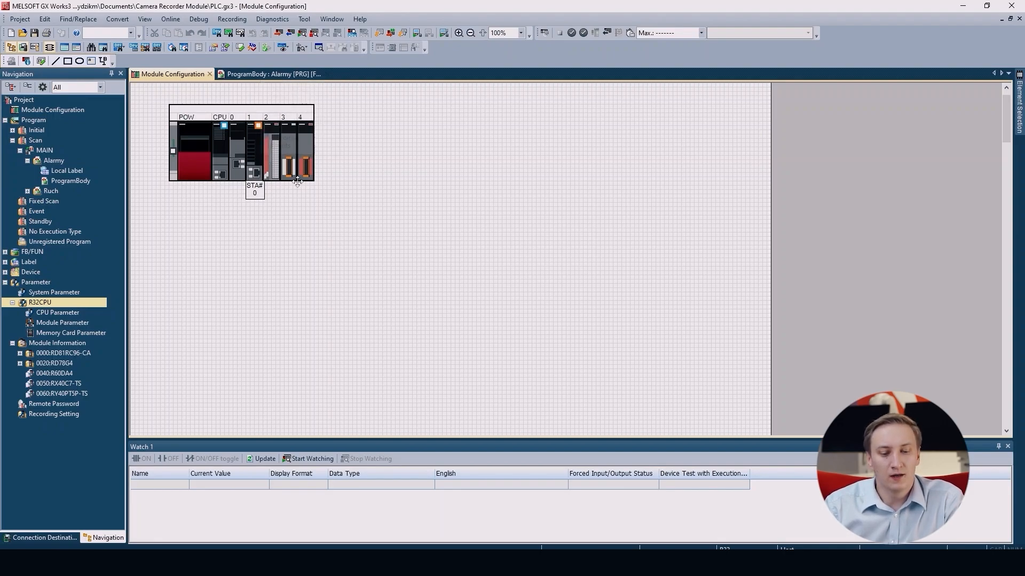
pyautogui.moveTo(305, 176)
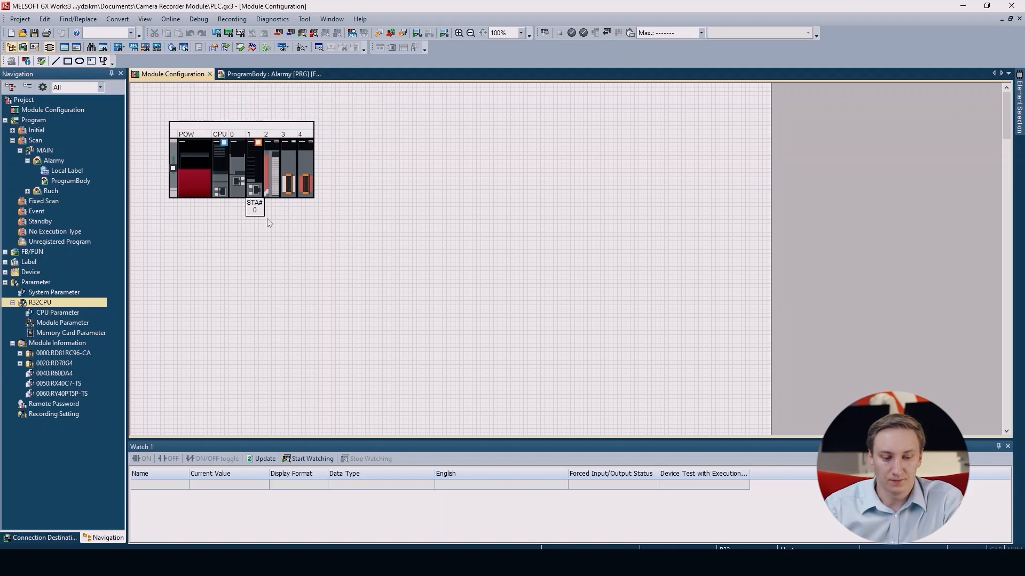
pyautogui.moveTo(244, 227)
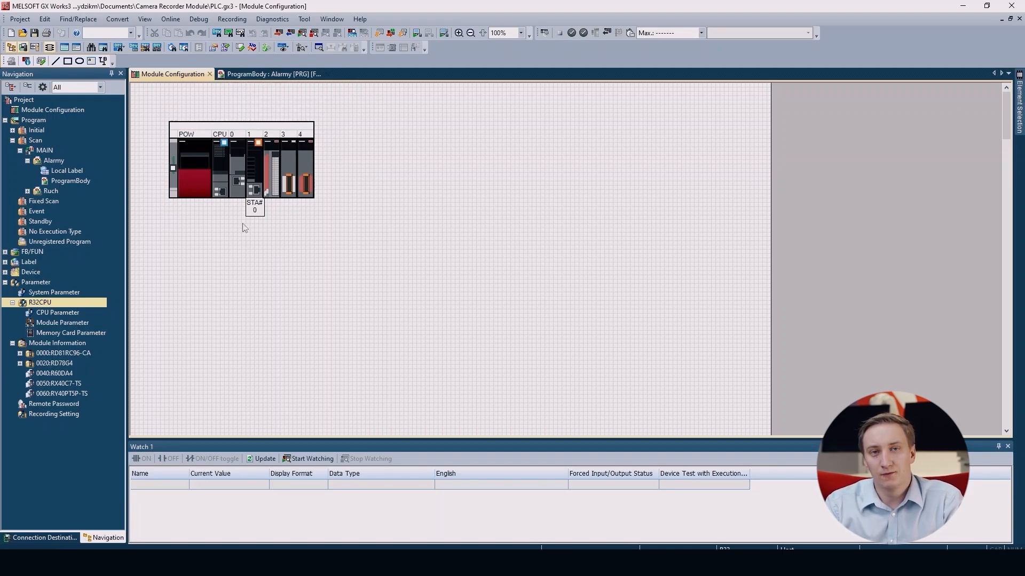
pyautogui.moveTo(220, 244)
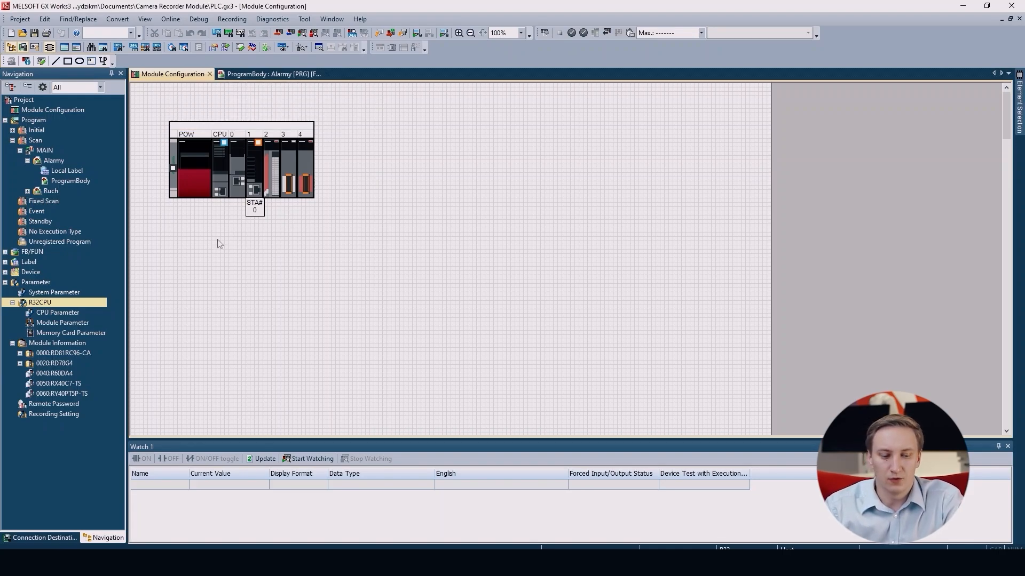
pyautogui.moveTo(57, 314)
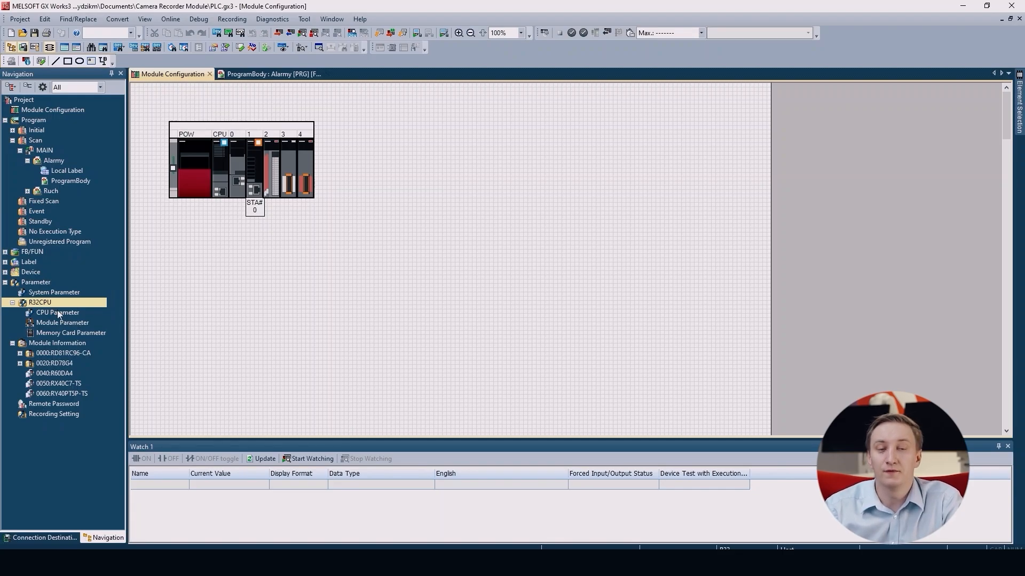
# Check whether the CPU parameter's memory and device settings use the data sampling buffer.
pyautogui.click(58, 312)
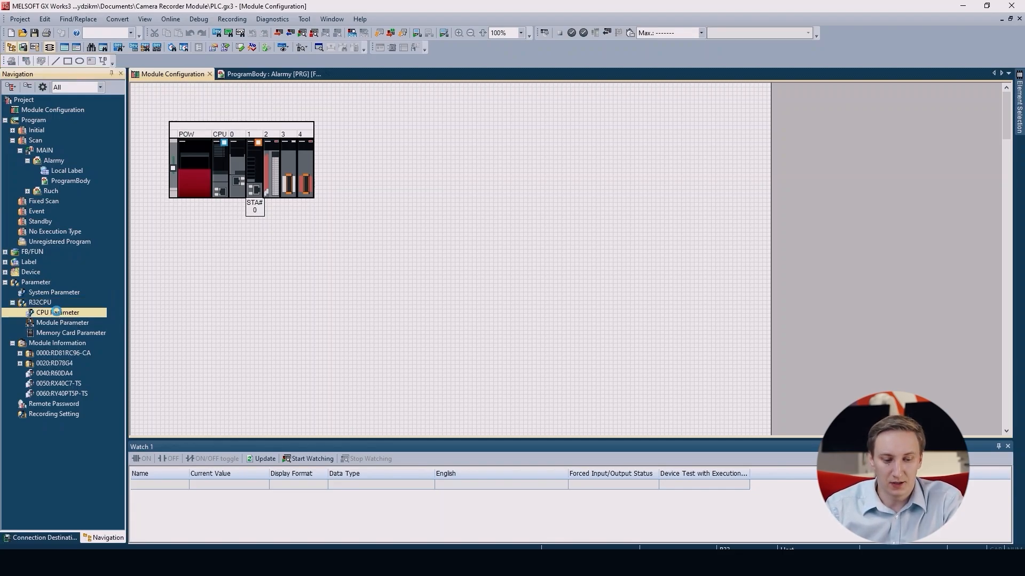
pyautogui.doubleClick(58, 312)
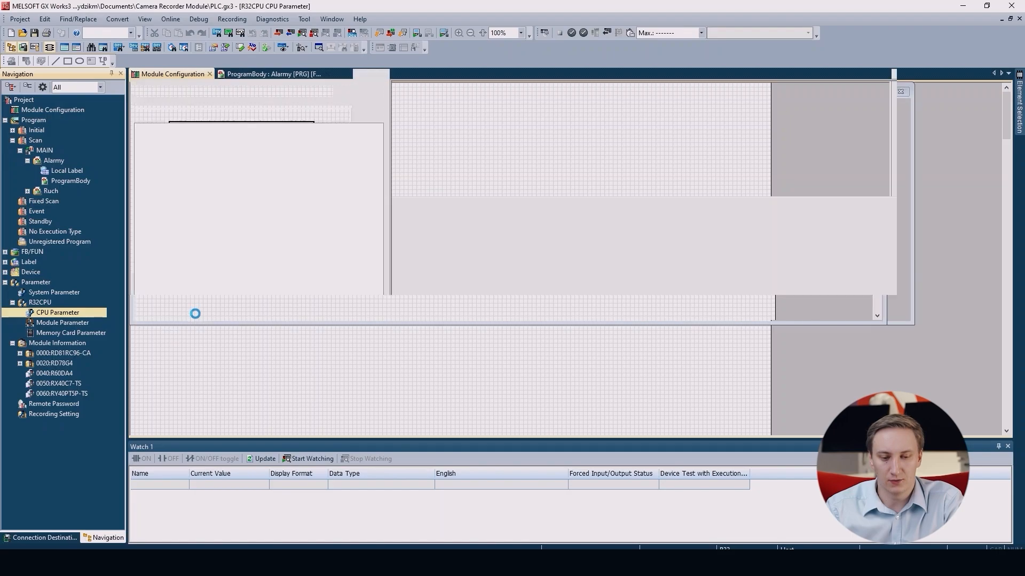
pyautogui.doubleClick(58, 312)
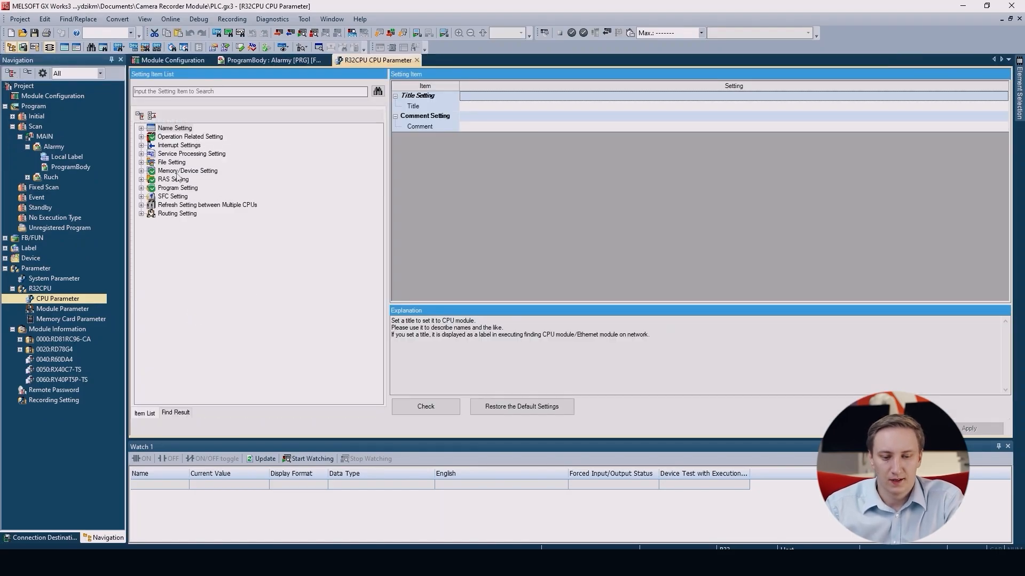
pyautogui.click(187, 171)
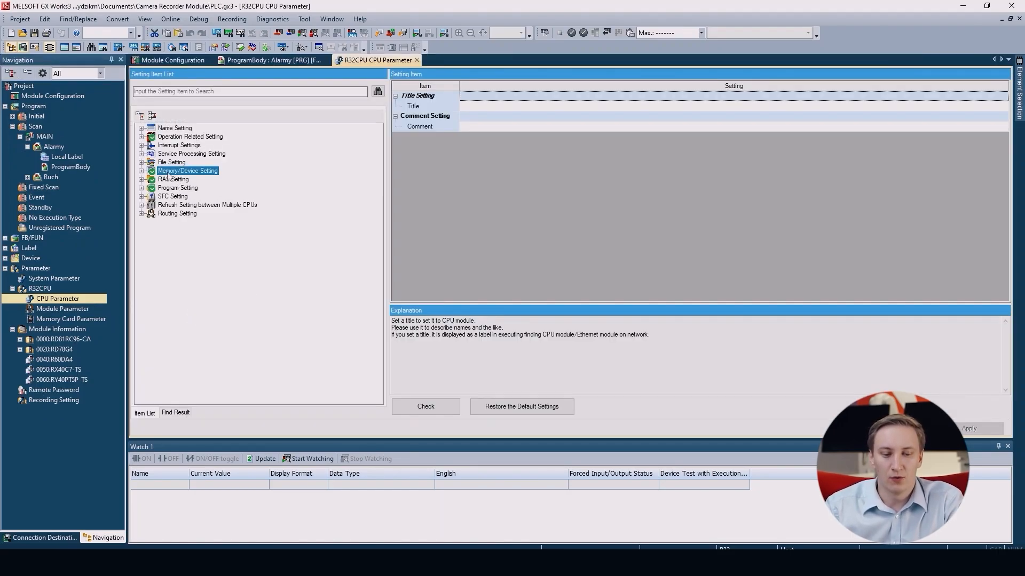
pyautogui.click(188, 171)
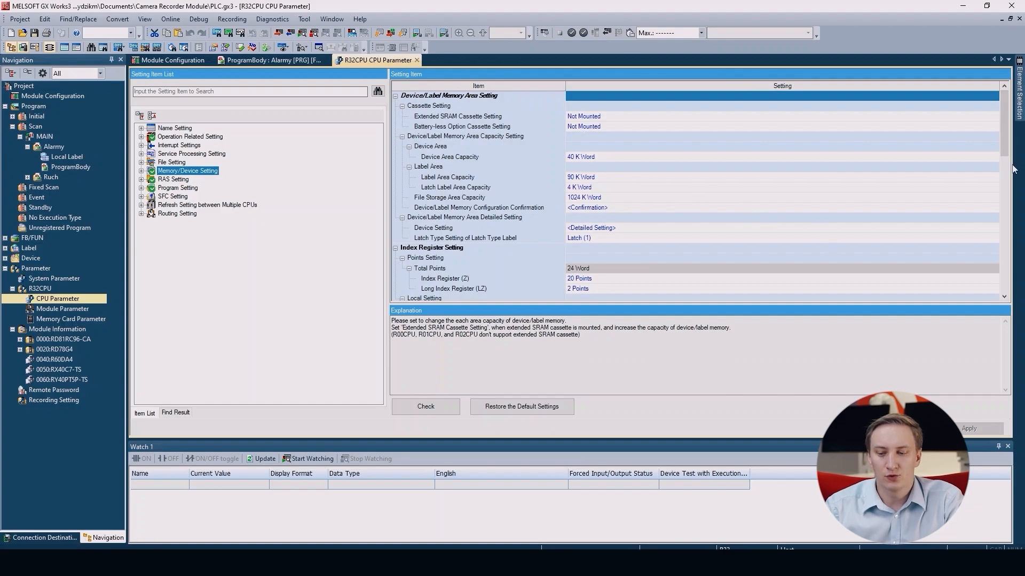
pyautogui.scroll(-3)
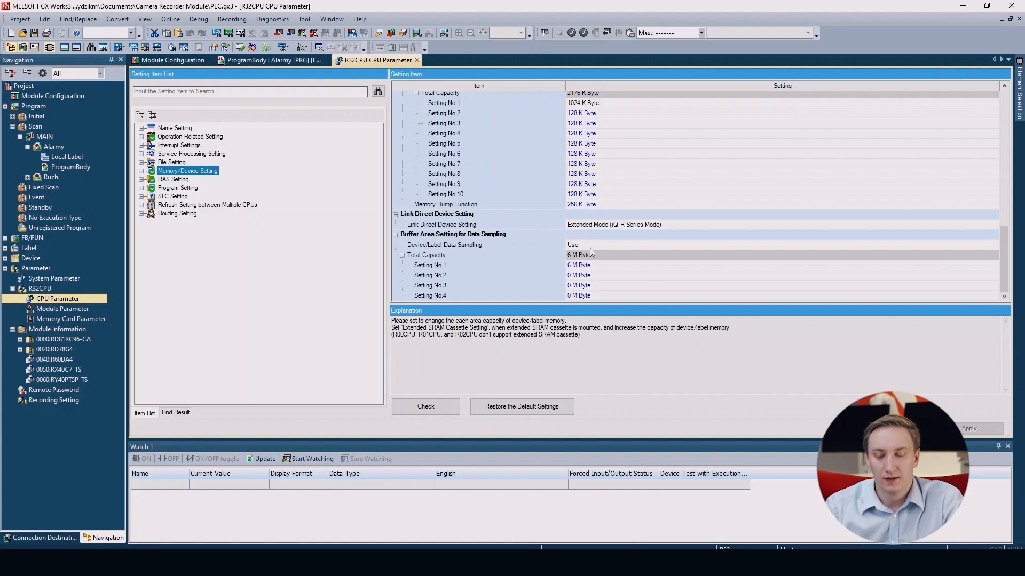
pyautogui.moveTo(586, 253)
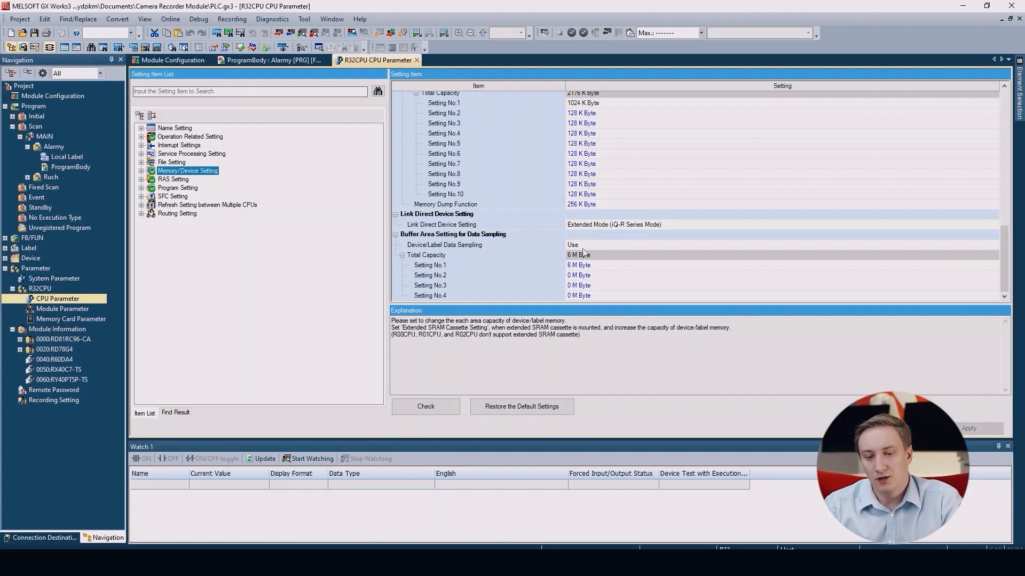
pyautogui.click(142, 171)
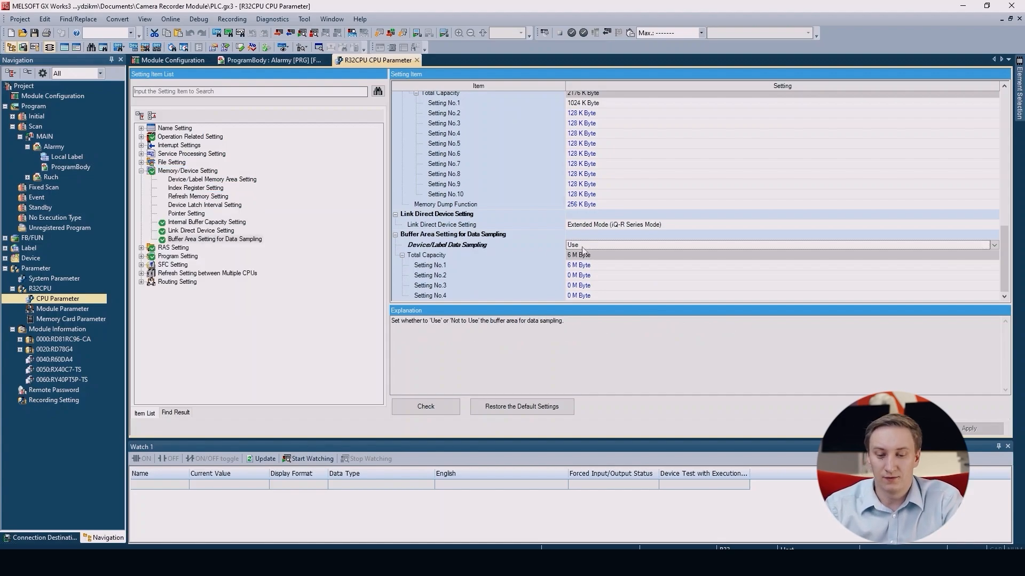
pyautogui.moveTo(586, 273)
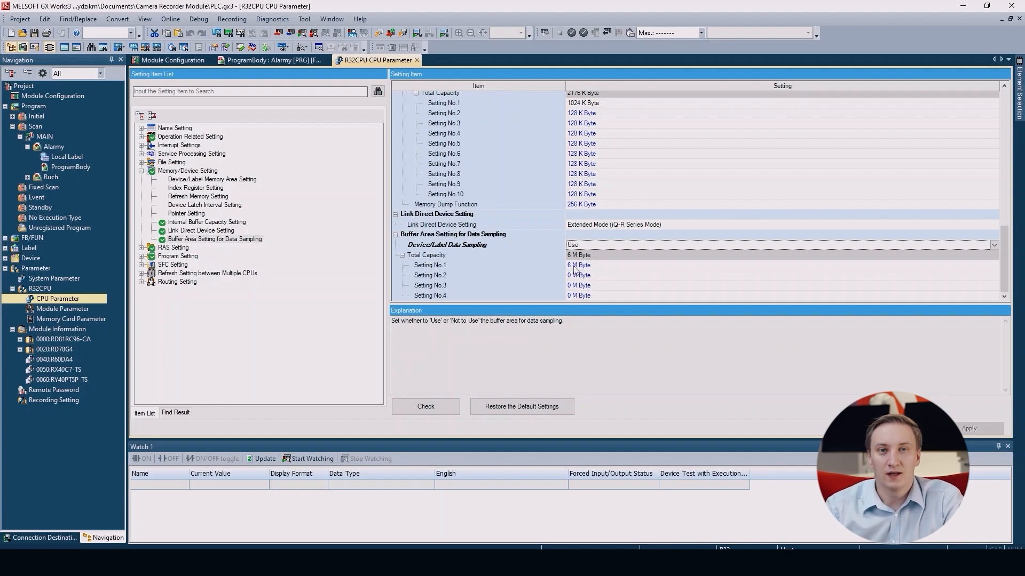
pyautogui.moveTo(573, 271)
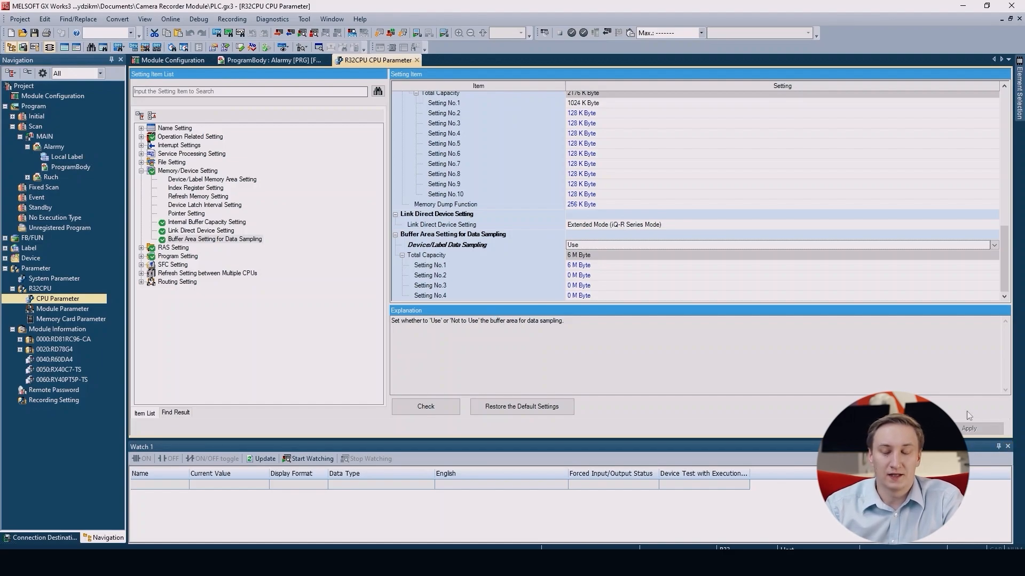
pyautogui.moveTo(627, 294)
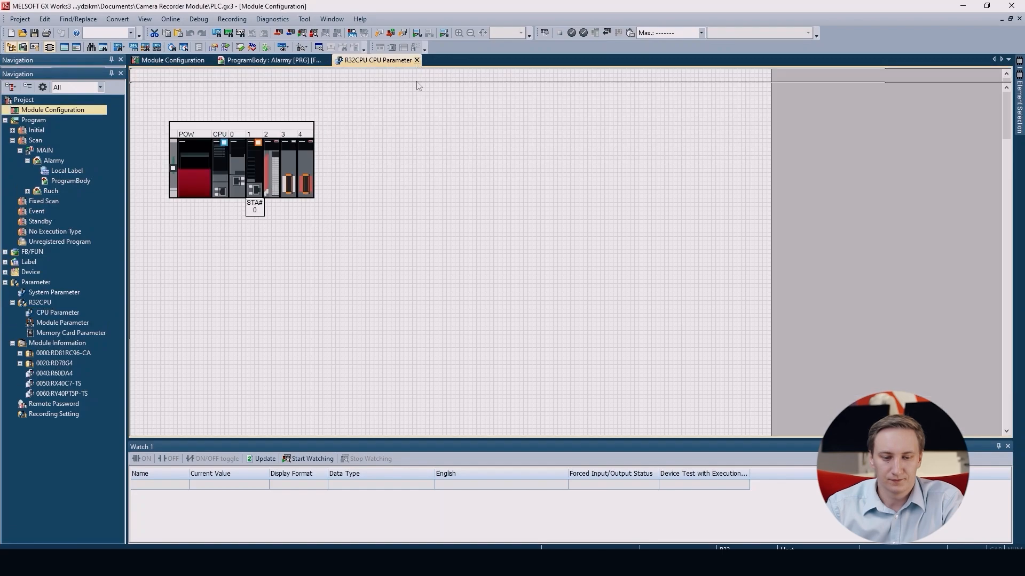
pyautogui.click(416, 59)
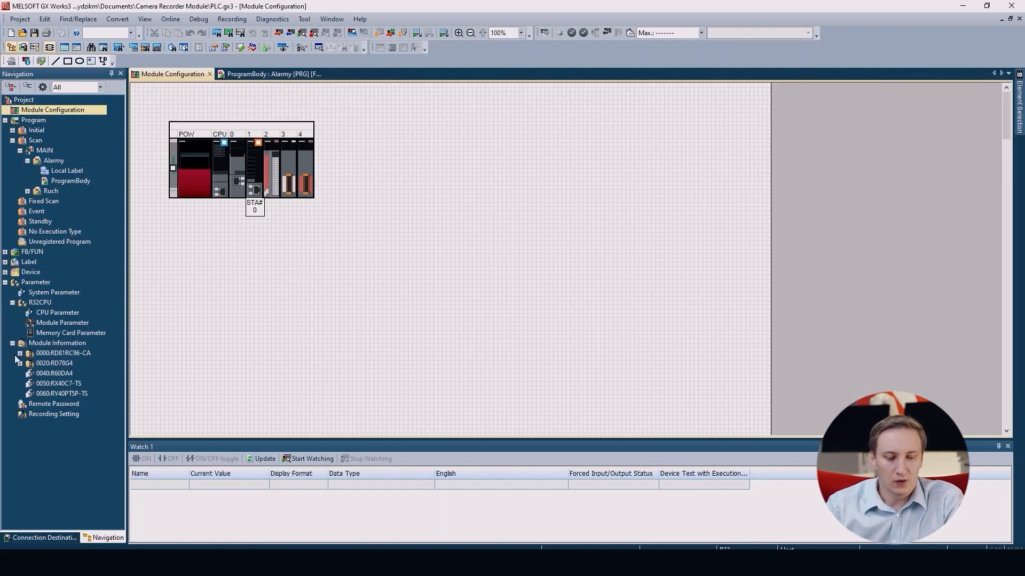
# In the RD81RC96-CA module parameters, enter own node IP address 192.168.3.5.
pyautogui.click(21, 353)
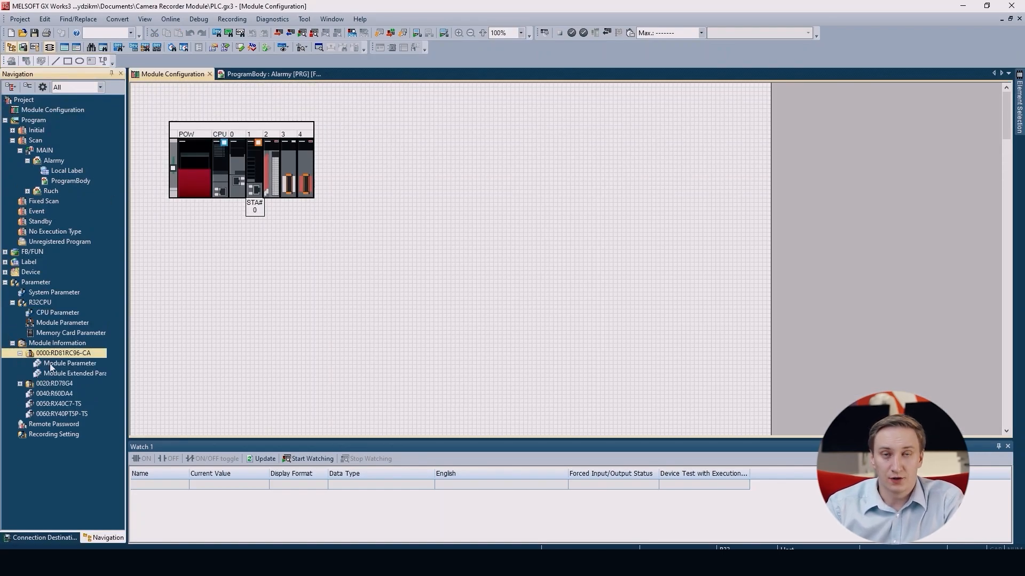
pyautogui.doubleClick(70, 363)
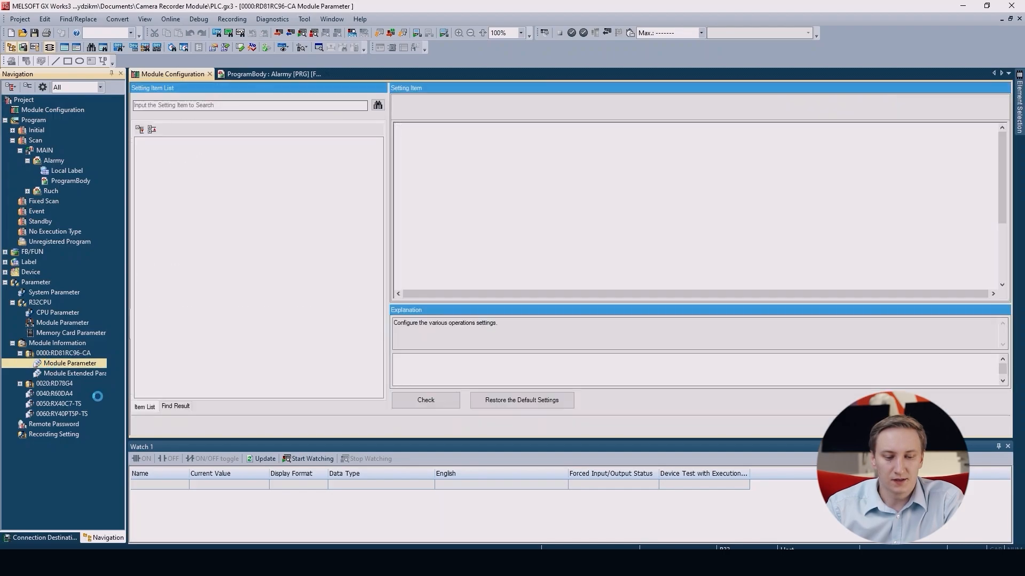
pyautogui.doubleClick(69, 362)
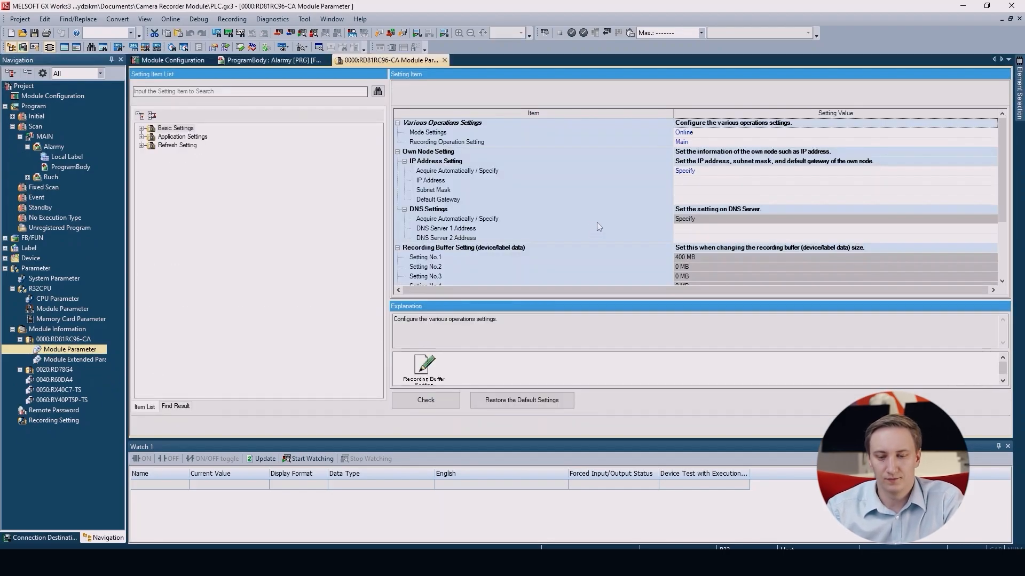
pyautogui.moveTo(681, 201)
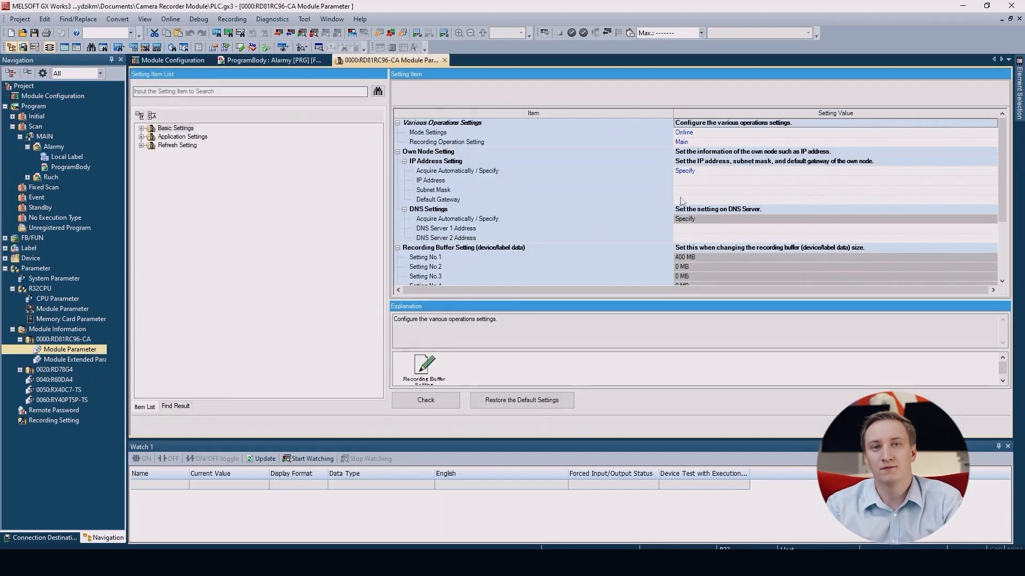
pyautogui.click(431, 180)
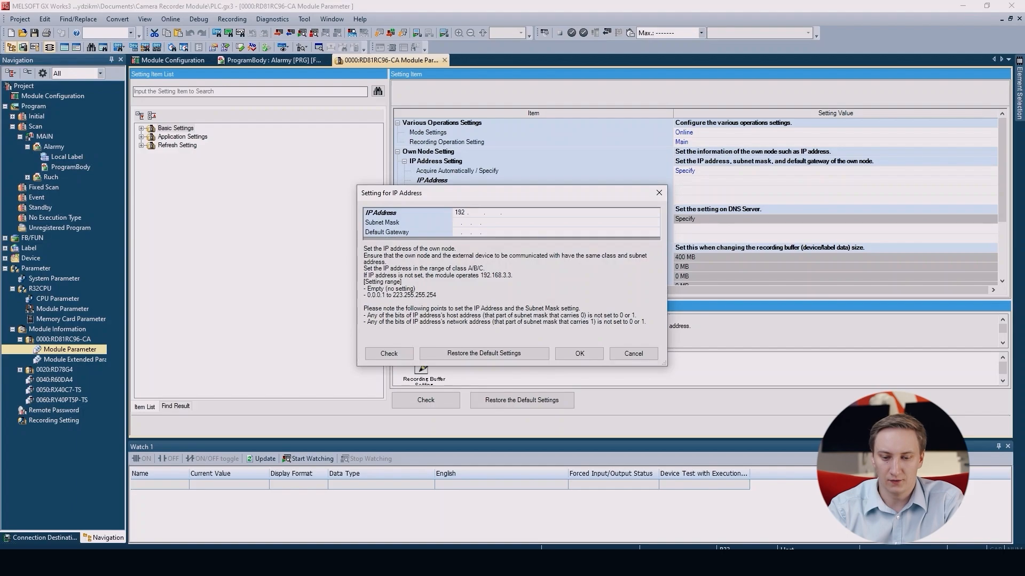
pyautogui.write('168')
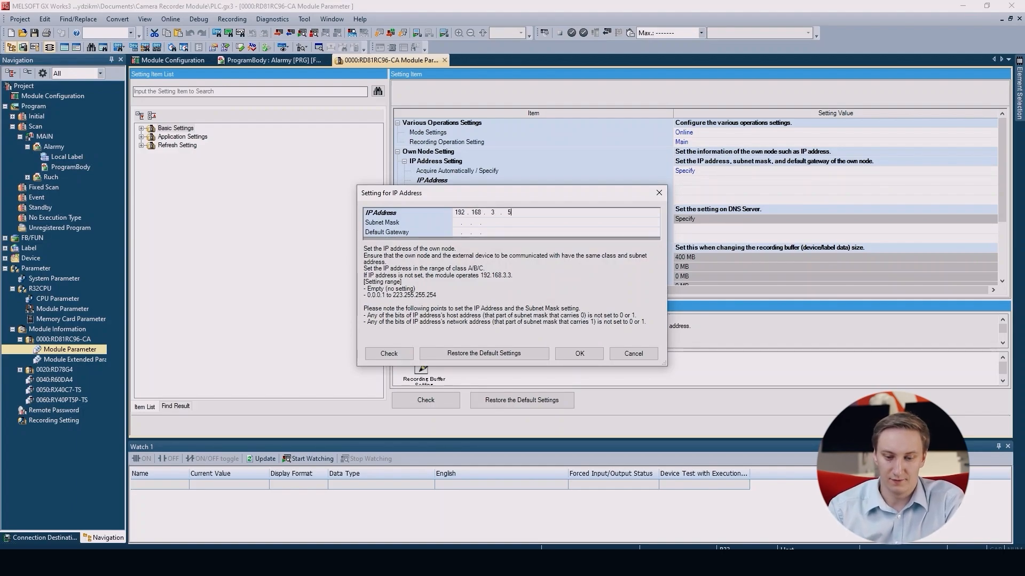
# Set subnet mask 255.255.255.0, run the error check, and show the IP address explanation.
pyautogui.click(556, 222)
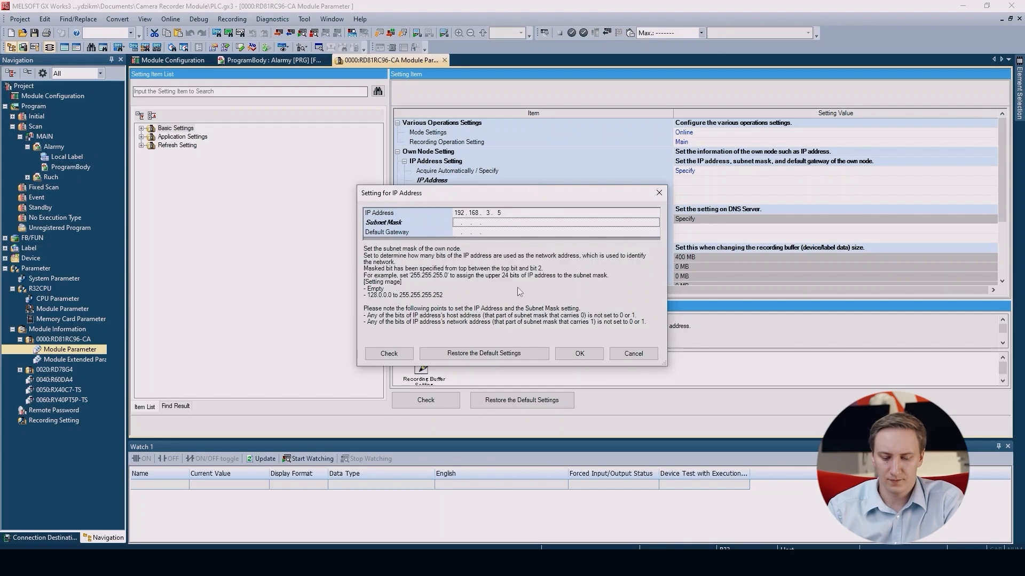
pyautogui.write('255')
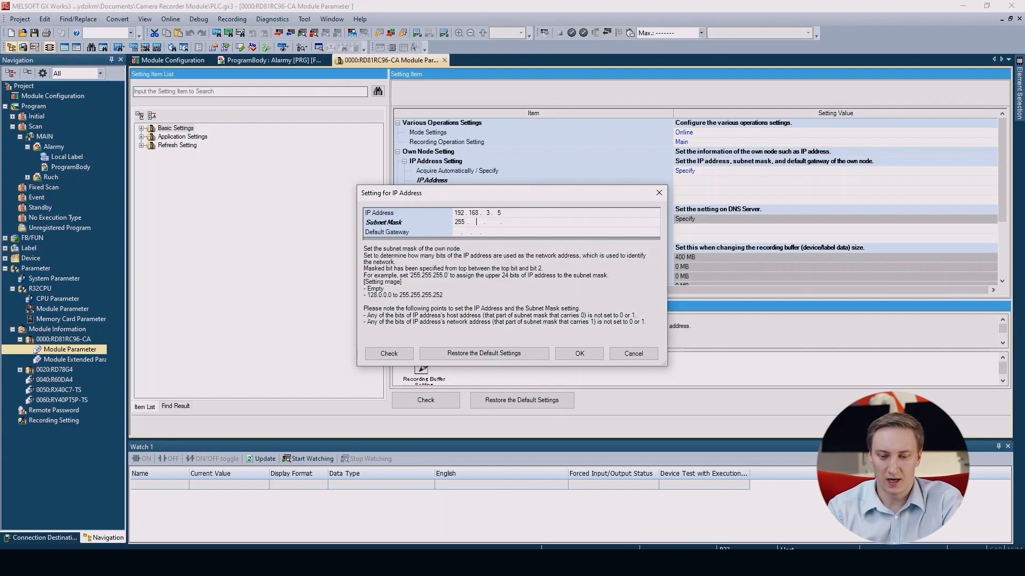
pyautogui.write('255')
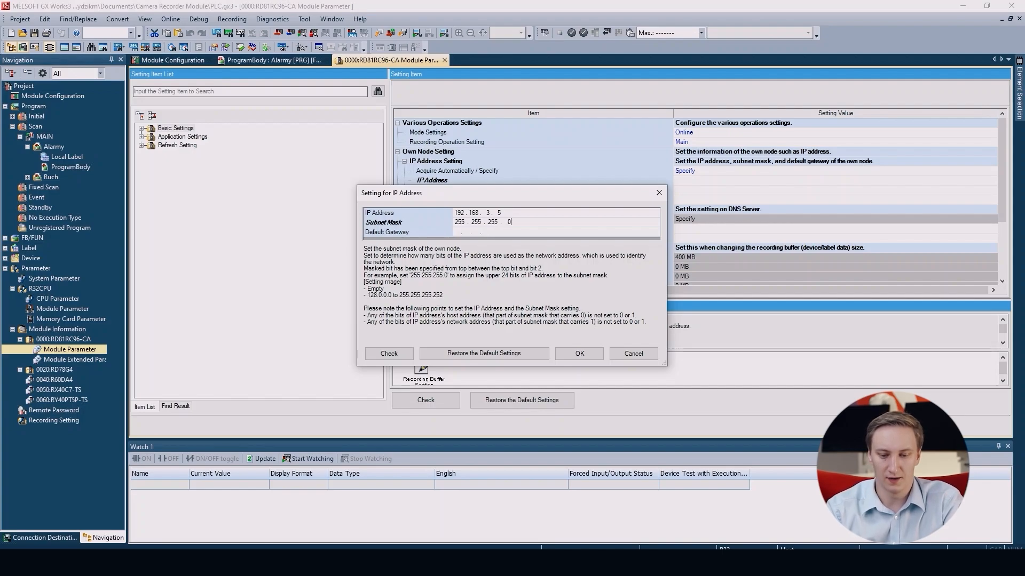
pyautogui.click(388, 353)
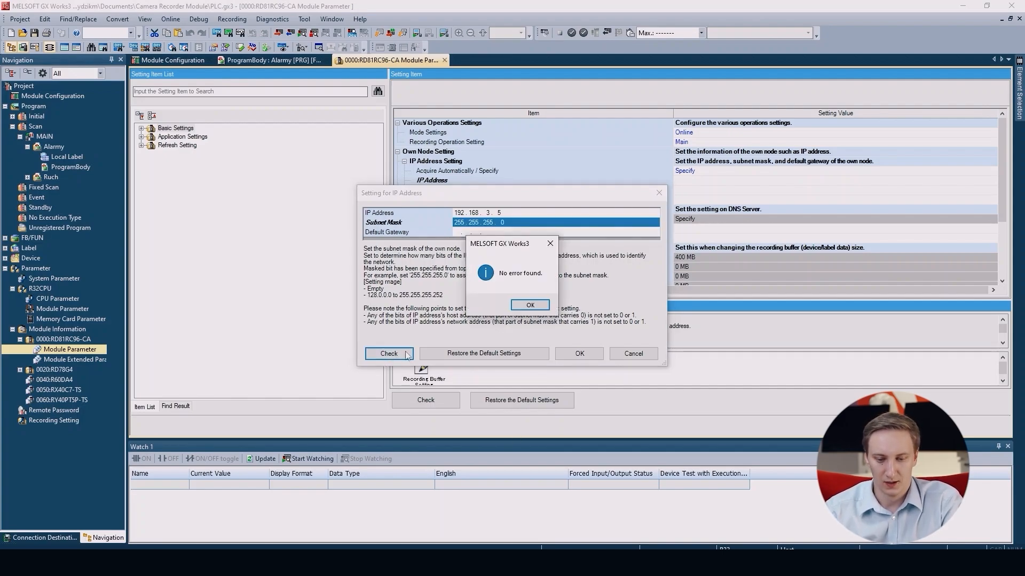
pyautogui.moveTo(529, 306)
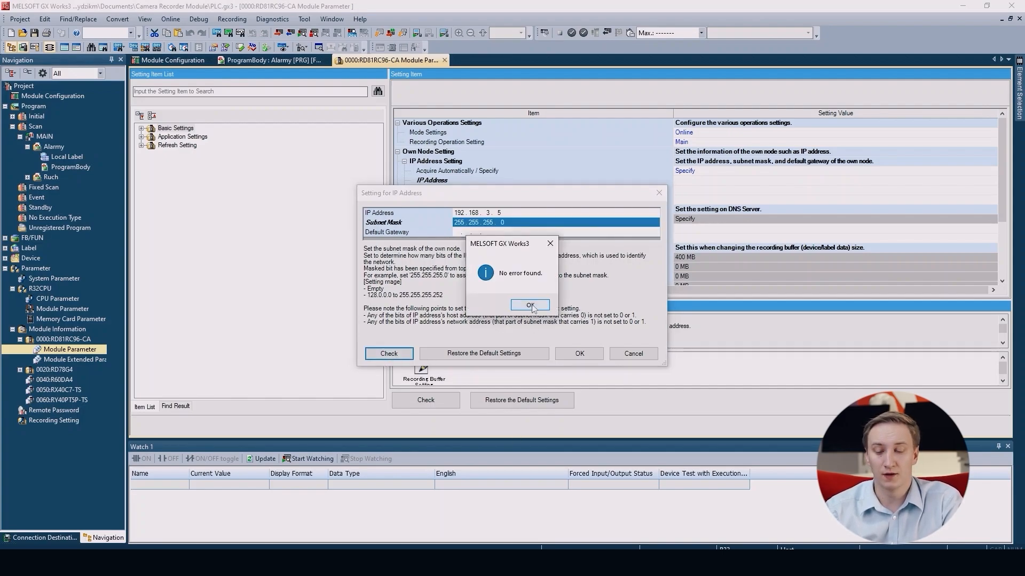
pyautogui.click(529, 305)
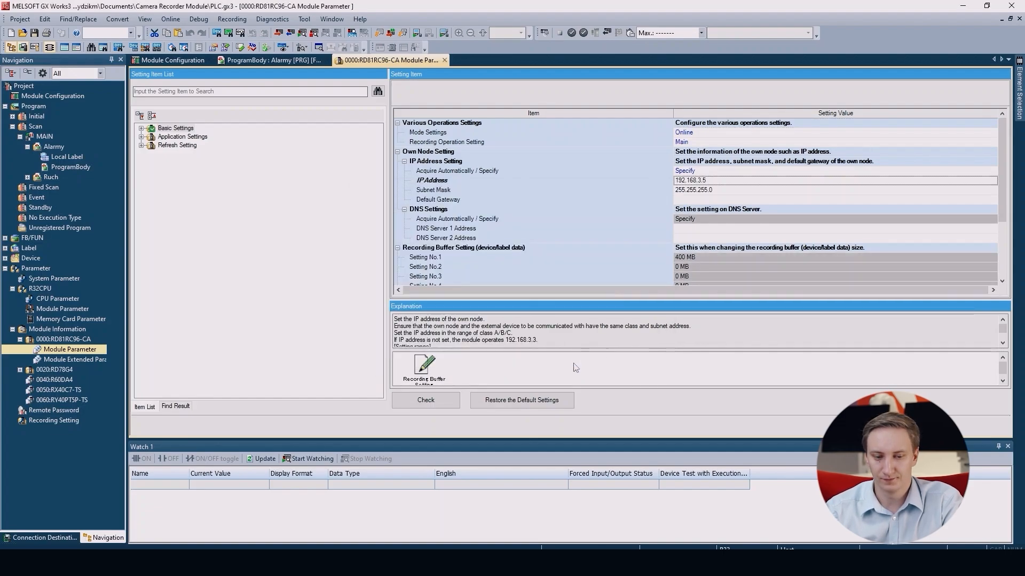
pyautogui.moveTo(554, 355)
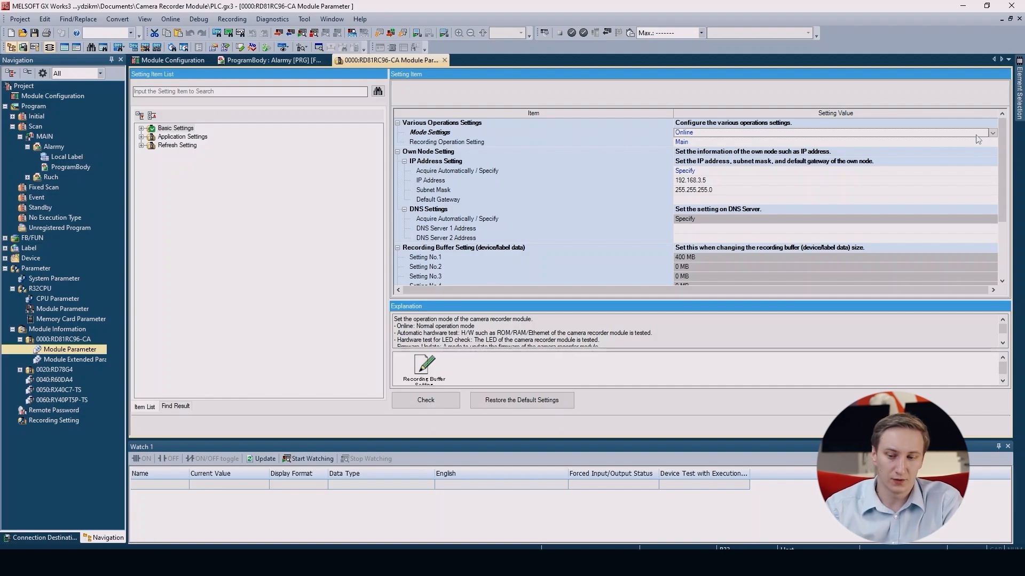
# Keep operation mode Online and open Module Extended Parameter with the cameras 1–4 table.
pyautogui.click(992, 131)
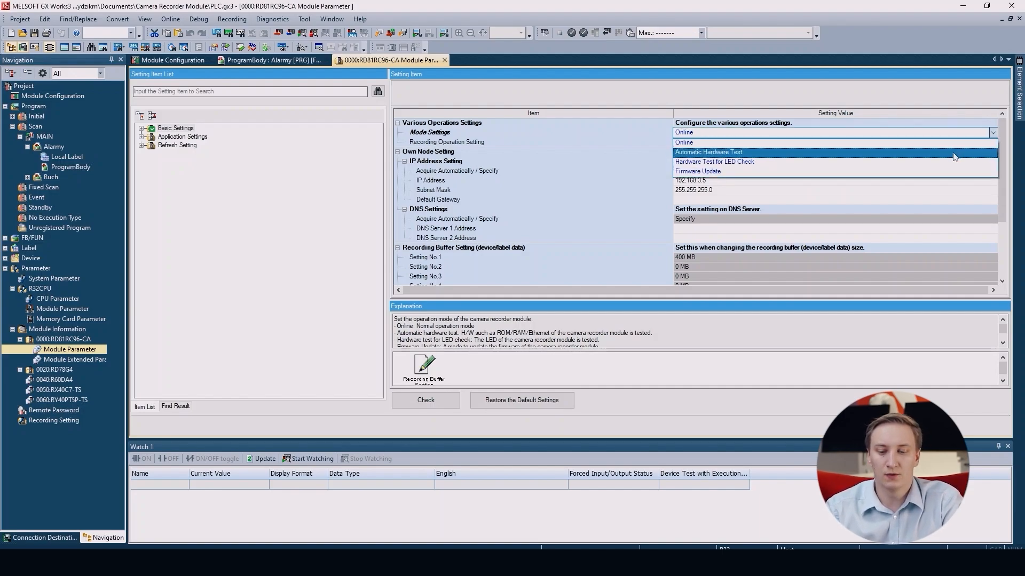
pyautogui.moveTo(922, 171)
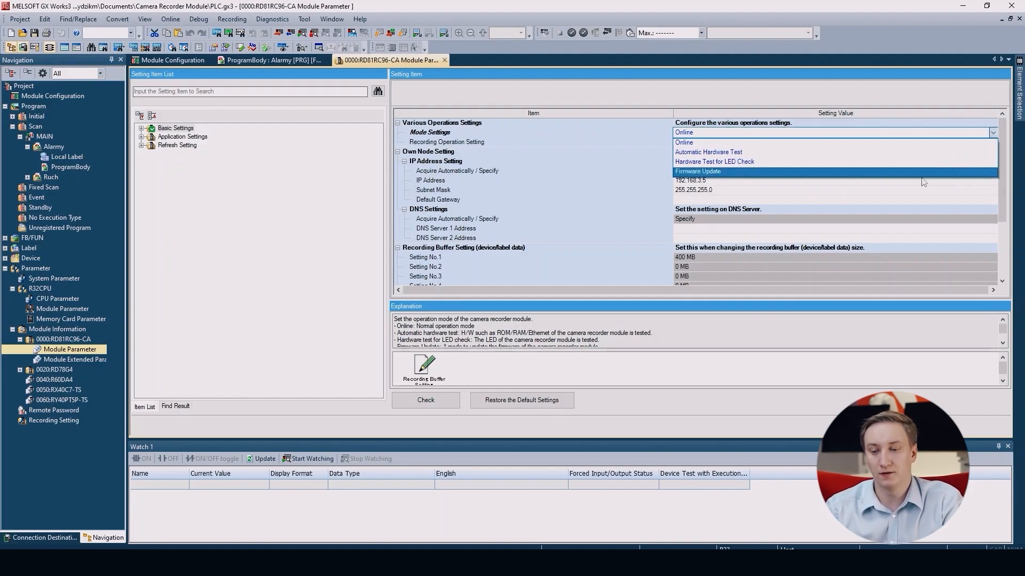
pyautogui.click(684, 142)
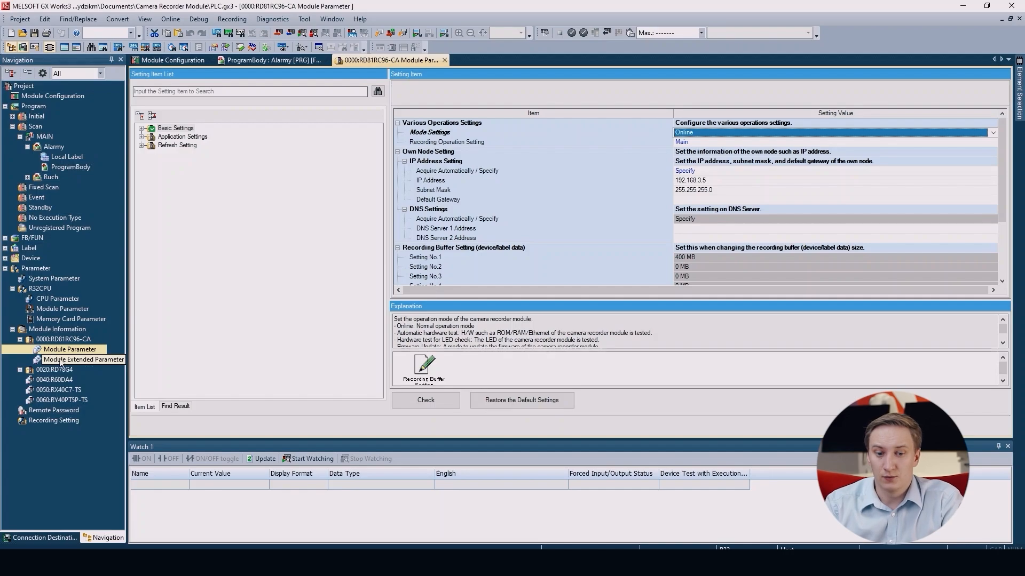
pyautogui.doubleClick(70, 359)
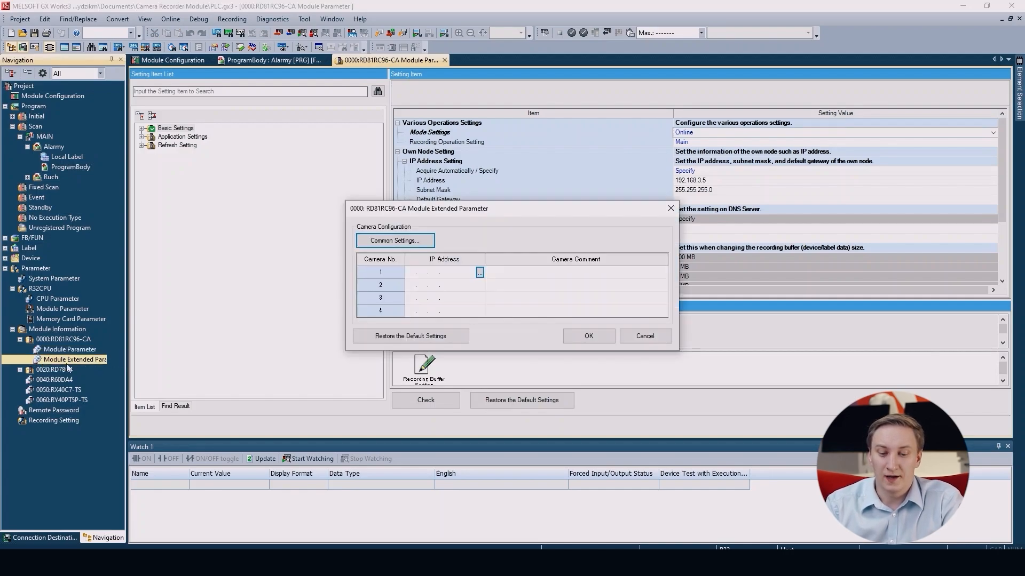
pyautogui.moveTo(212, 392)
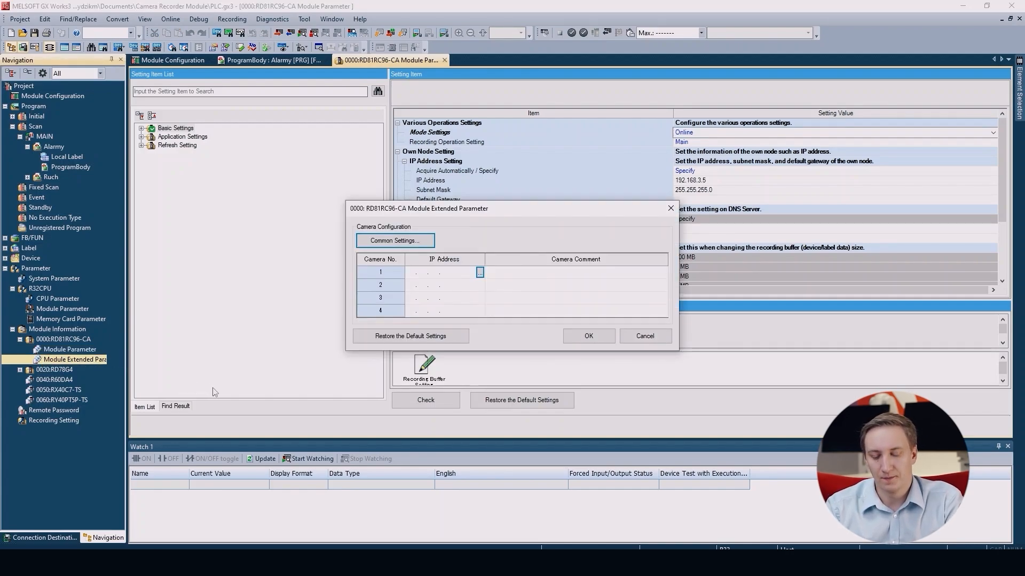
pyautogui.moveTo(373, 368)
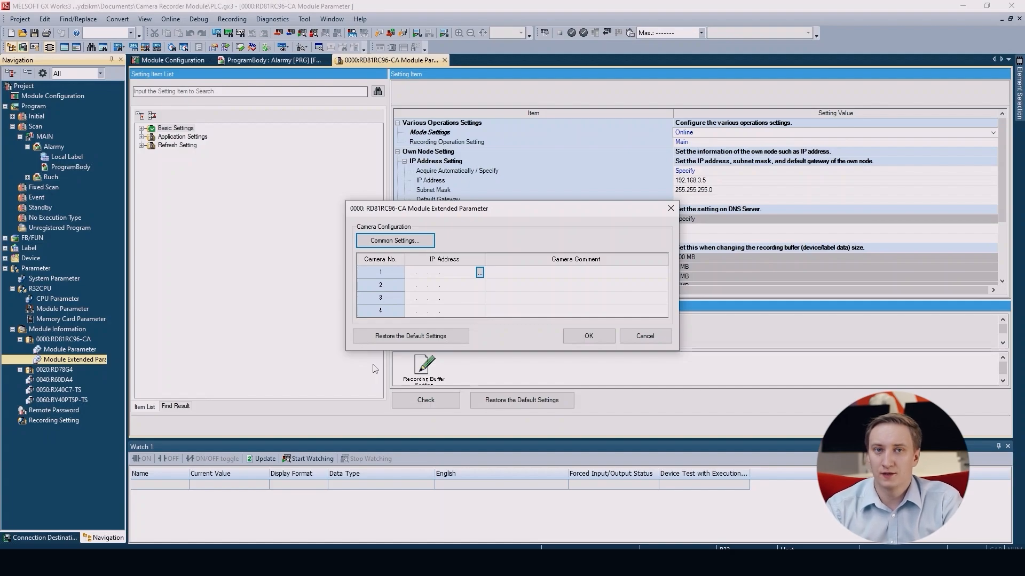
pyautogui.moveTo(379, 368)
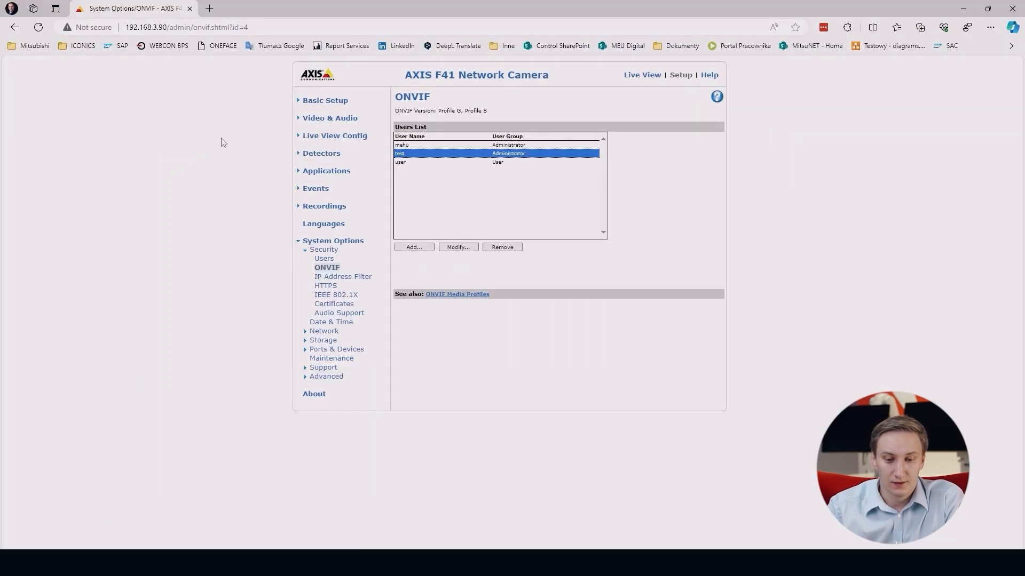
pyautogui.moveTo(317, 111)
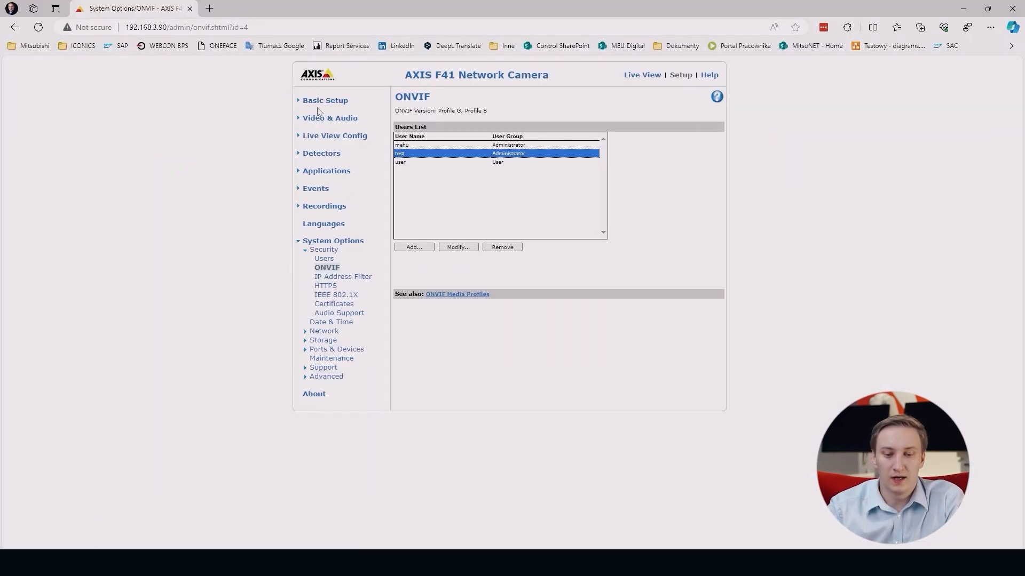
pyautogui.click(325, 100)
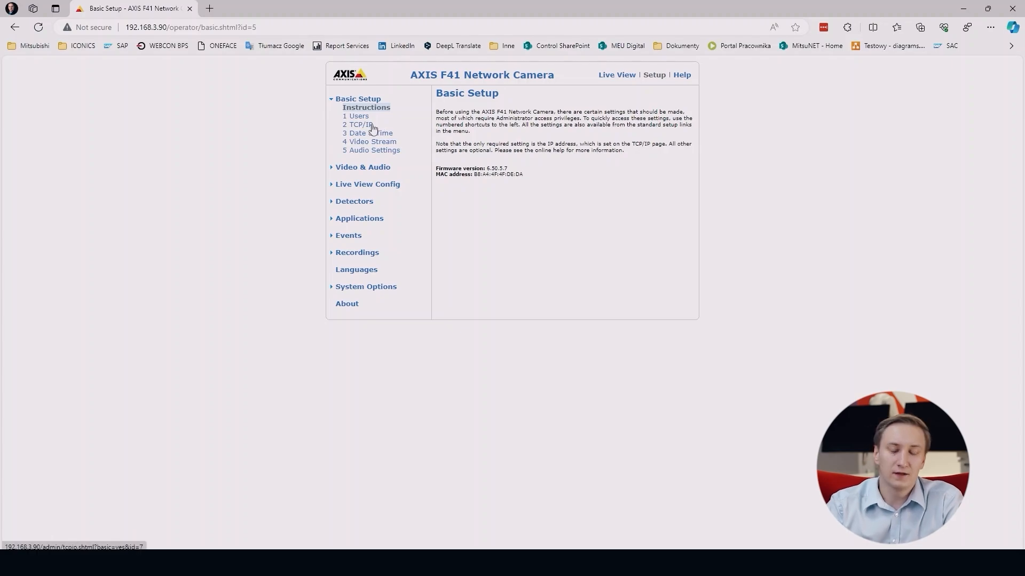
pyautogui.click(358, 125)
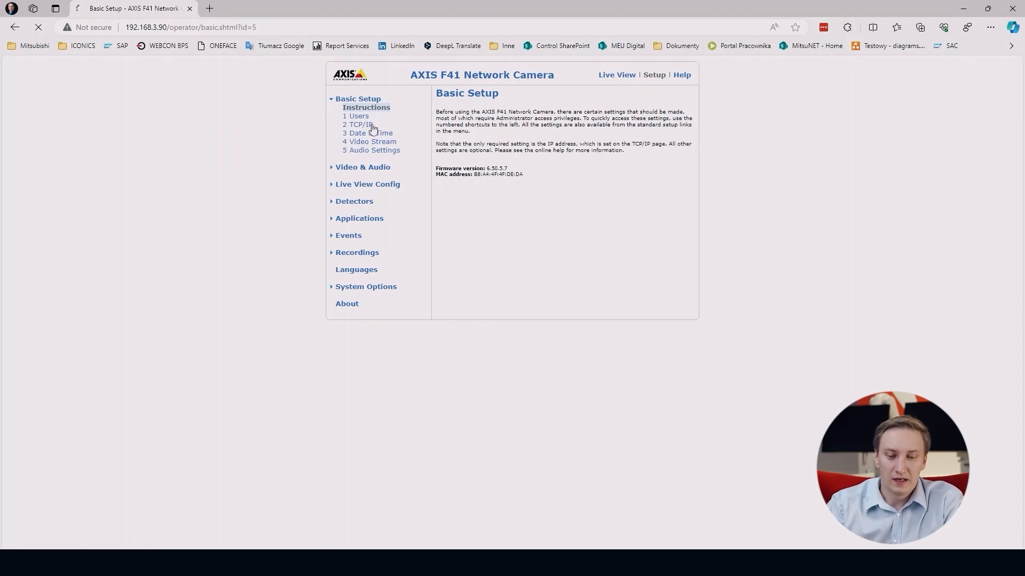
pyautogui.click(360, 125)
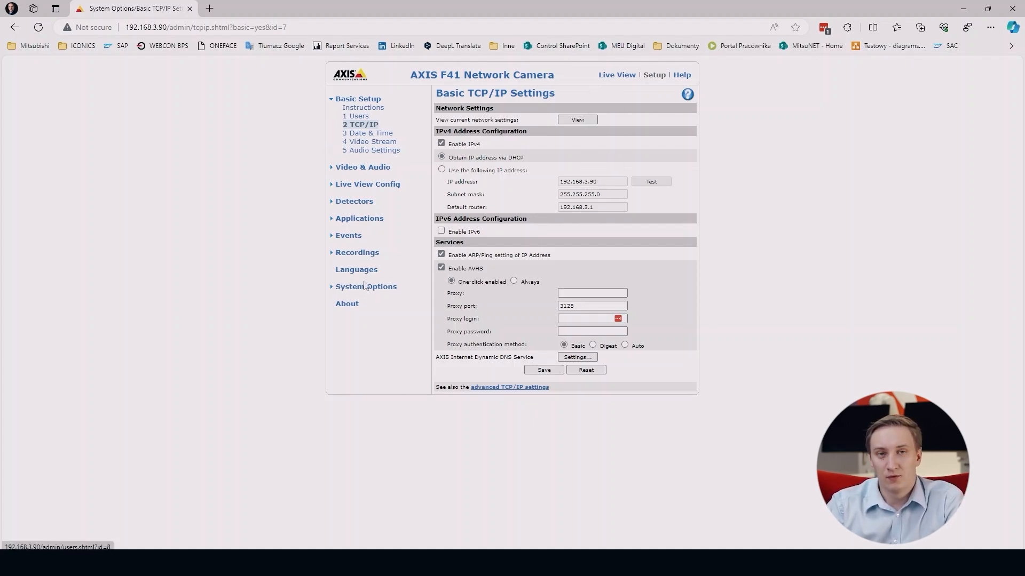
pyautogui.moveTo(365, 286)
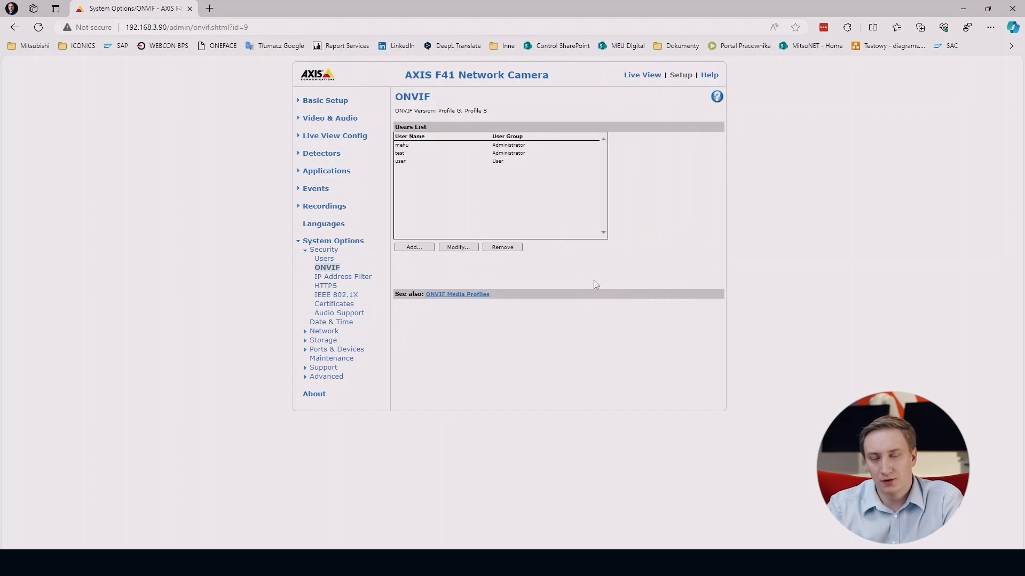
pyautogui.moveTo(577, 283)
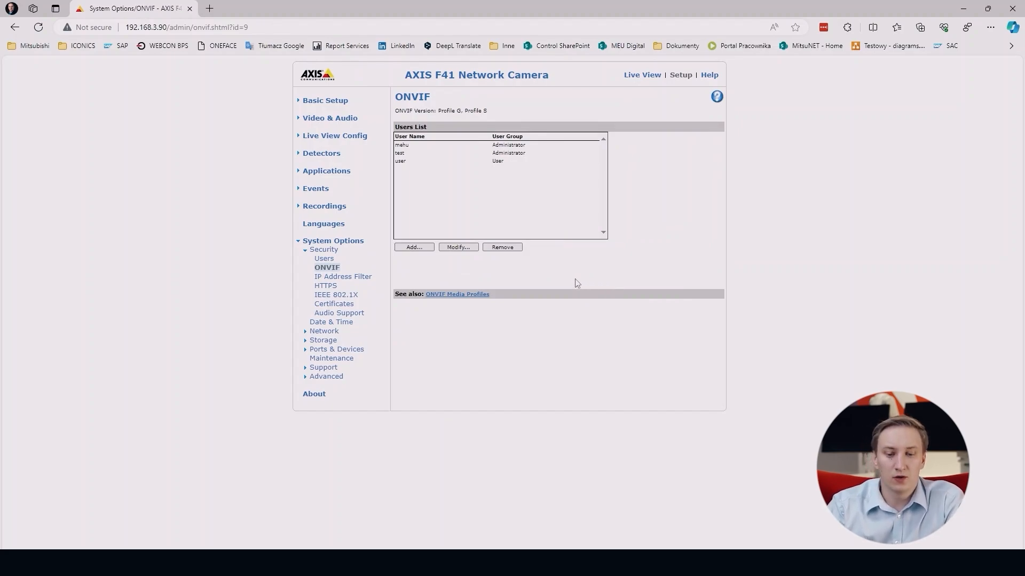
pyautogui.moveTo(554, 282)
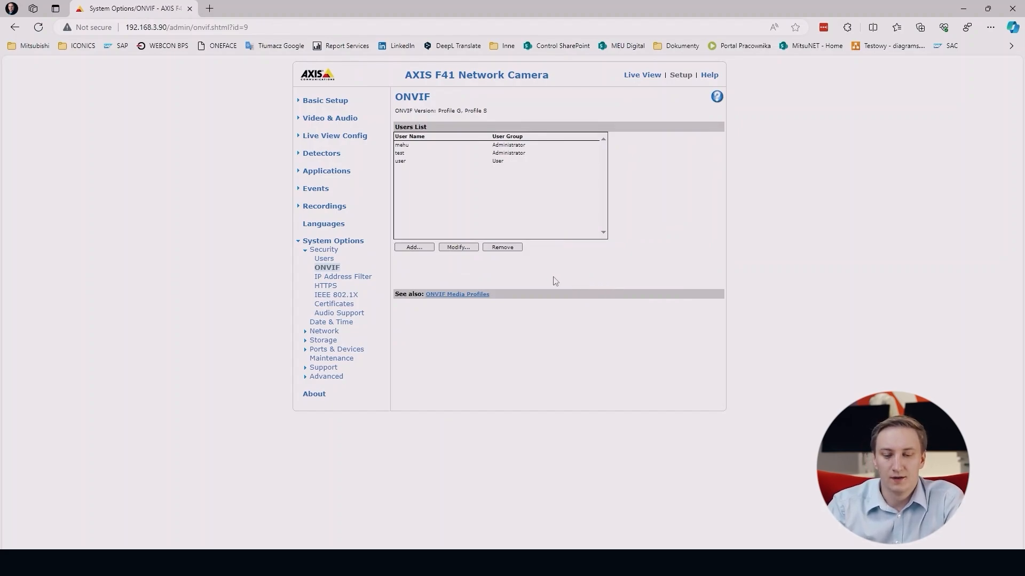
pyautogui.moveTo(498, 222)
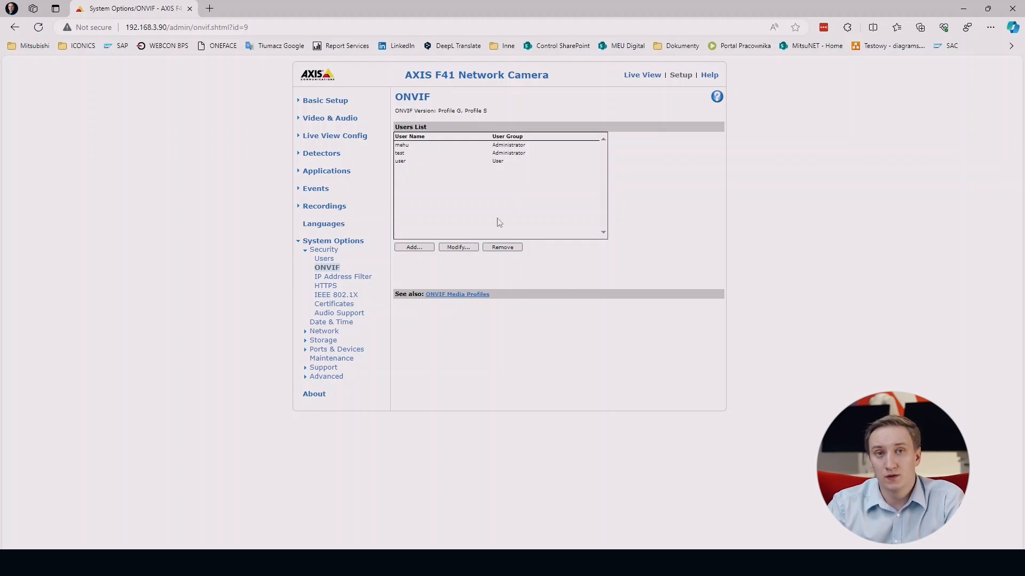
pyautogui.moveTo(495, 215)
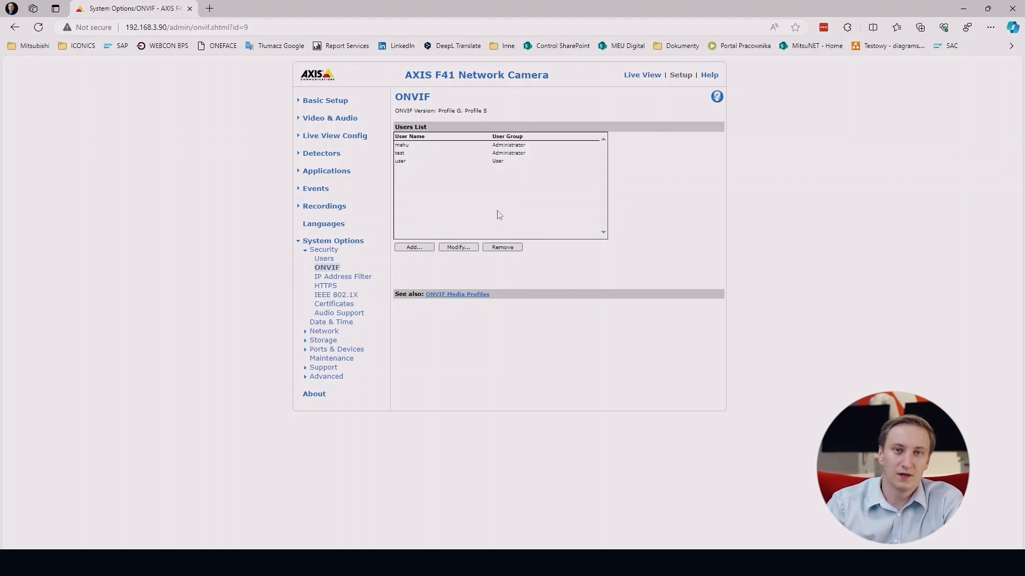
pyautogui.moveTo(430, 181)
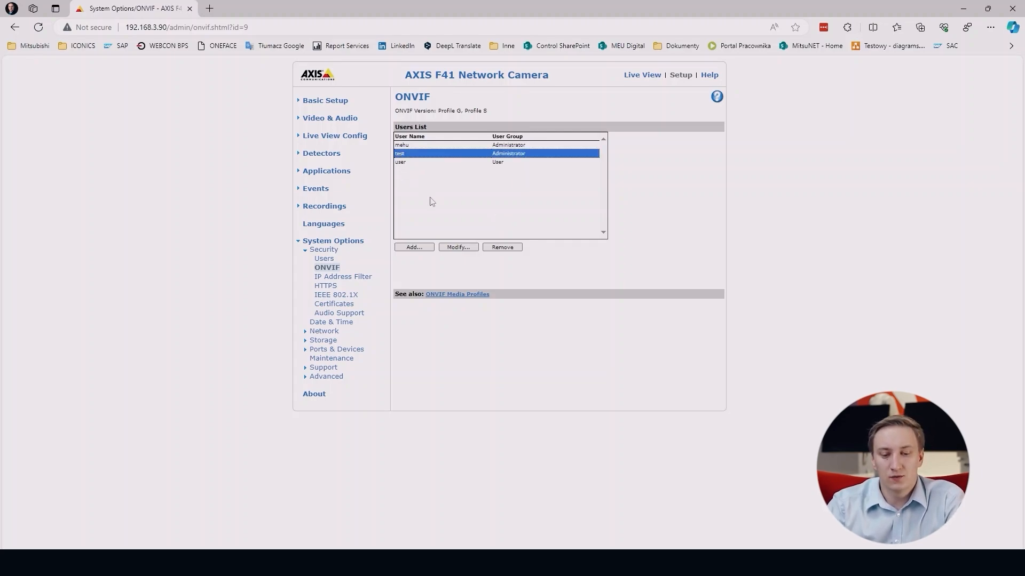
pyautogui.click(413, 248)
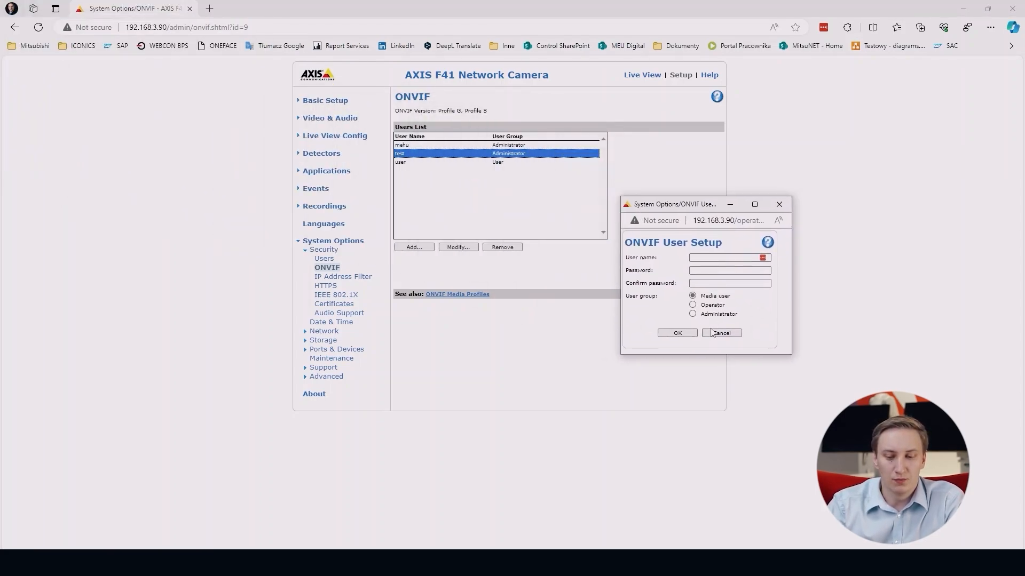
pyautogui.click(721, 332)
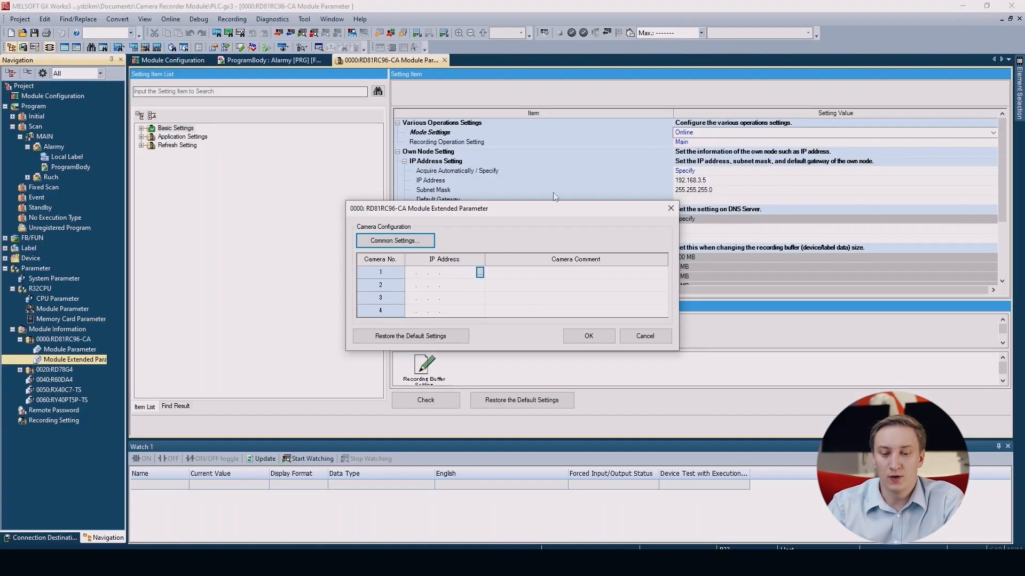
pyautogui.moveTo(485, 279)
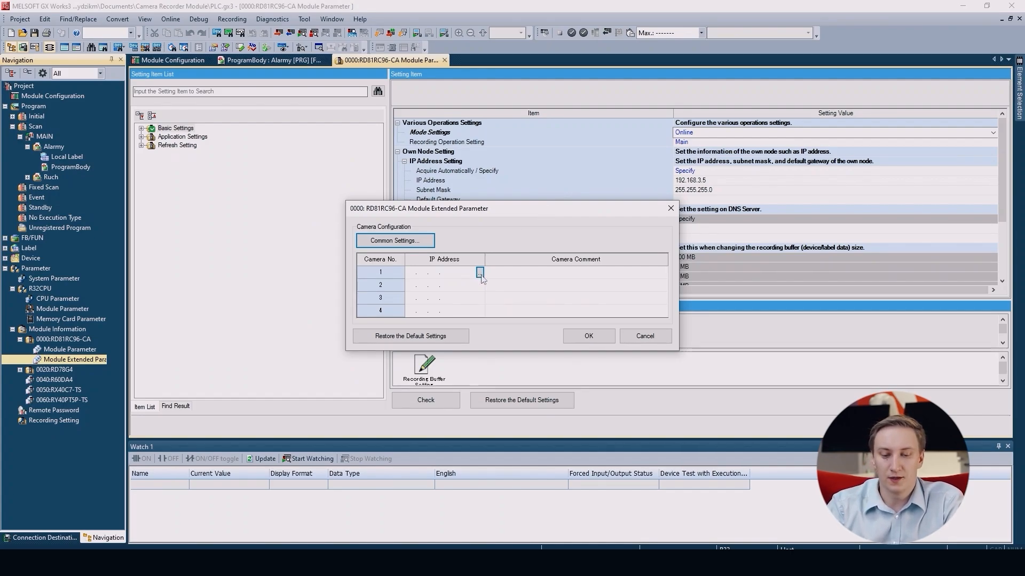
# Configure camera No.1 as ONVIF at 192.168.3.90, commented Demo Camera, with user ID and password.
pyautogui.doubleClick(479, 271)
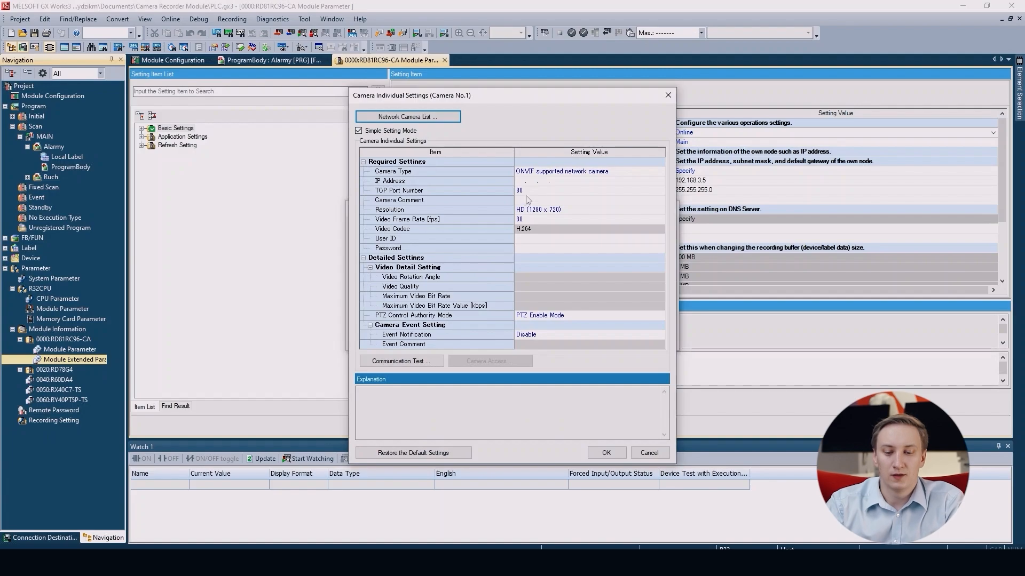
pyautogui.moveTo(523, 175)
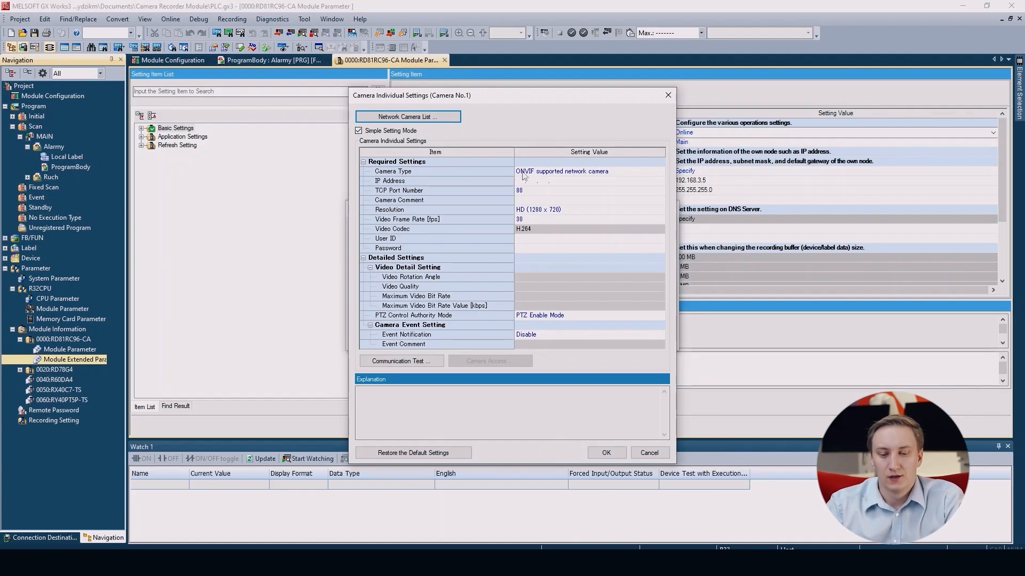
pyautogui.click(434, 171)
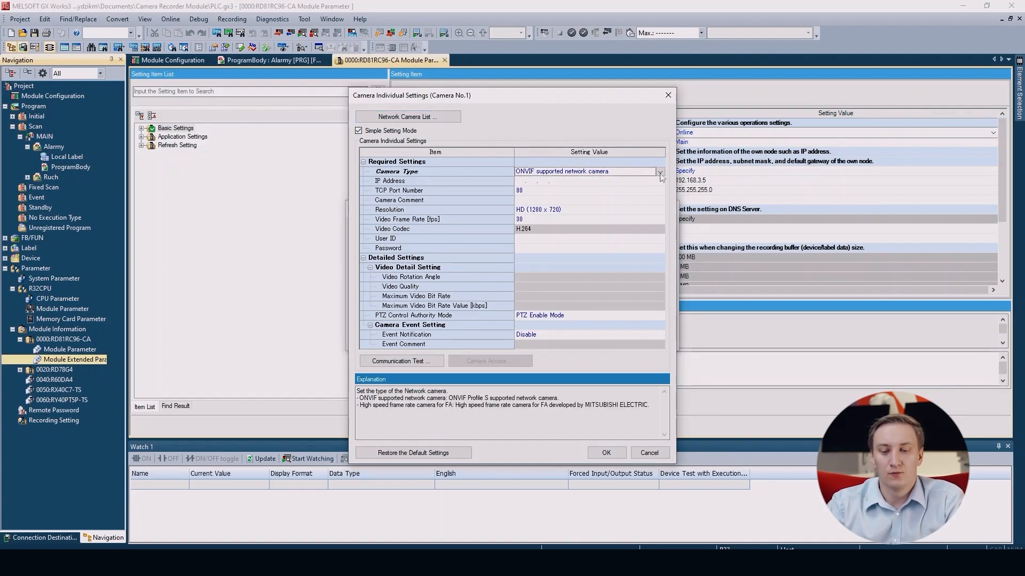
pyautogui.click(660, 171)
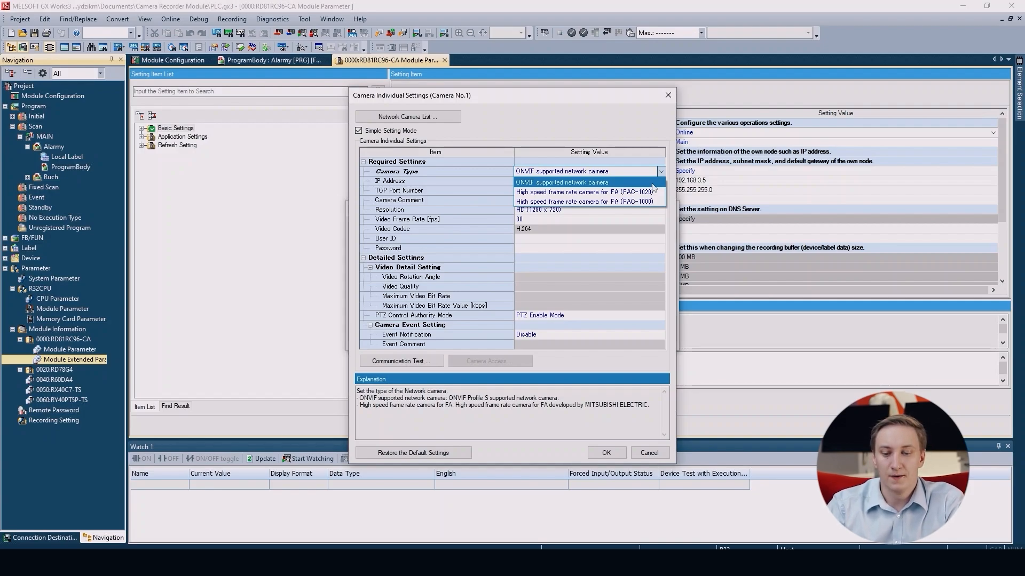
pyautogui.moveTo(584, 191)
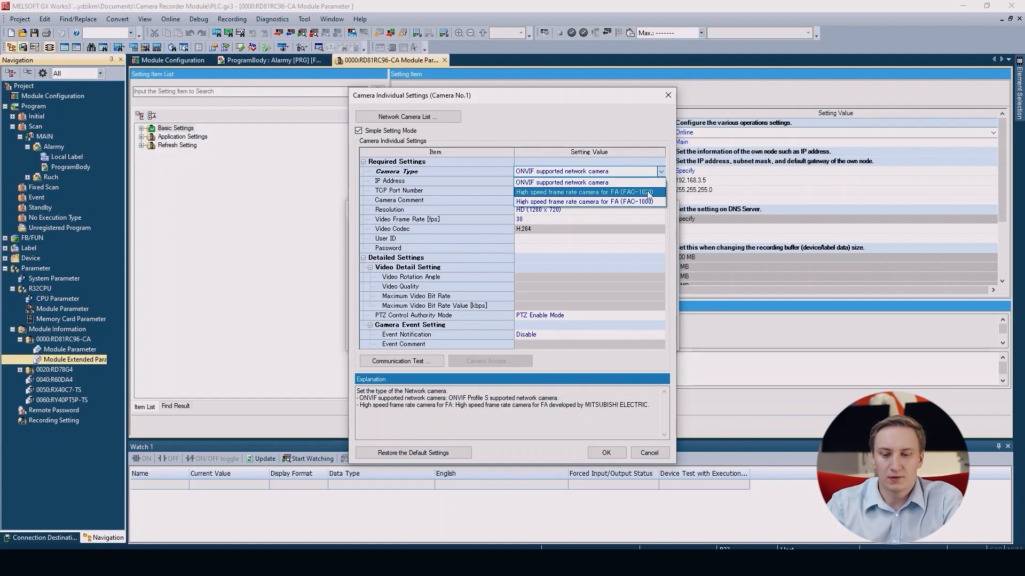
pyautogui.click(559, 182)
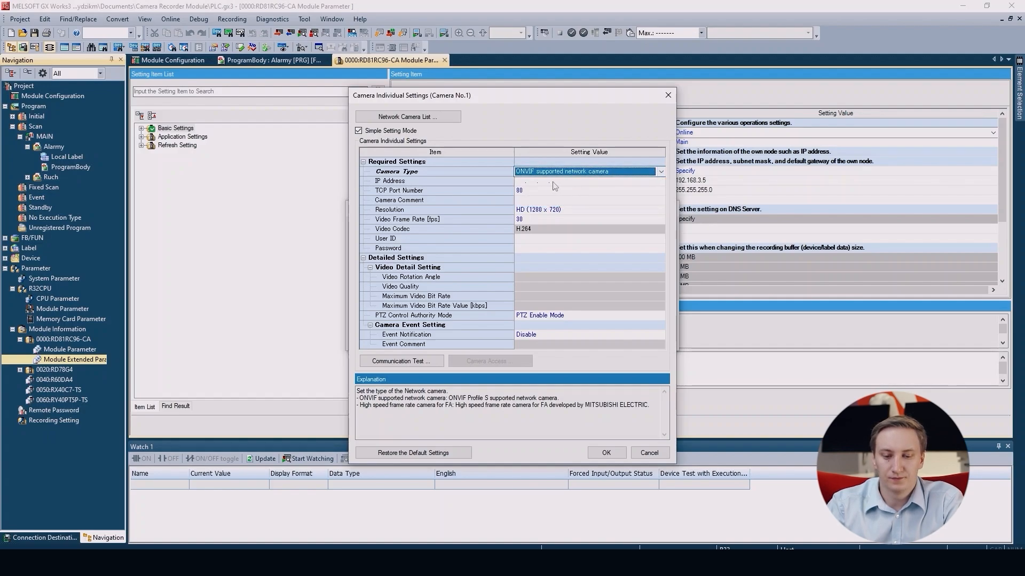
pyautogui.click(583, 181)
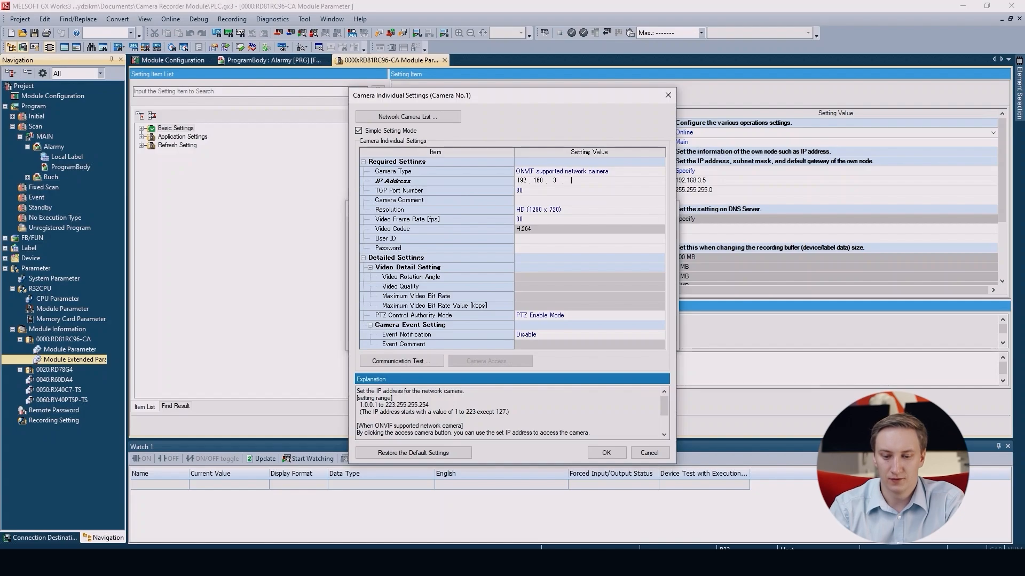
pyautogui.write('90')
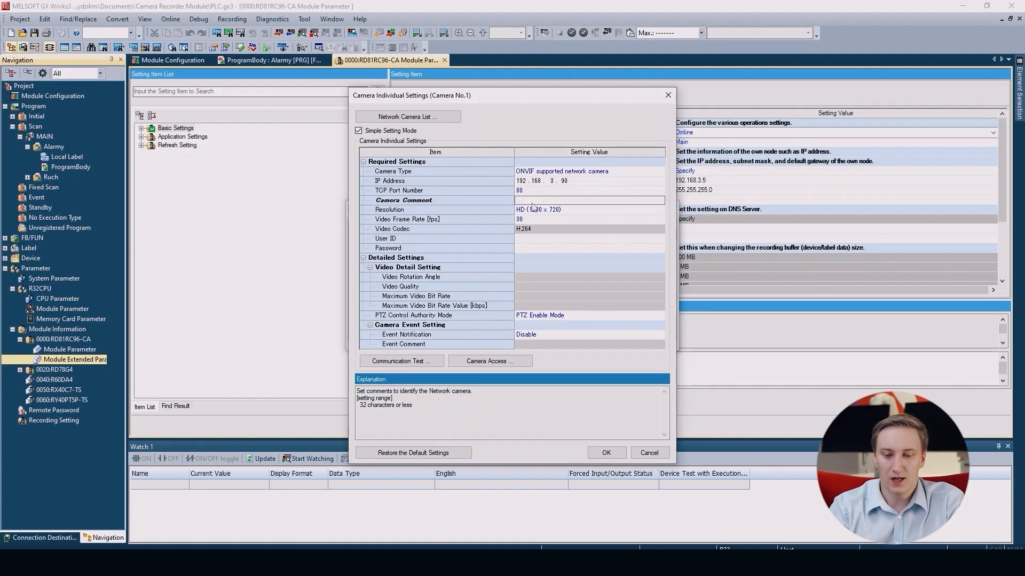
pyautogui.write('Demo Camera')
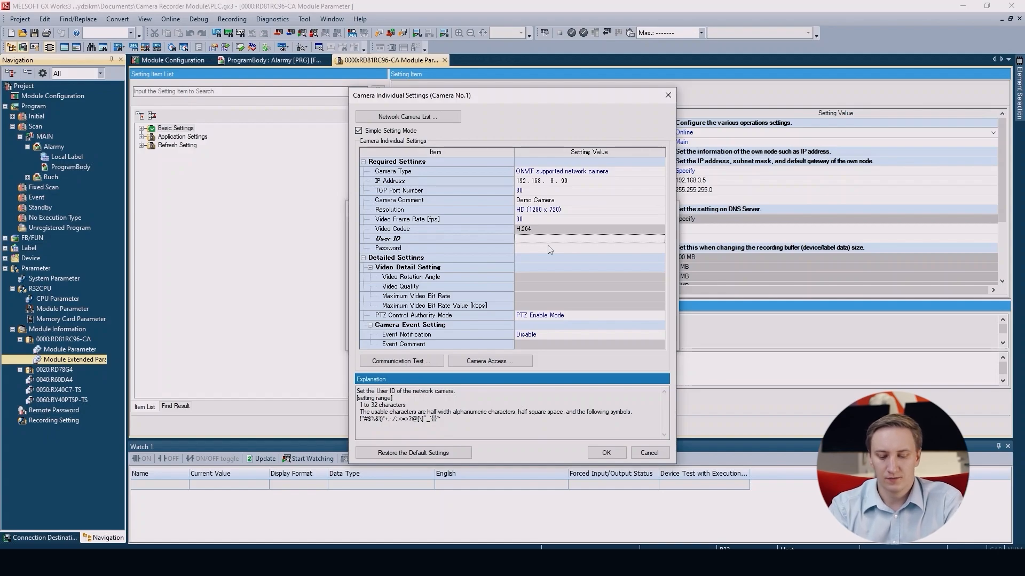
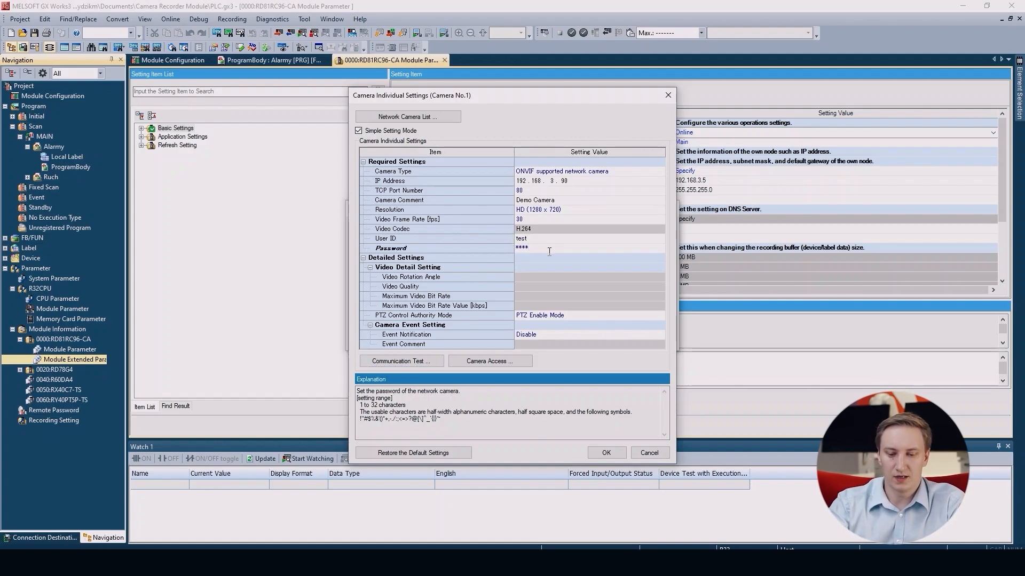
pyautogui.moveTo(547, 324)
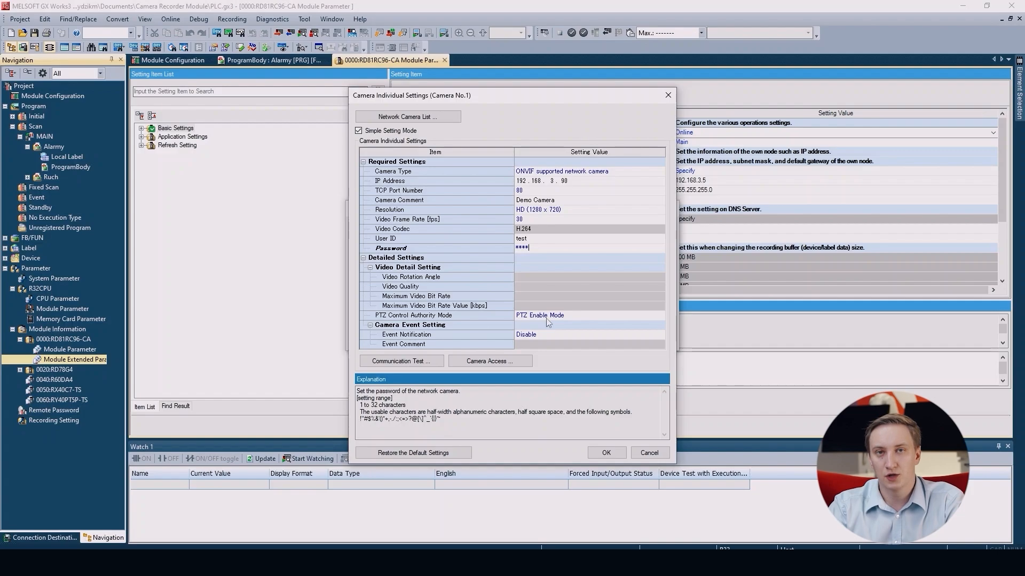
pyautogui.moveTo(434, 372)
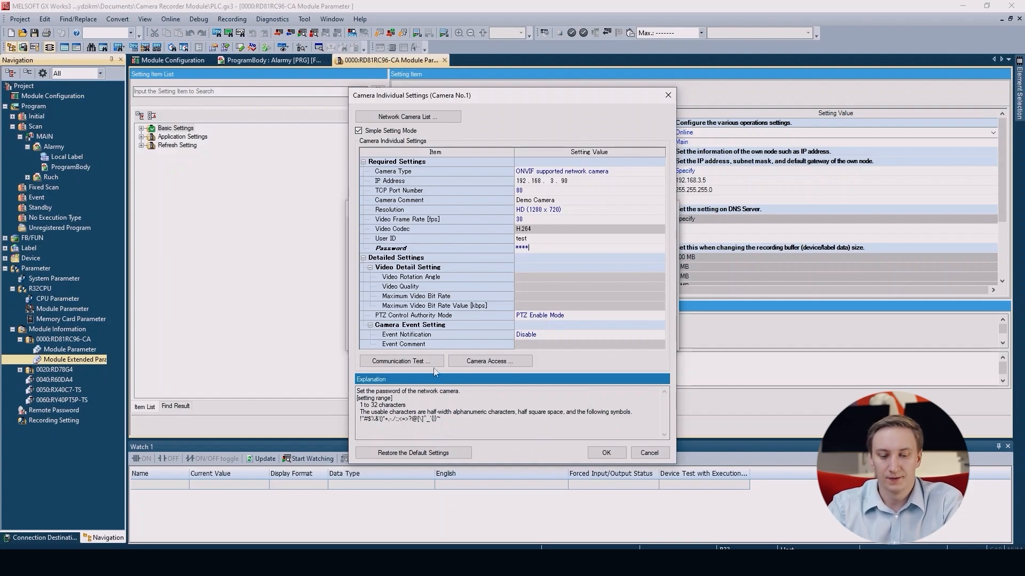
# Run camera No.1's communication test, confirm it detects an AXIS F41, and accept its settings.
pyautogui.click(400, 361)
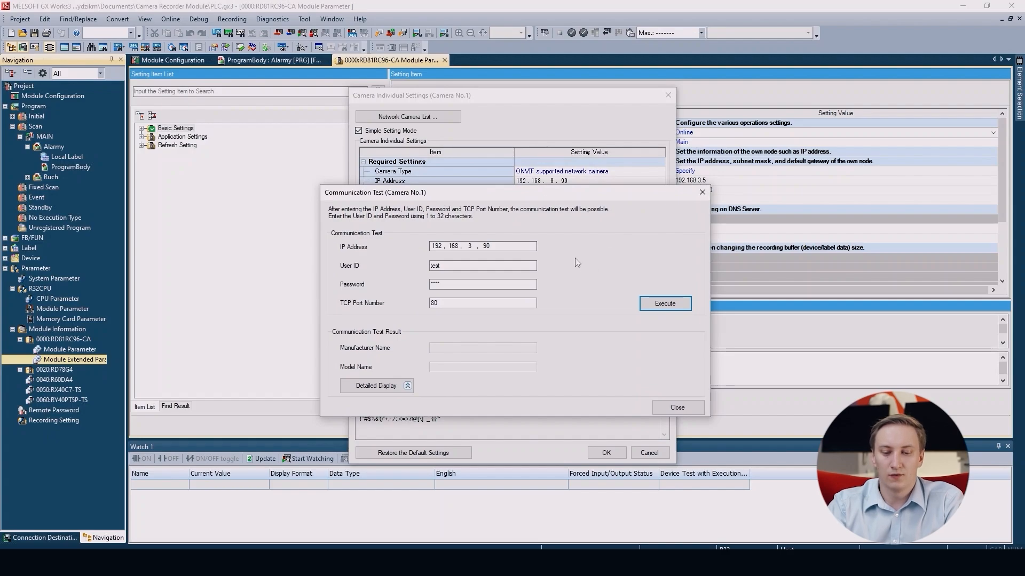
pyautogui.click(665, 303)
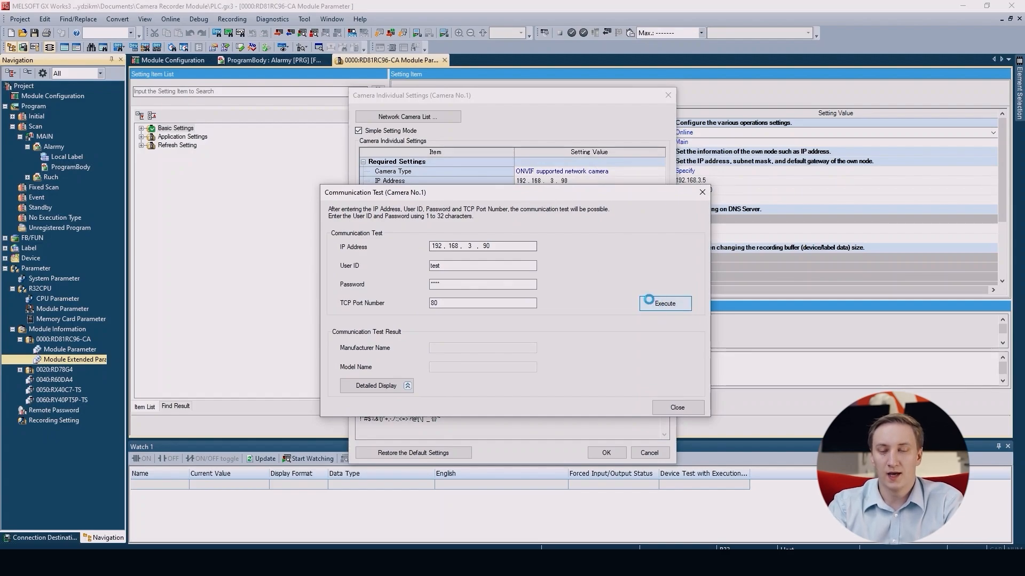
pyautogui.click(664, 303)
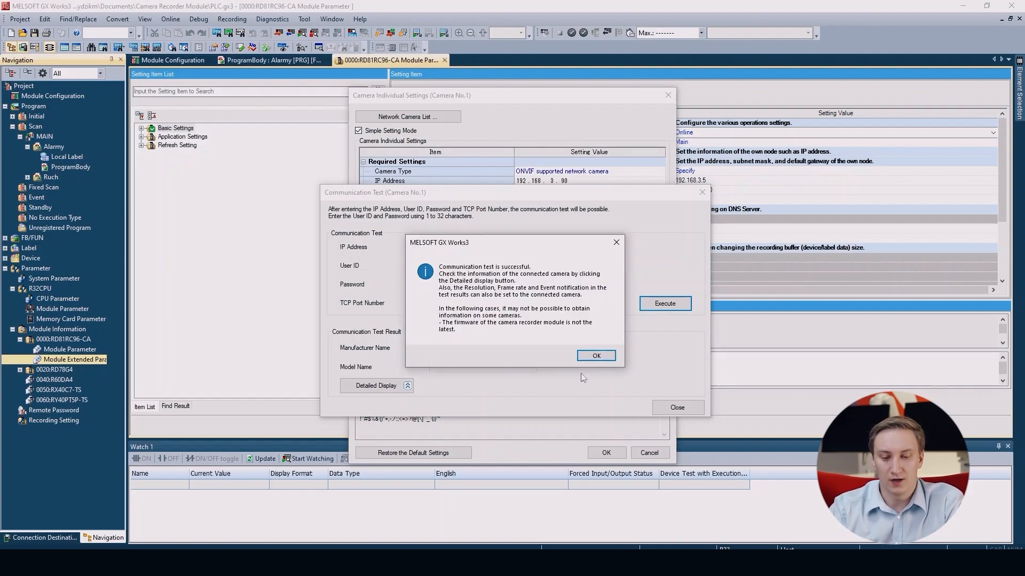
pyautogui.click(595, 355)
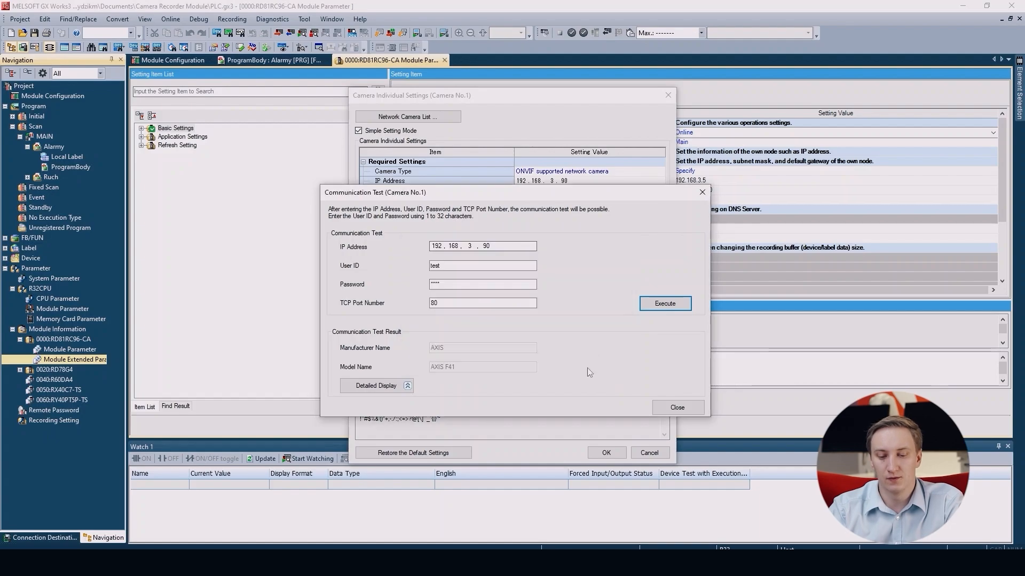
pyautogui.click(373, 386)
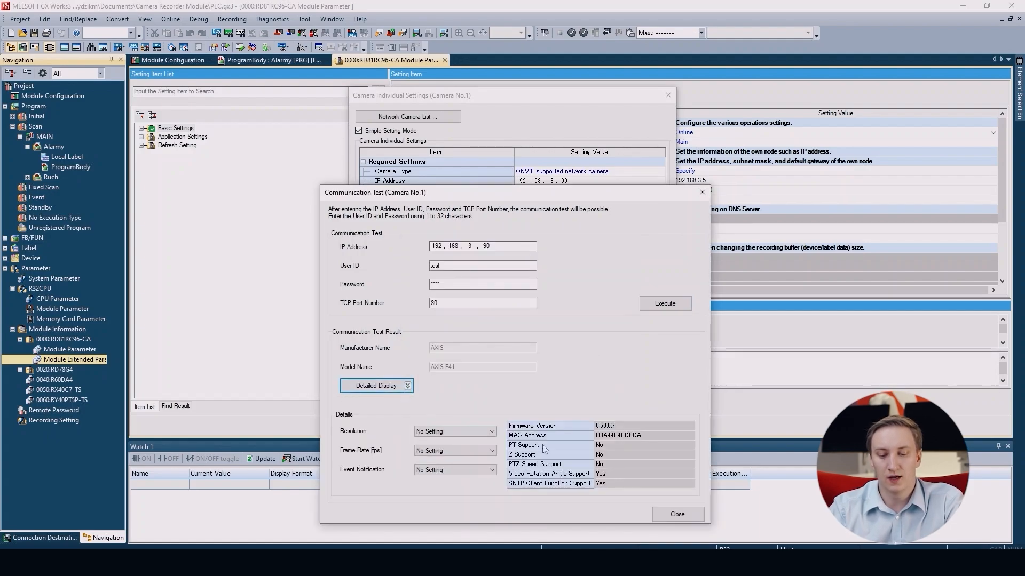
pyautogui.moveTo(594, 425)
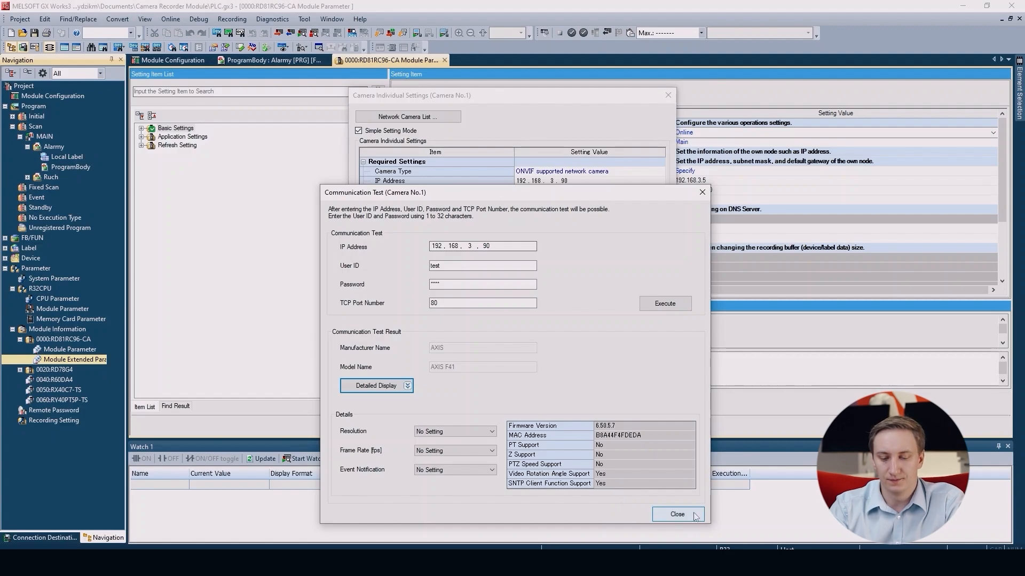
pyautogui.click(678, 514)
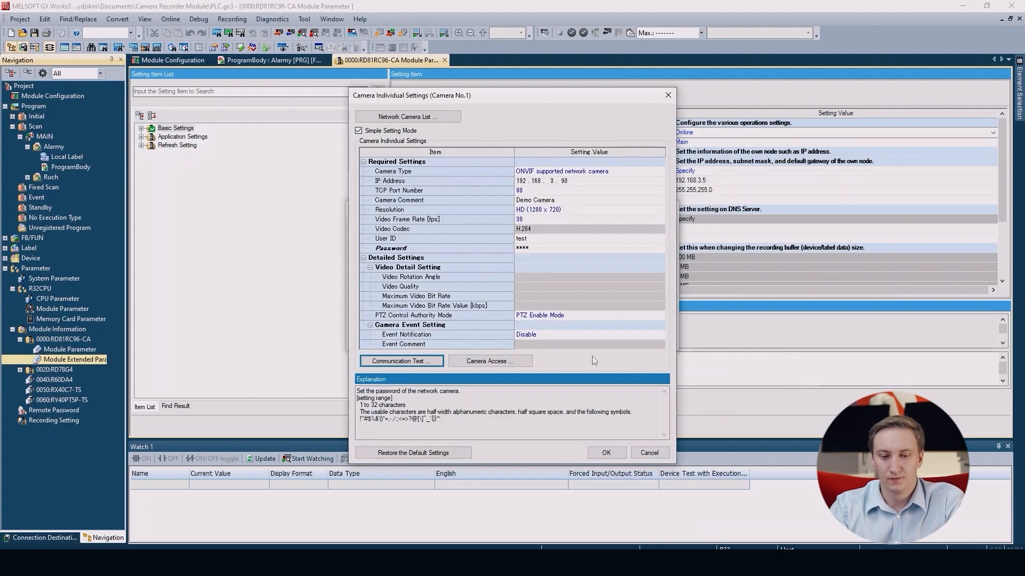
pyautogui.moveTo(631, 446)
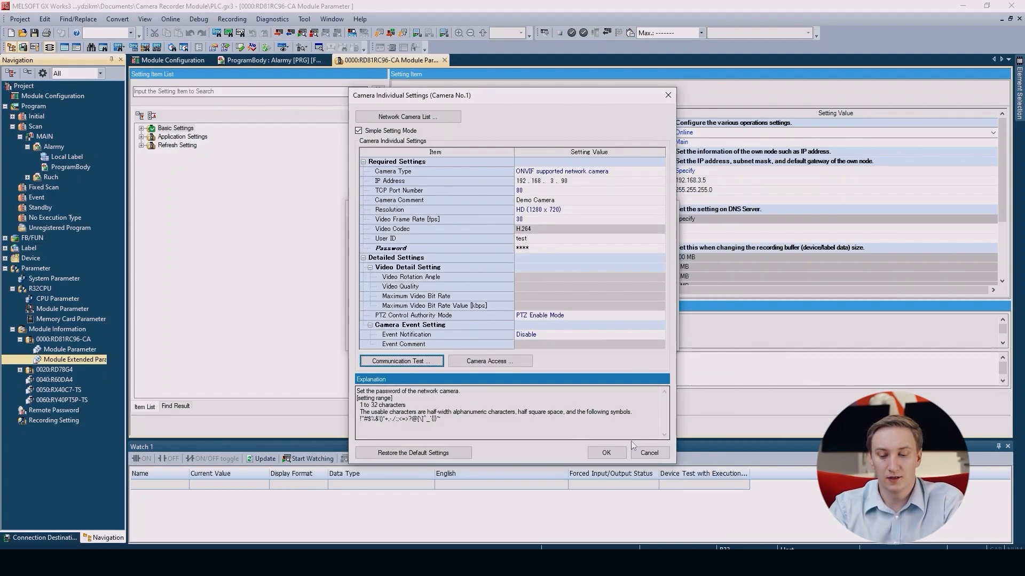
pyautogui.click(605, 452)
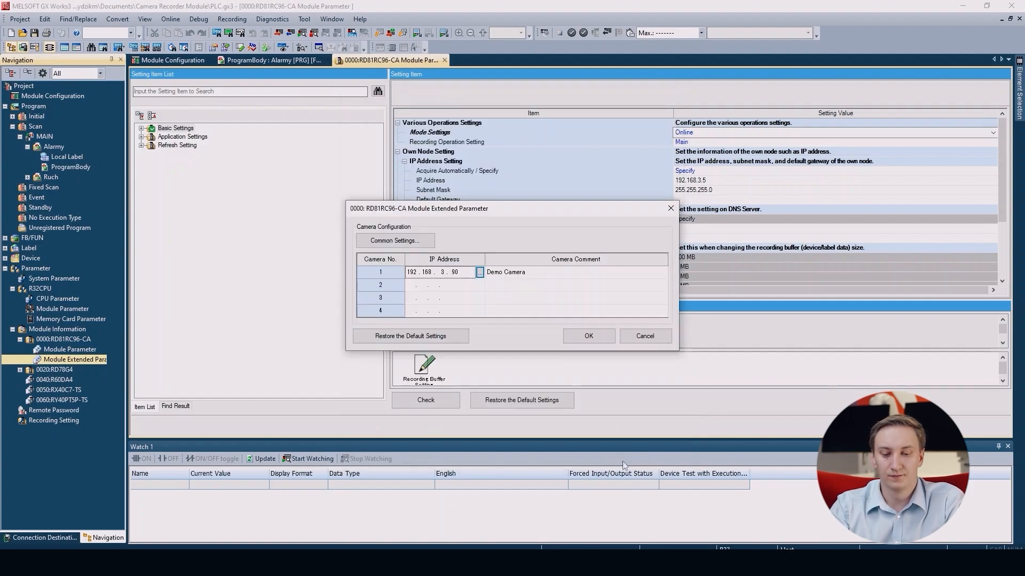
pyautogui.moveTo(587, 336)
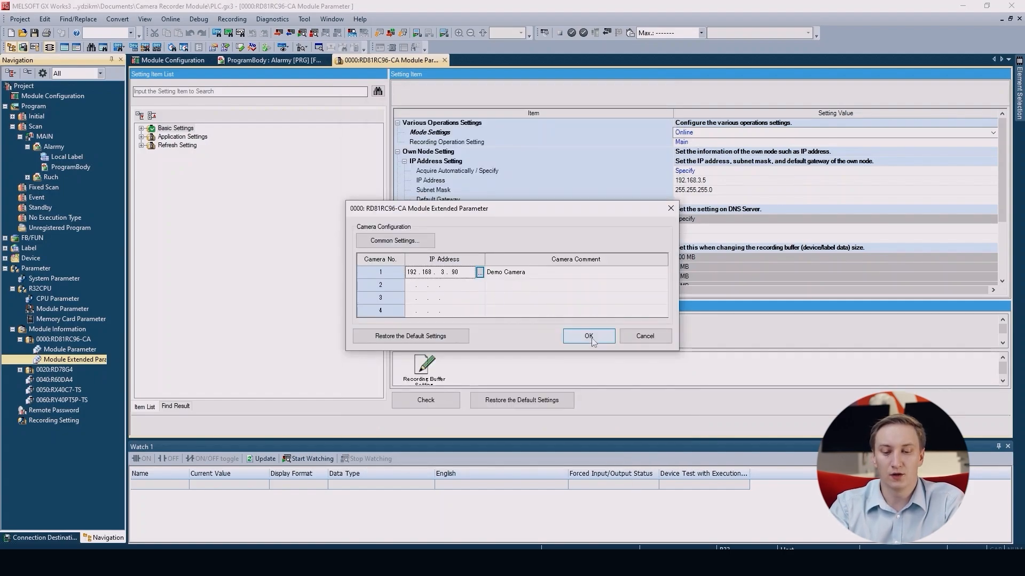
# Accept the camera configuration and bring up the Recording Setting context menu.
pyautogui.click(587, 335)
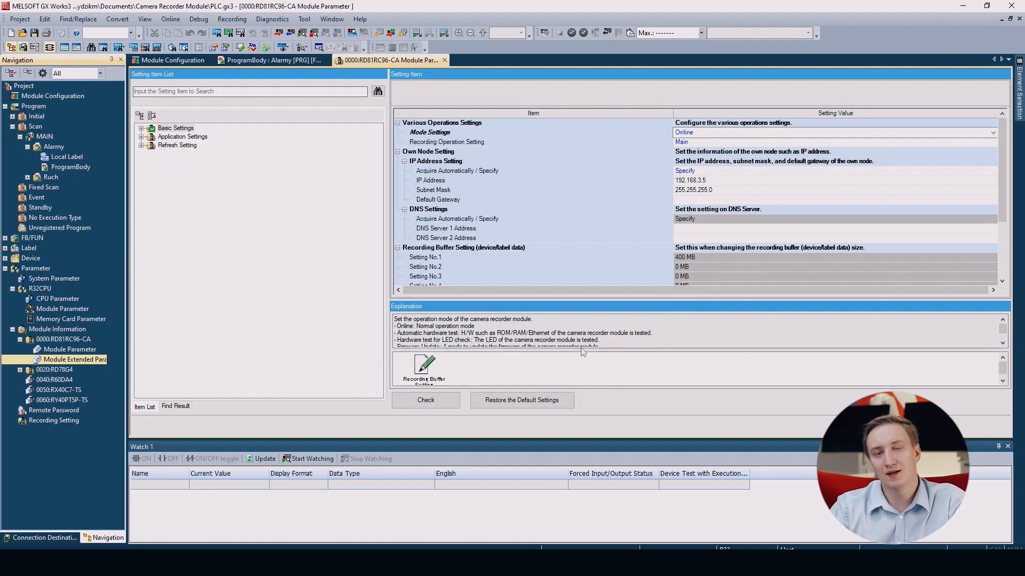
pyautogui.moveTo(230, 330)
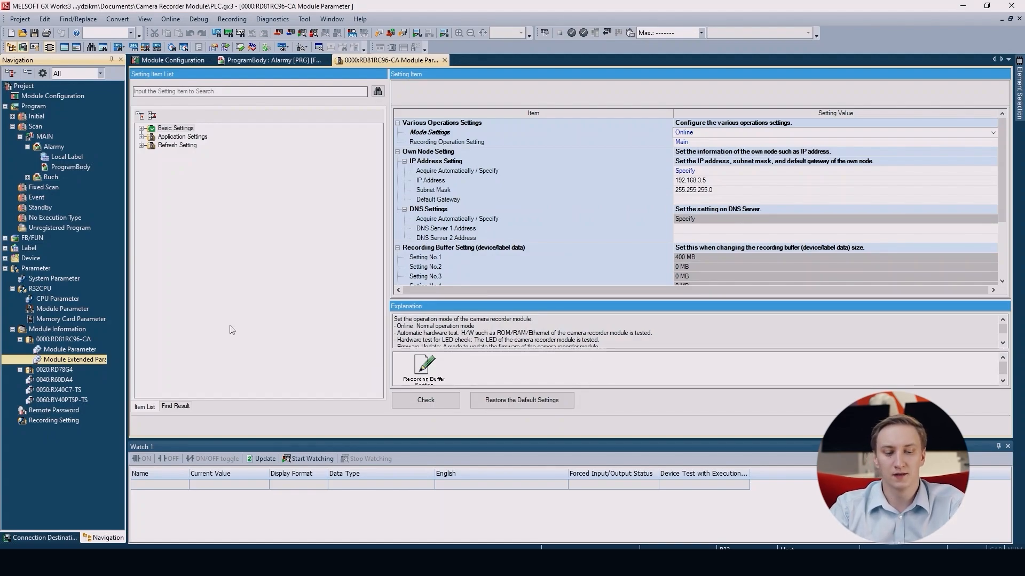
pyautogui.rightClick(54, 420)
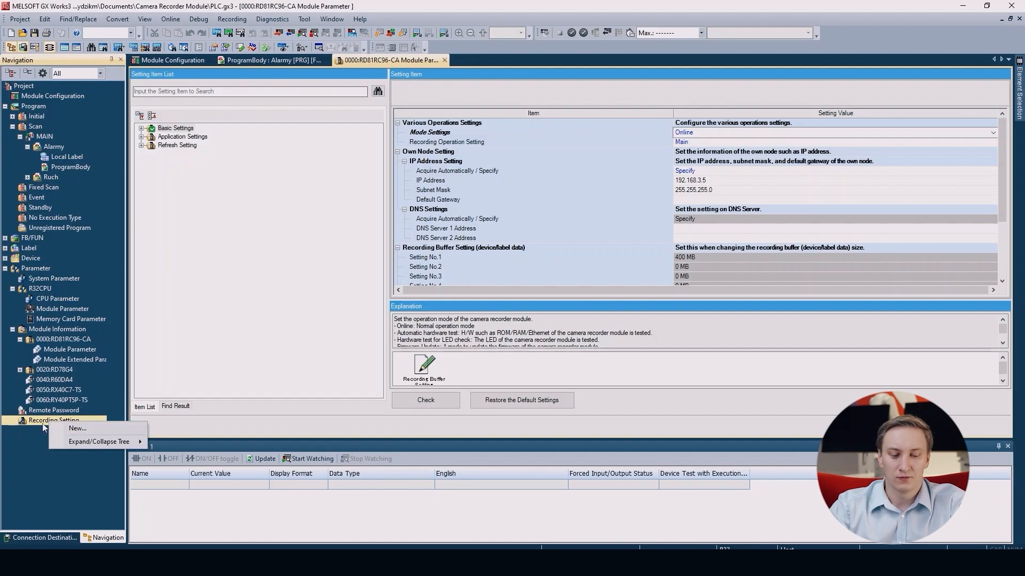
# Create Recording Setting No.1 saving 20 seconds before and 5 seconds after the trigger.
pyautogui.click(77, 428)
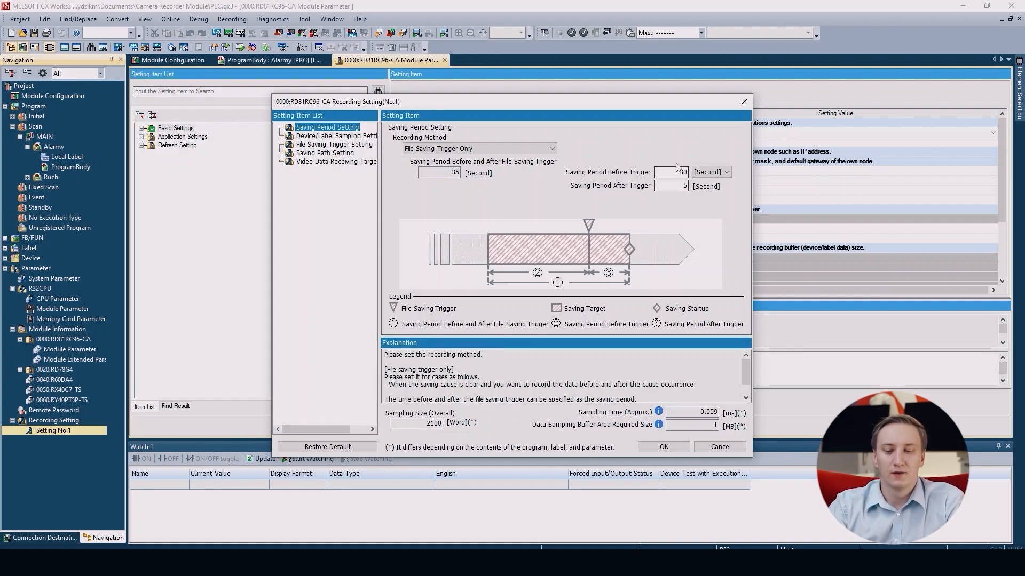
pyautogui.click(673, 172)
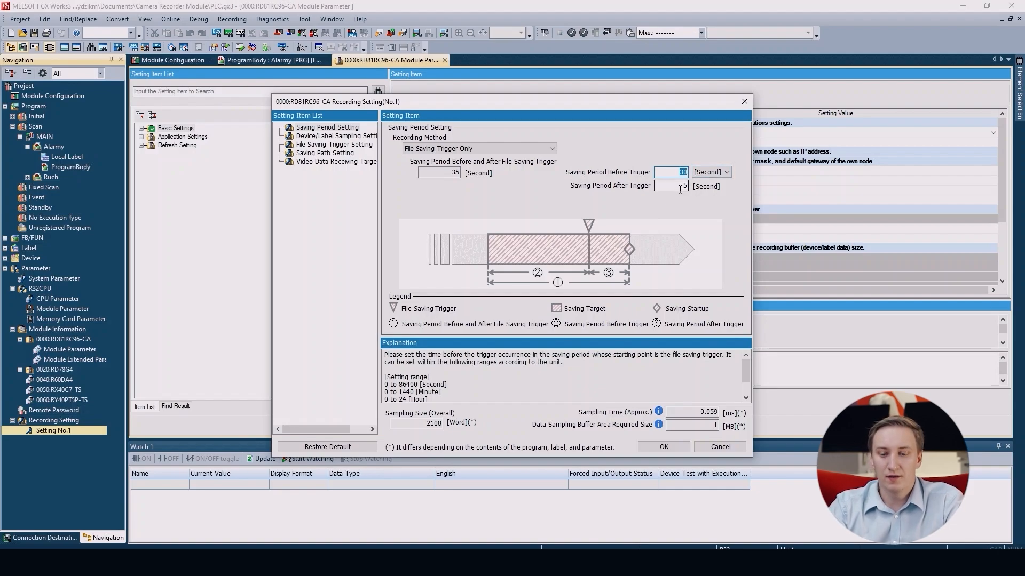
pyautogui.click(670, 186)
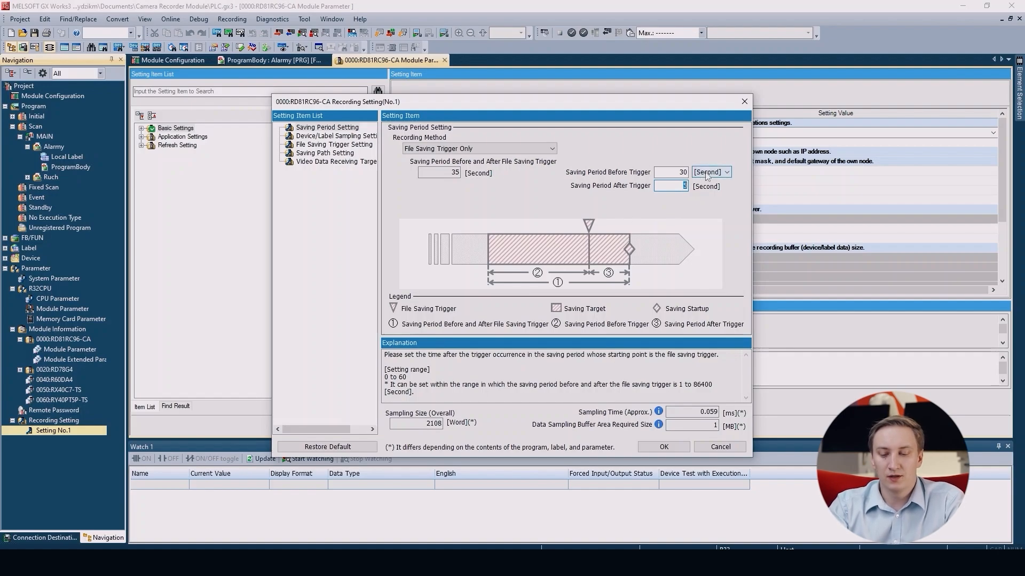
pyautogui.click(727, 172)
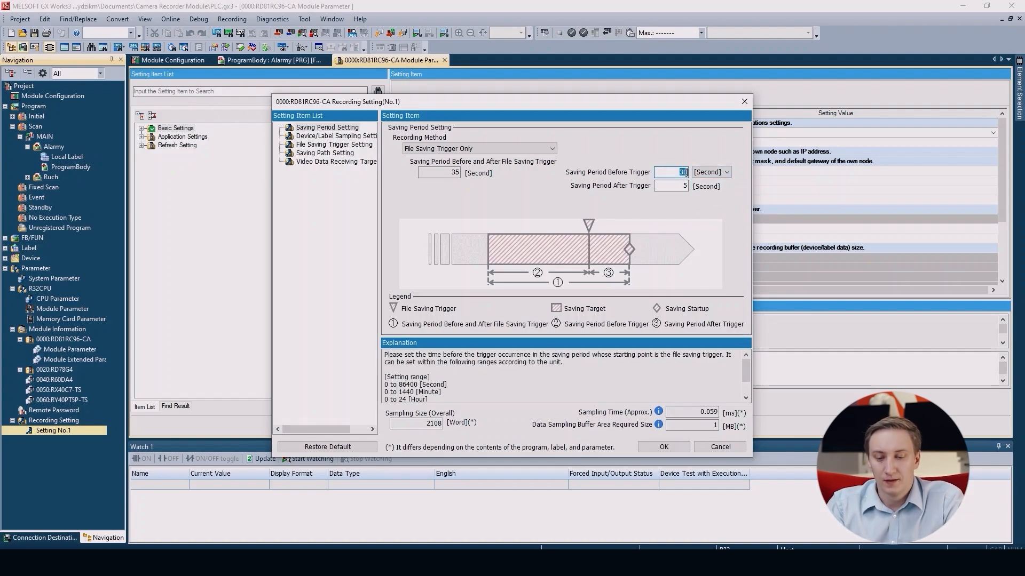
pyautogui.moveTo(687, 242)
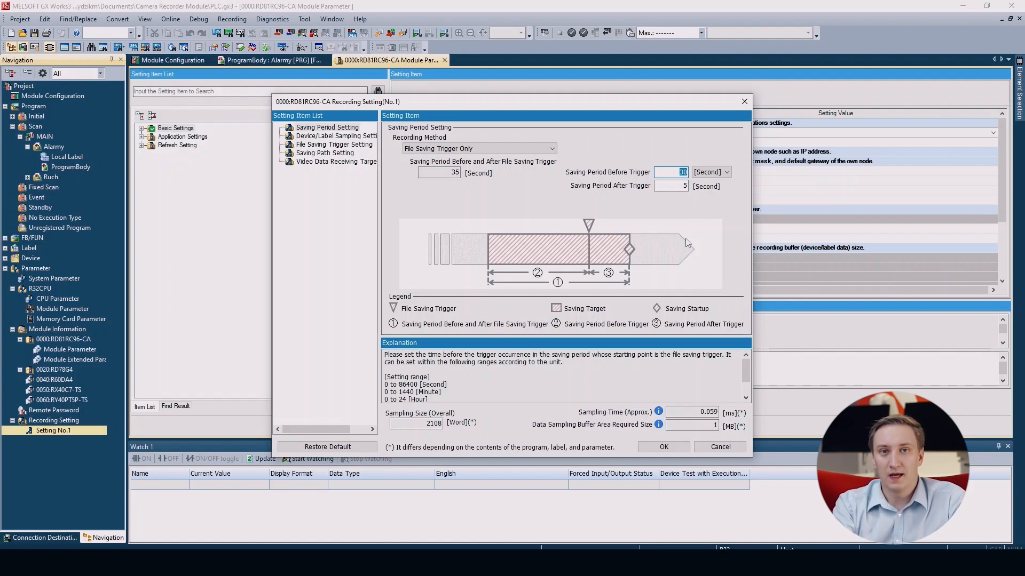
pyautogui.write('20')
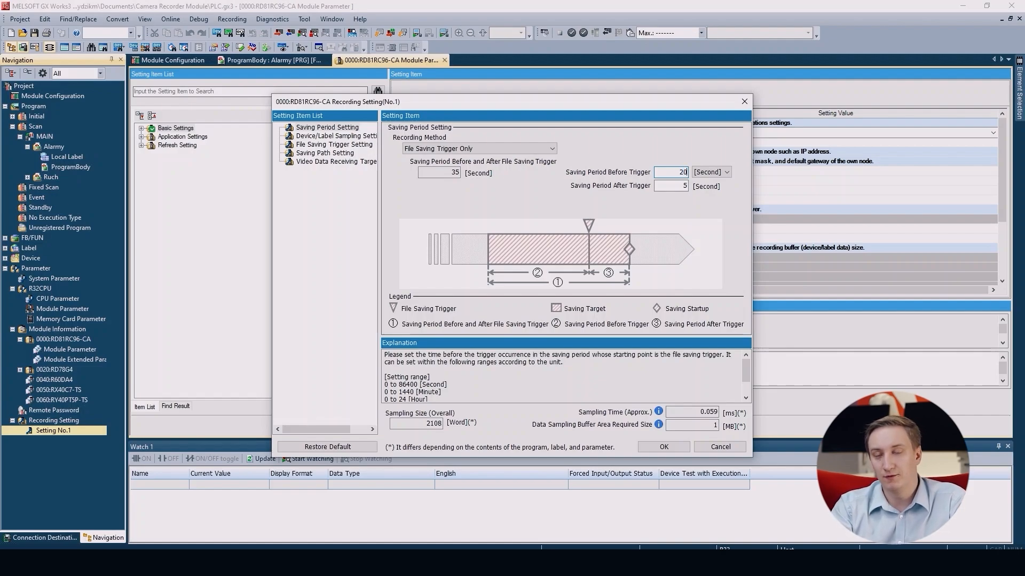
pyautogui.moveTo(491, 218)
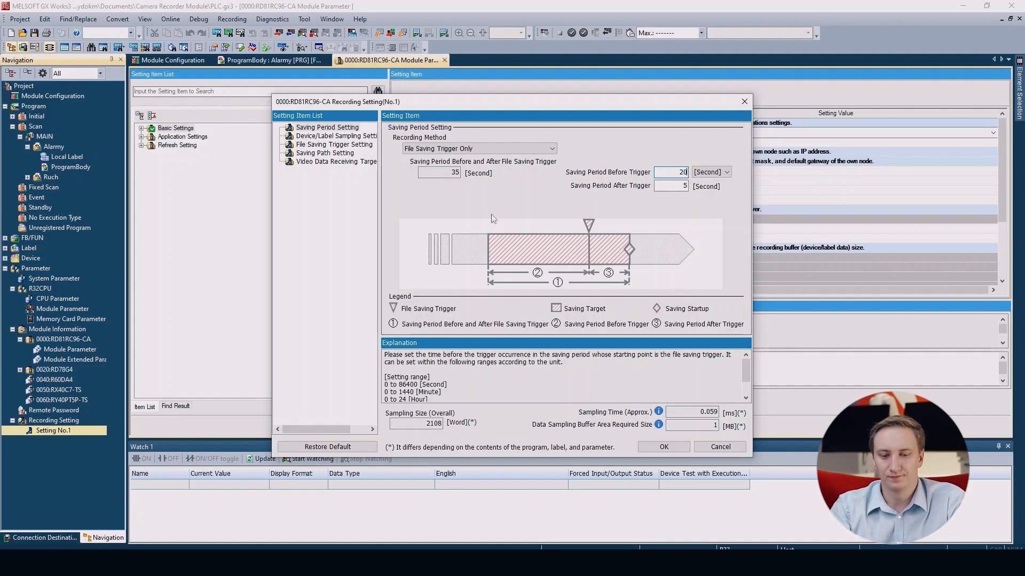
# Add parameter devices (2172 words) to sampling at each scan, then show the trigger settings.
pyautogui.click(336, 136)
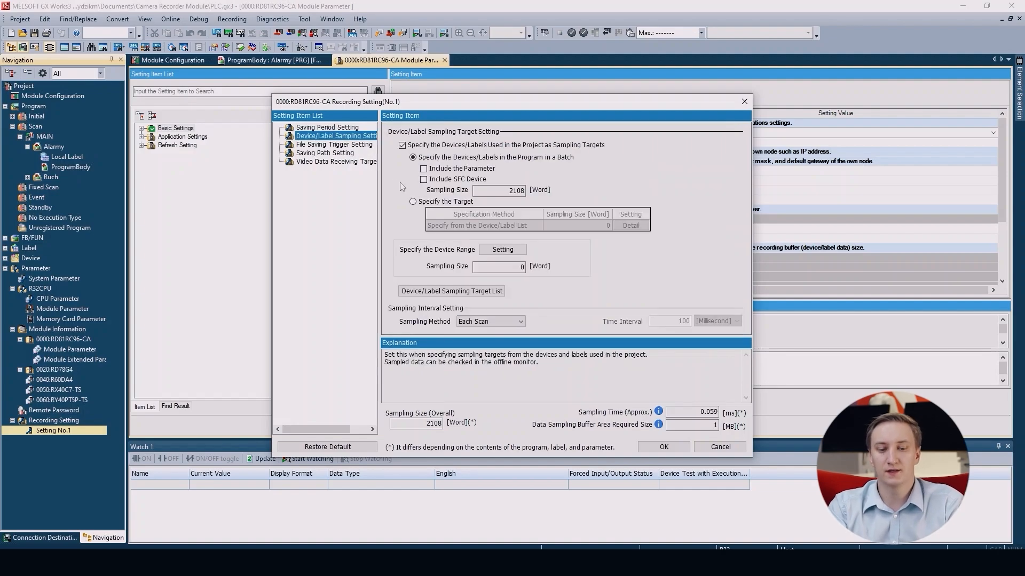
pyautogui.moveTo(405, 218)
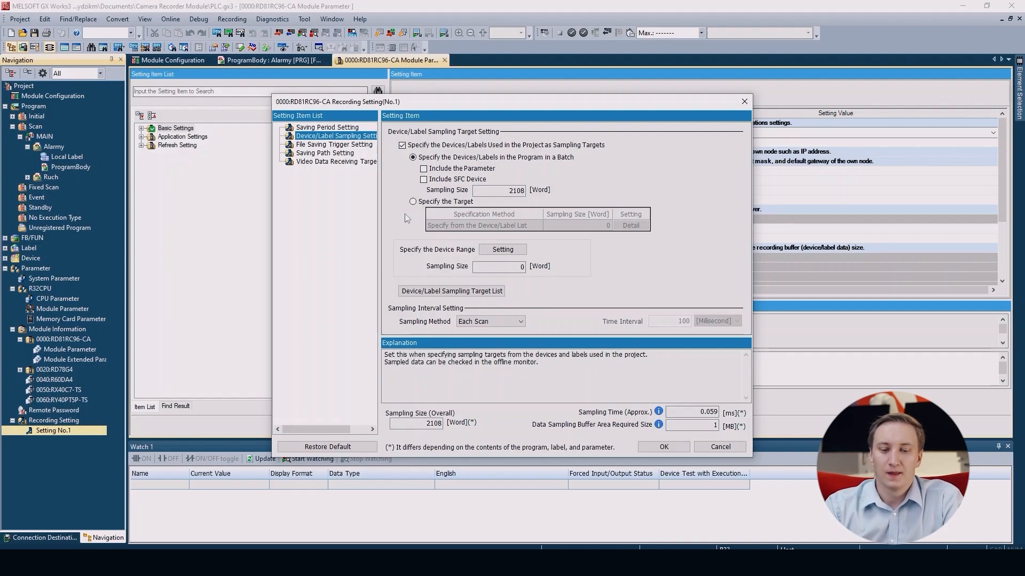
pyautogui.moveTo(408, 178)
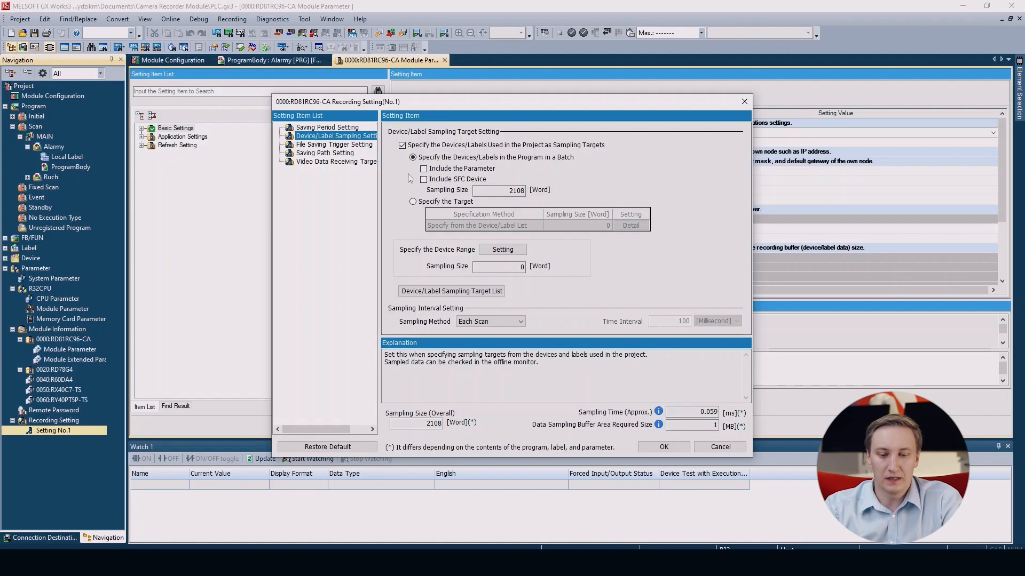
pyautogui.click(423, 168)
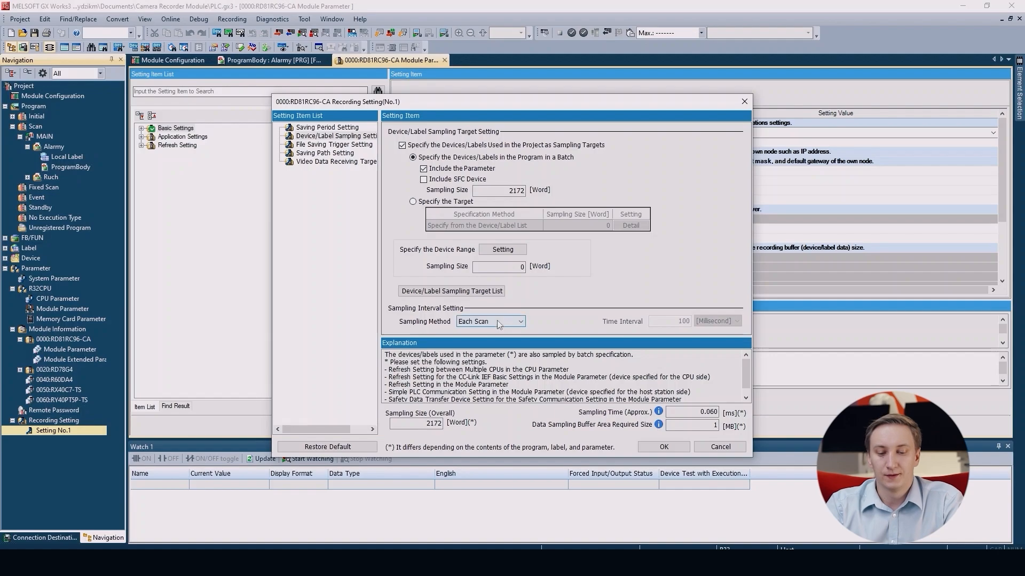
pyautogui.click(520, 320)
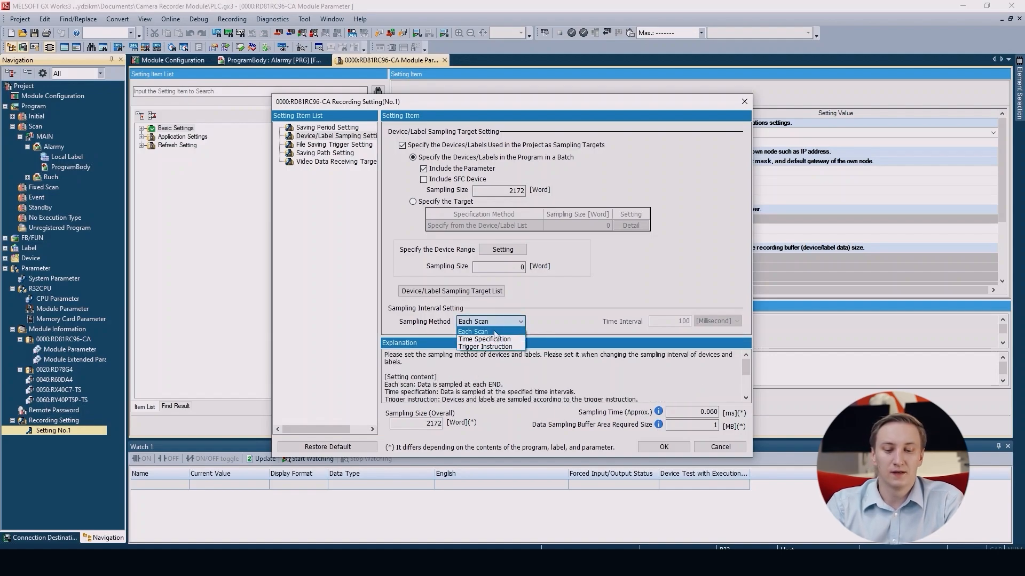
pyautogui.click(472, 331)
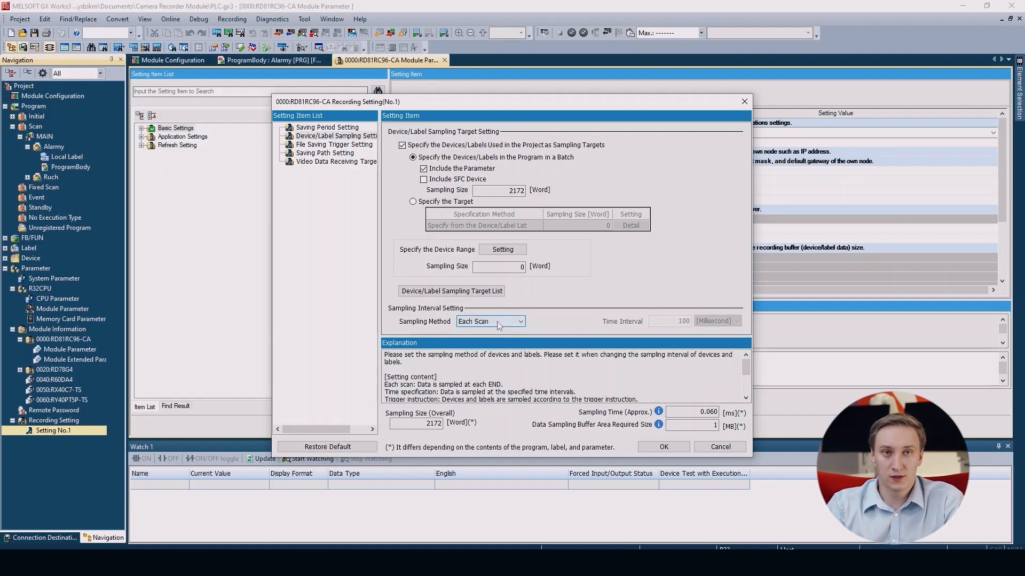
pyautogui.click(521, 320)
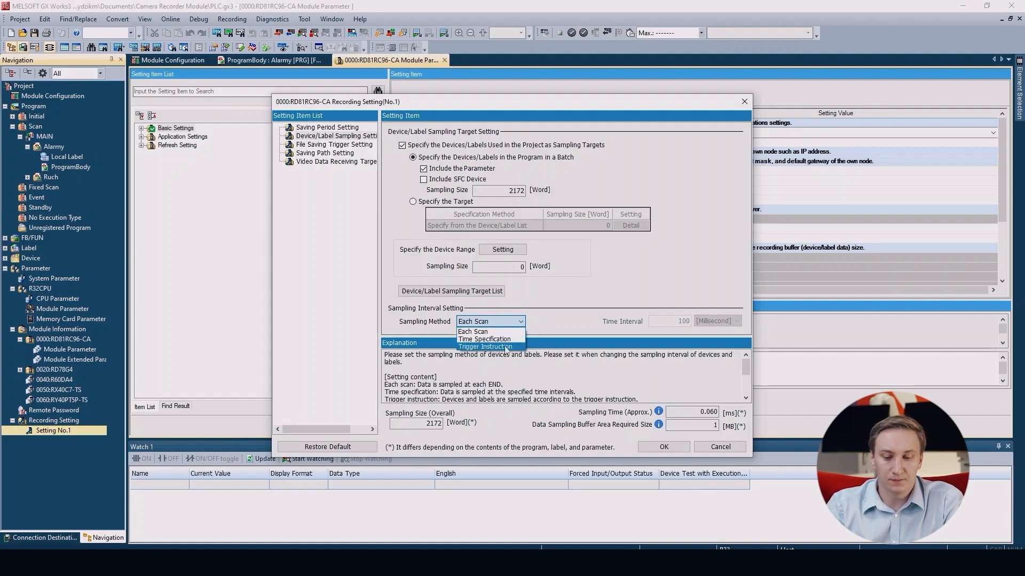
pyautogui.click(471, 331)
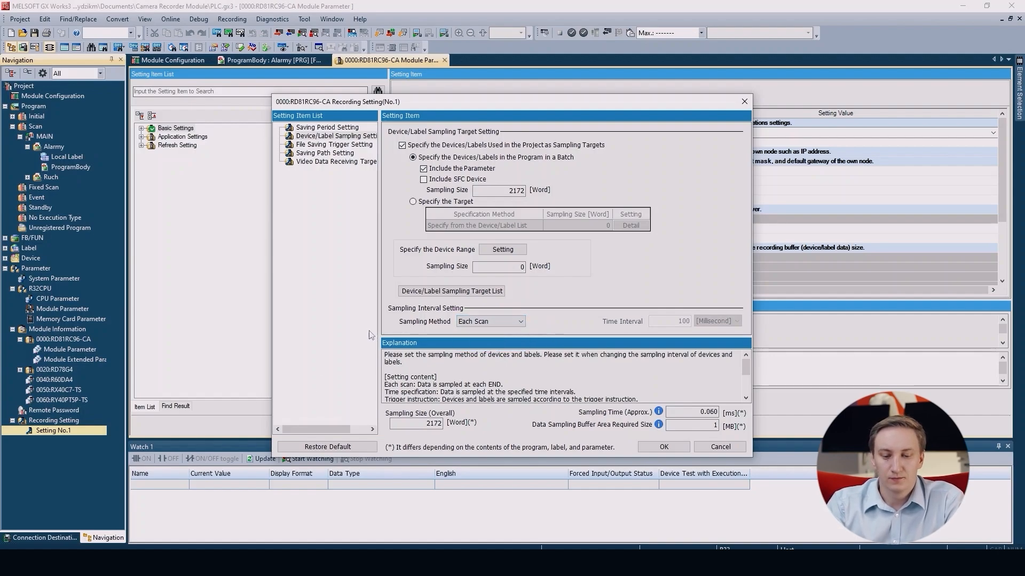
pyautogui.moveTo(330, 189)
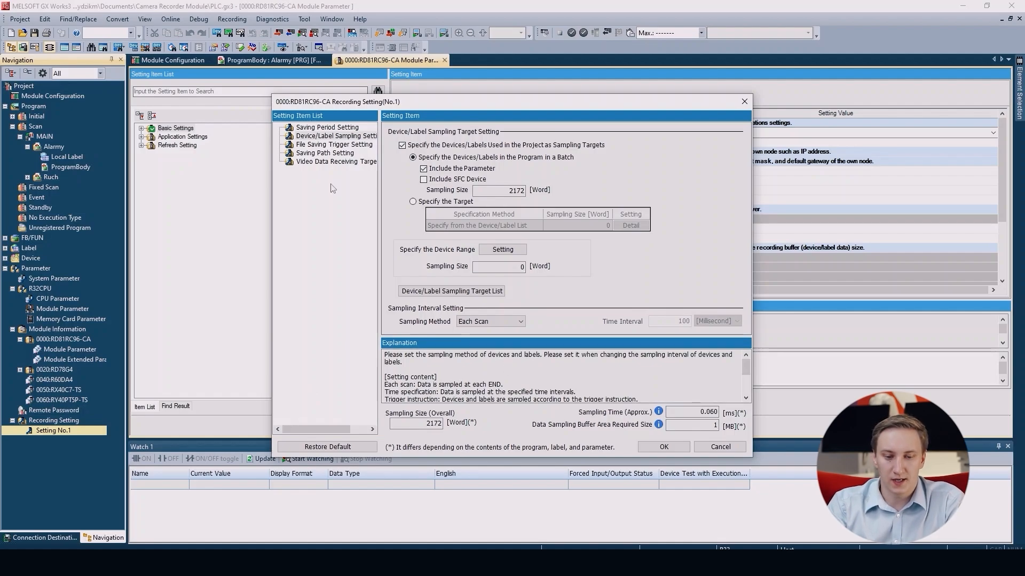
pyautogui.click(333, 144)
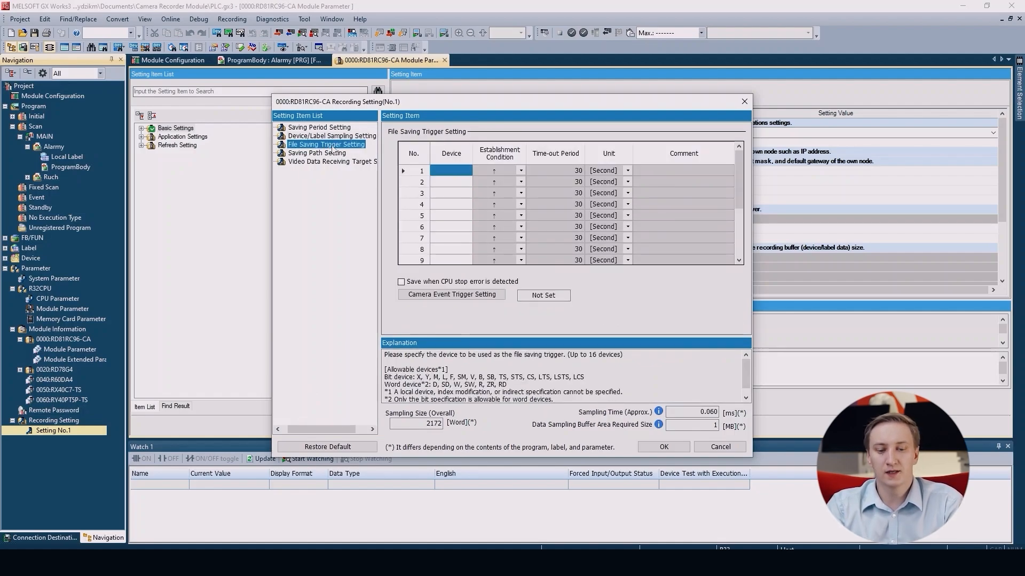
pyautogui.moveTo(428, 210)
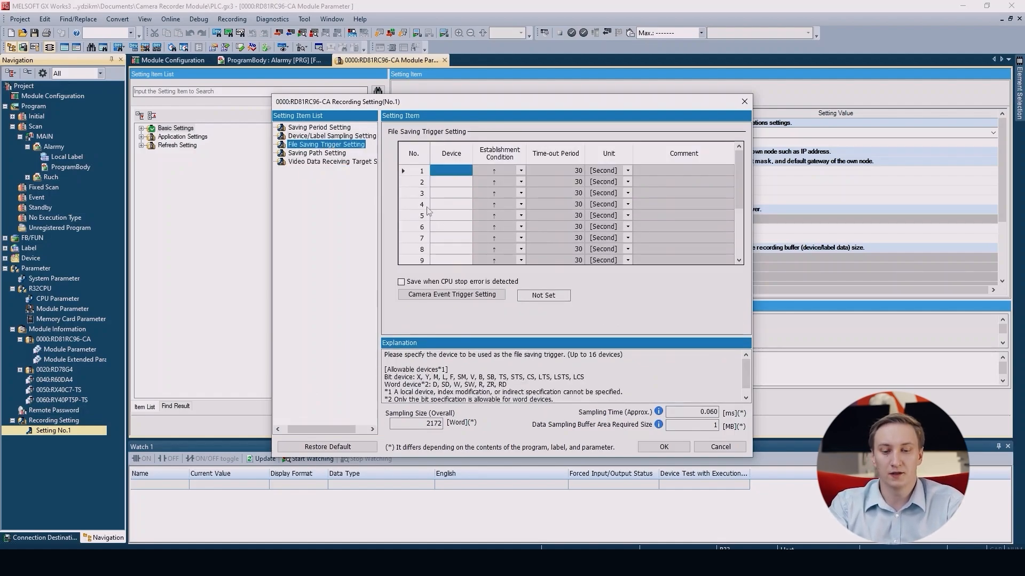
# Enter X204 as the row 1 file saving trigger device.
pyautogui.scroll(-3)
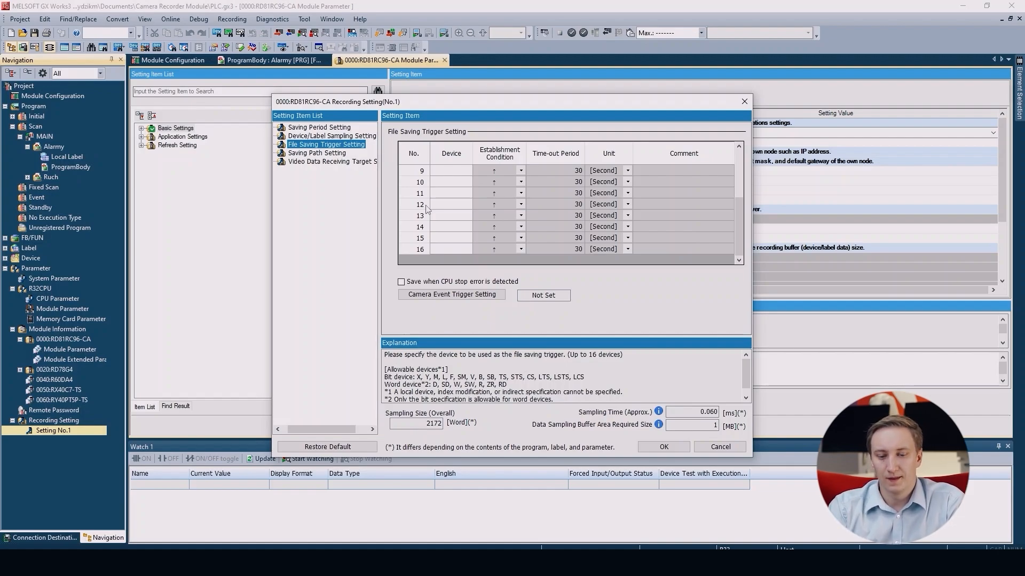
pyautogui.scroll(3)
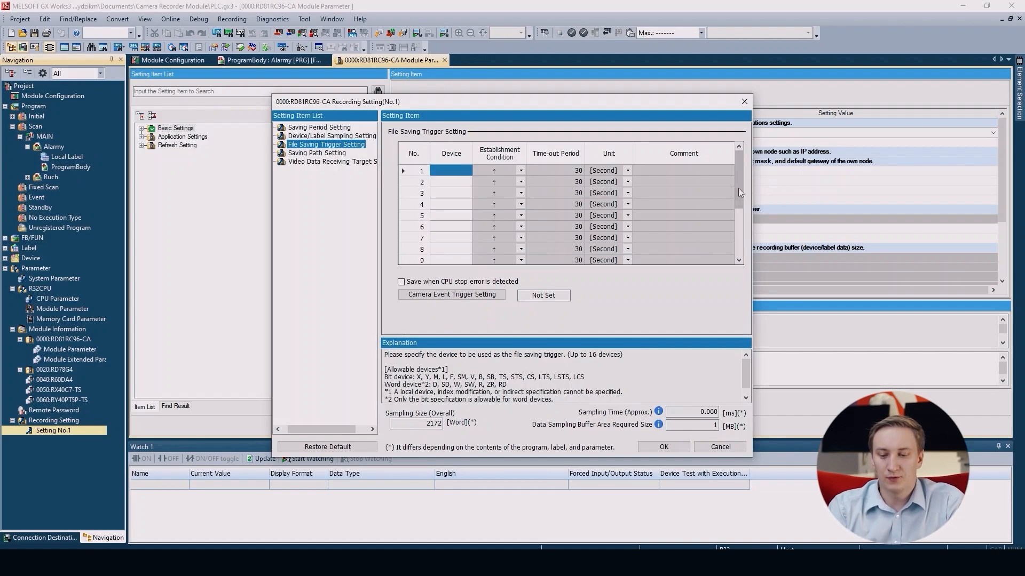
pyautogui.scroll(-3)
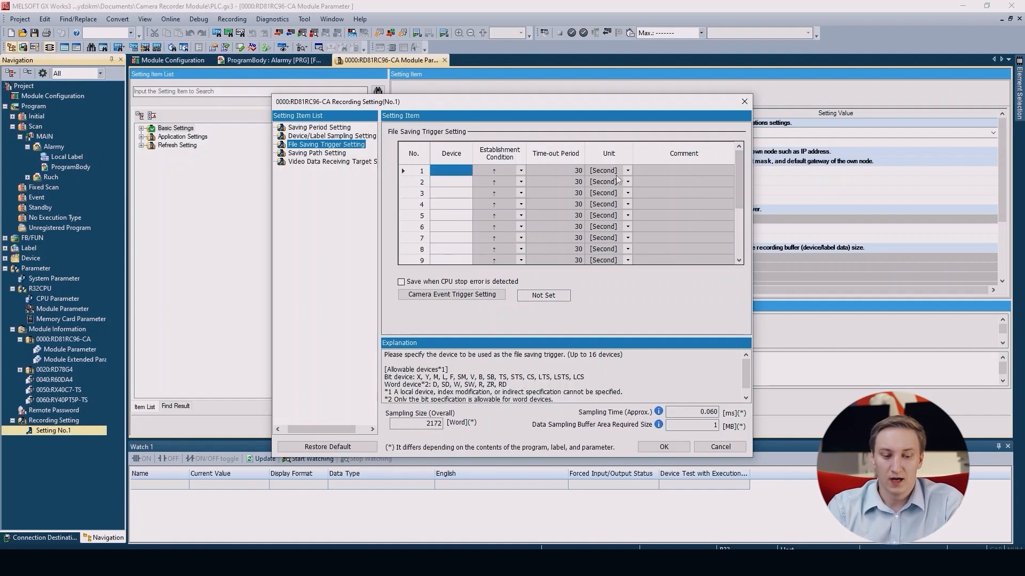
pyautogui.click(451, 171)
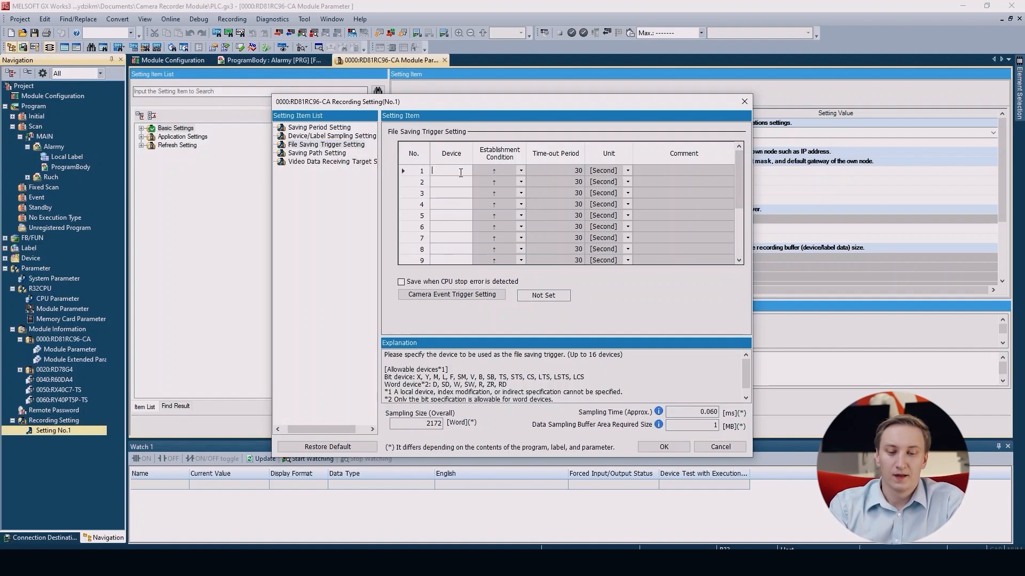
pyautogui.write('X20')
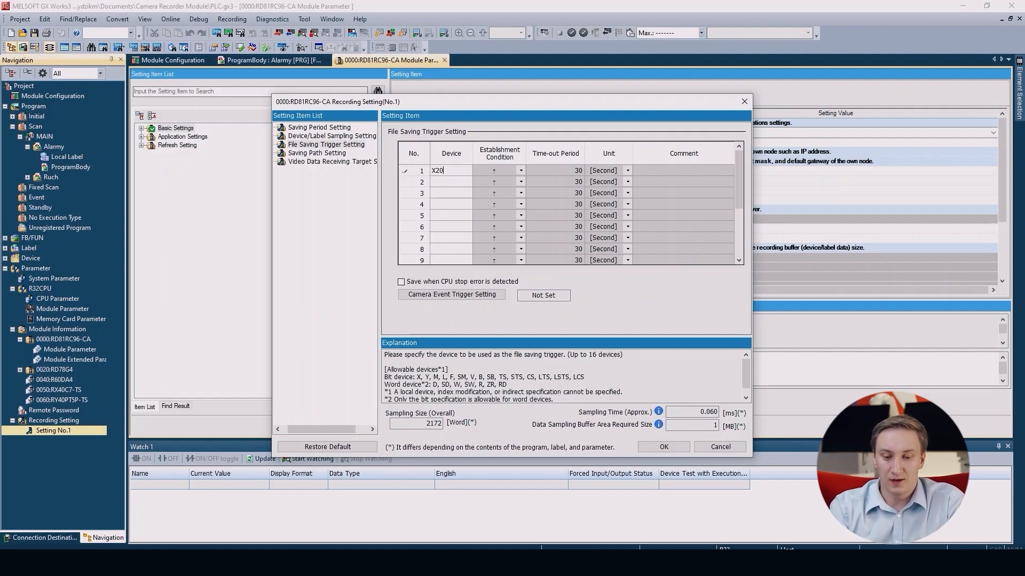
pyautogui.write('3')
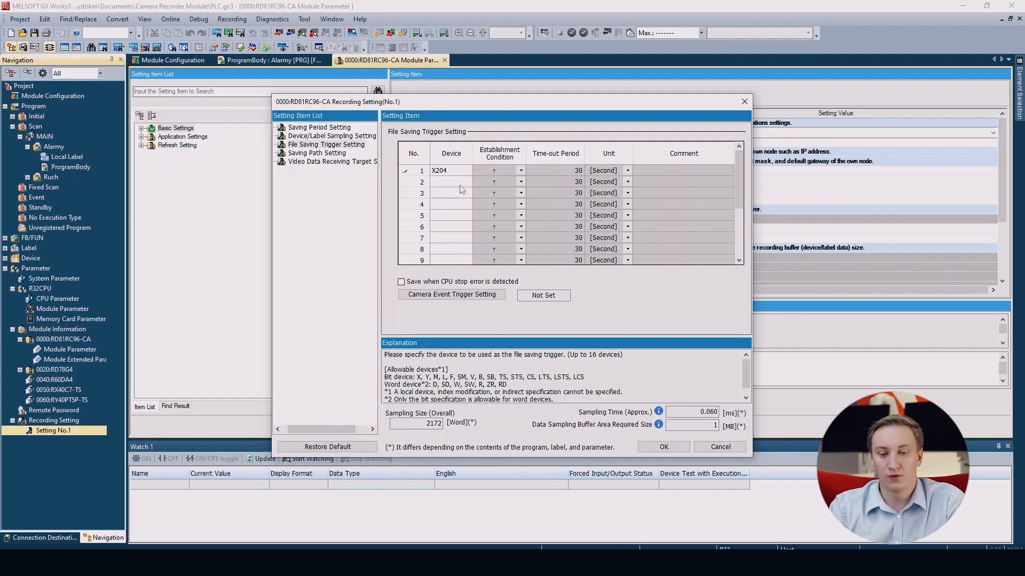
pyautogui.click(499, 181)
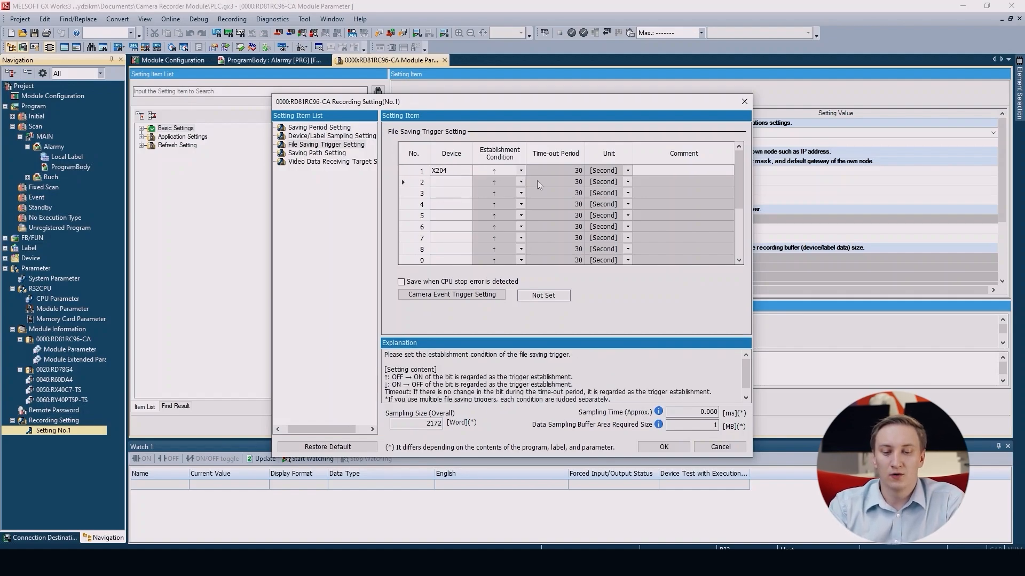
# Keep X204's rising-edge condition, comment it Trigger, and show the saving path settings.
pyautogui.click(499, 170)
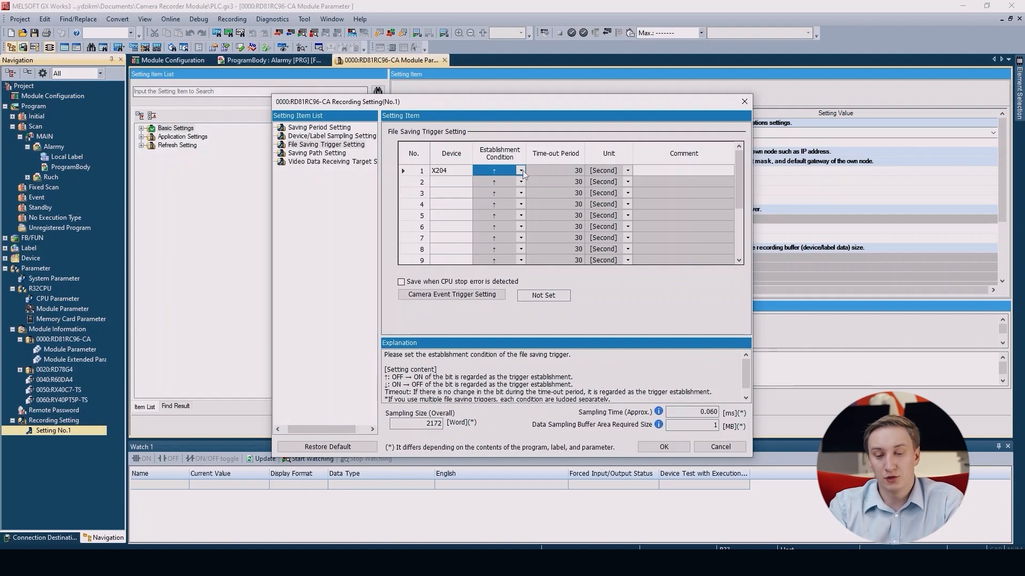
pyautogui.click(521, 171)
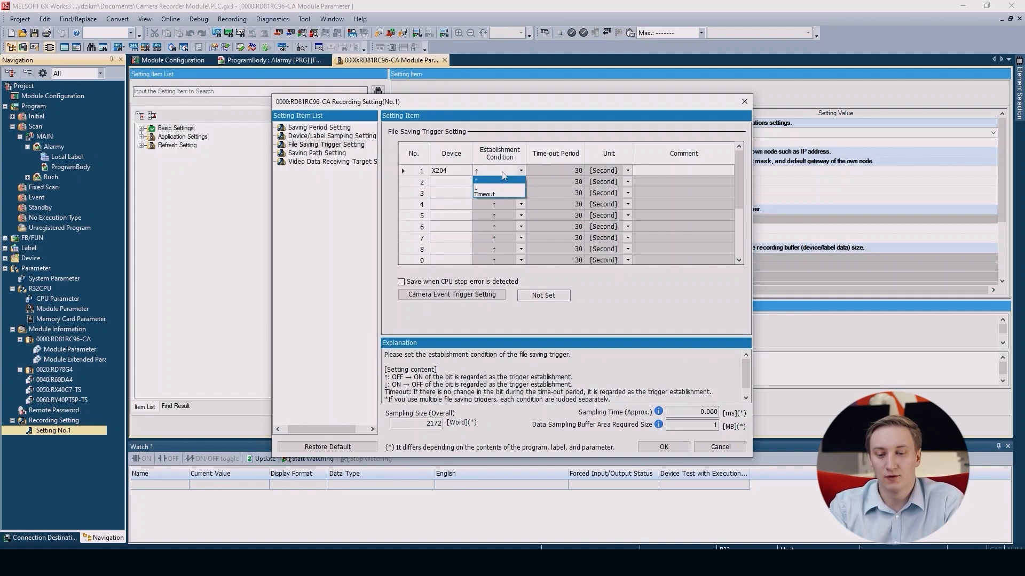
pyautogui.click(682, 171)
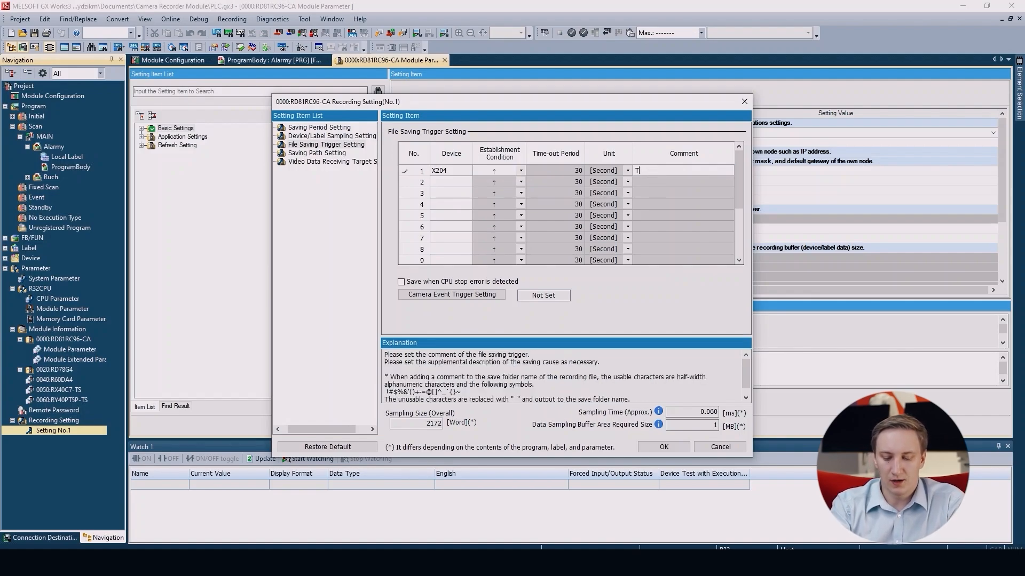
pyautogui.write('rigger')
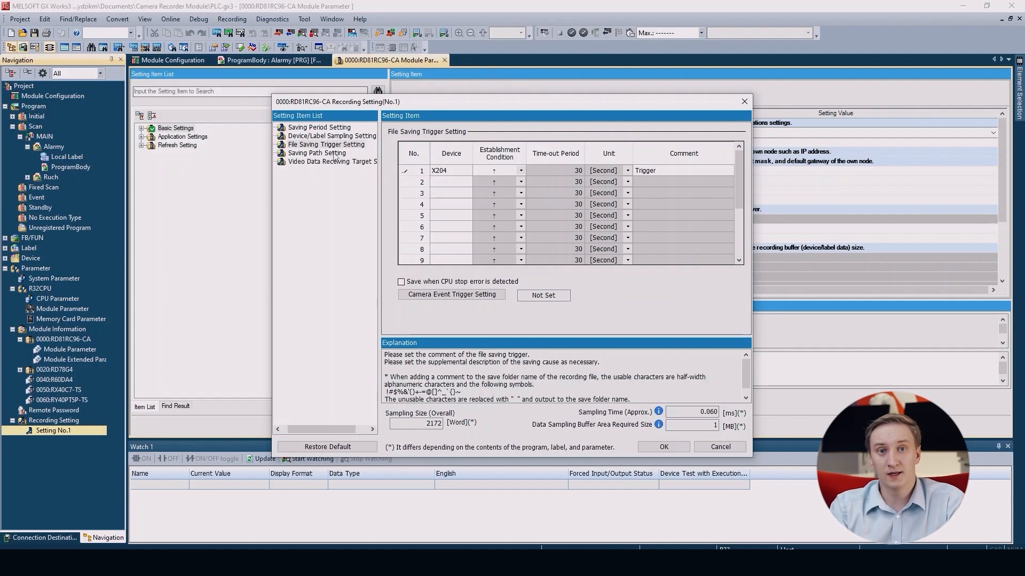
pyautogui.click(317, 152)
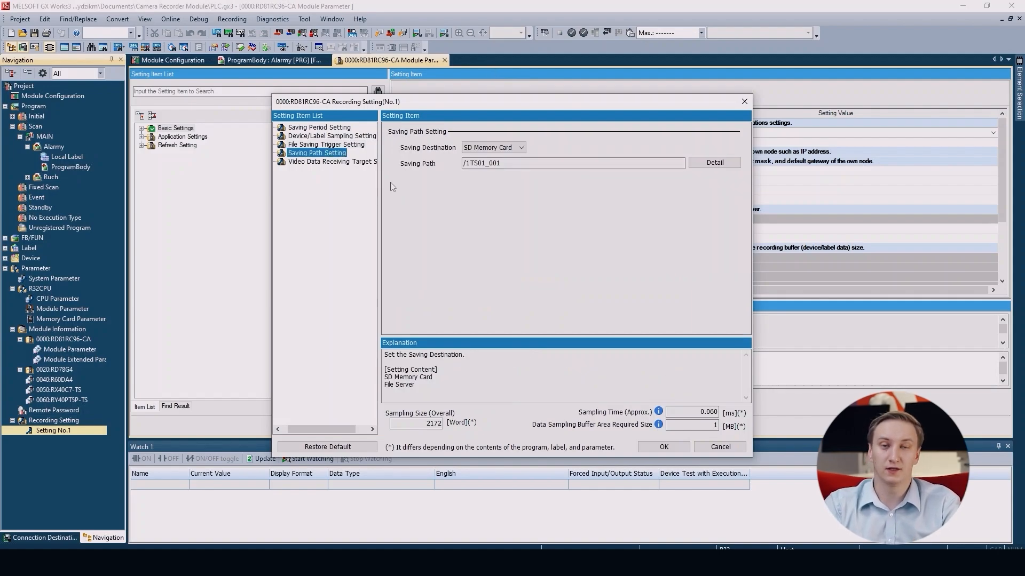
pyautogui.moveTo(423, 205)
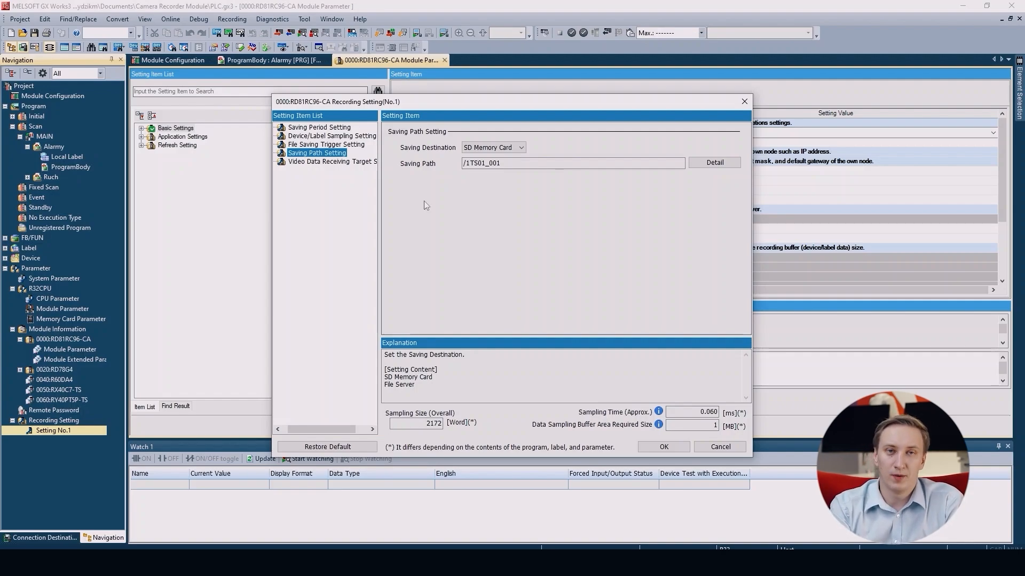
# Save recordings to file server \\192.168.3.15\record with user name and password.
pyautogui.click(519, 147)
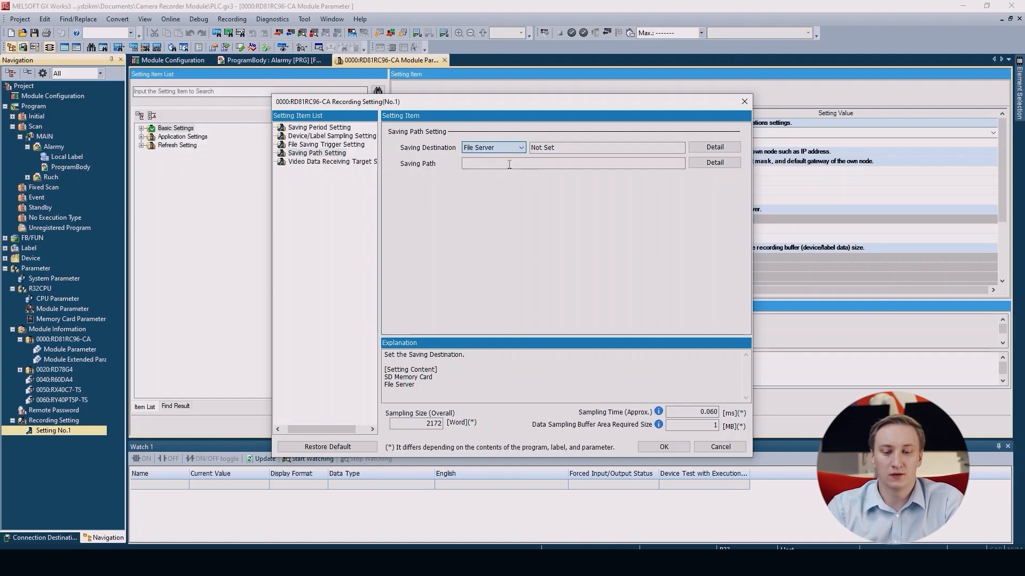
pyautogui.click(713, 147)
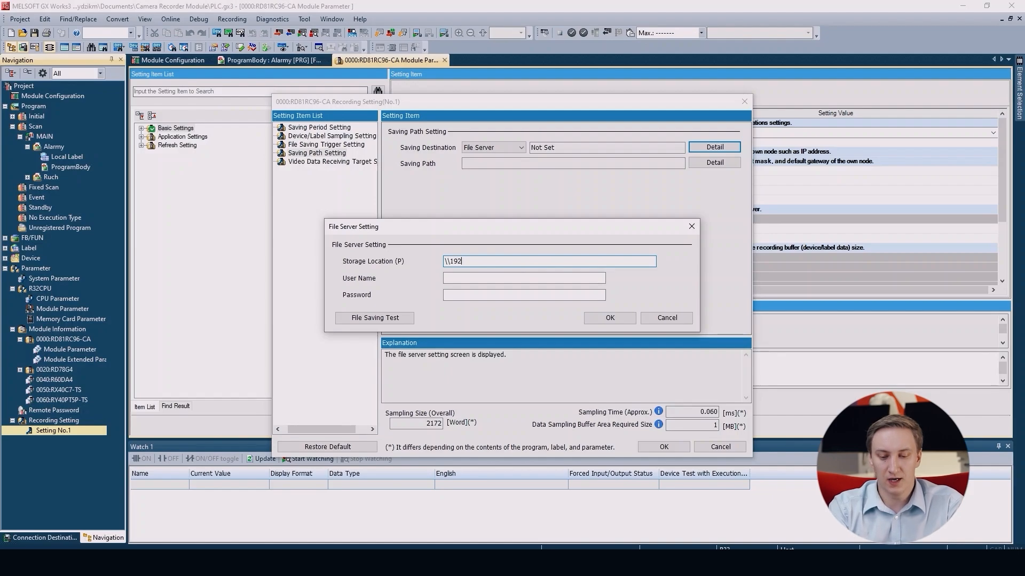
pyautogui.write('.')
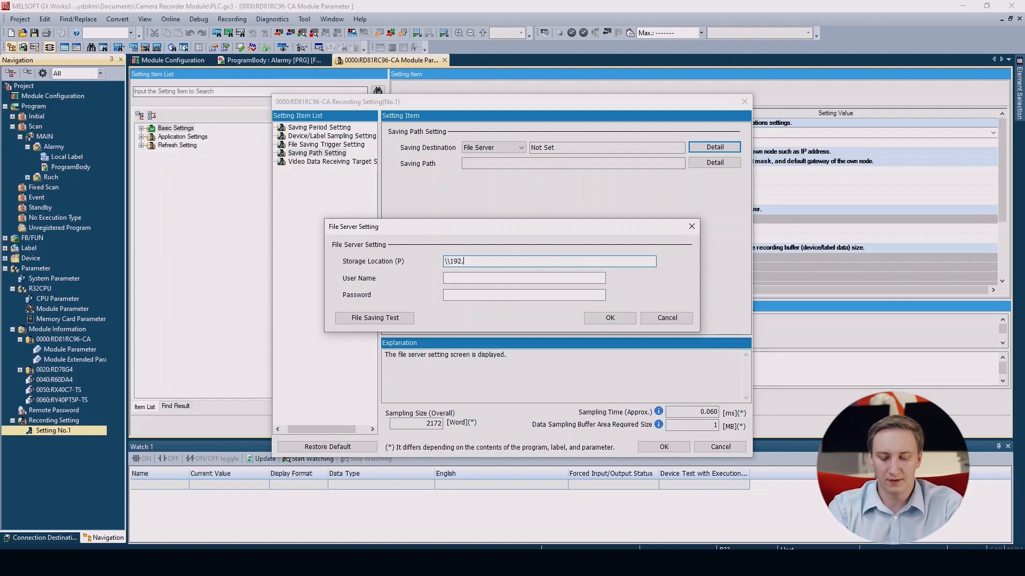
pyautogui.write('168')
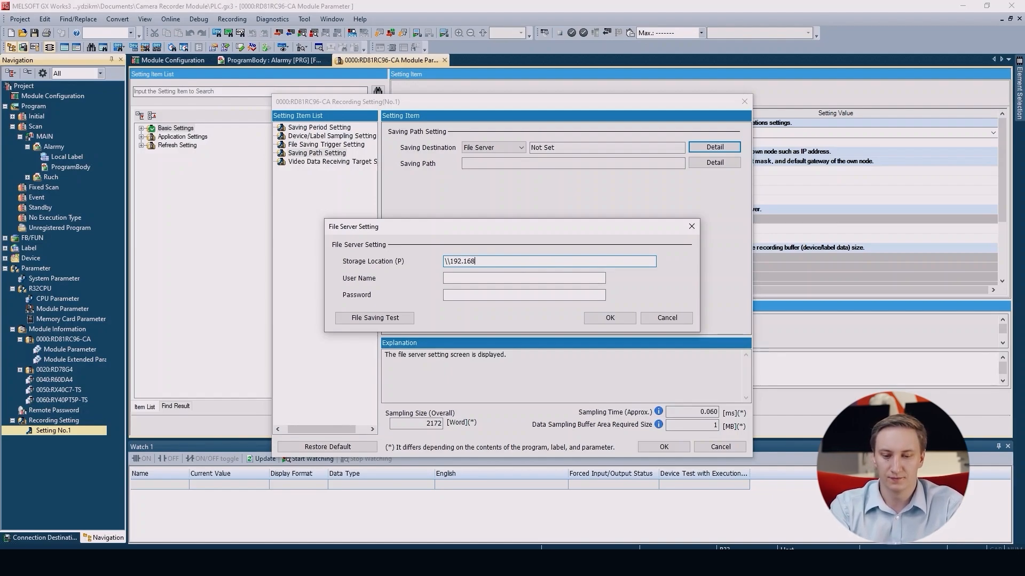
pyautogui.write('.3.15')
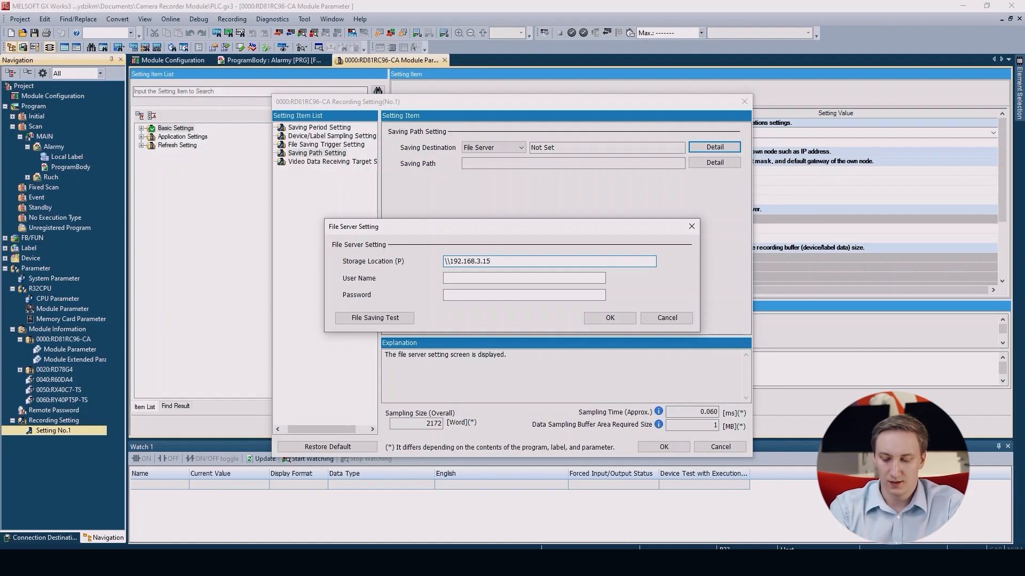
pyautogui.write('\\')
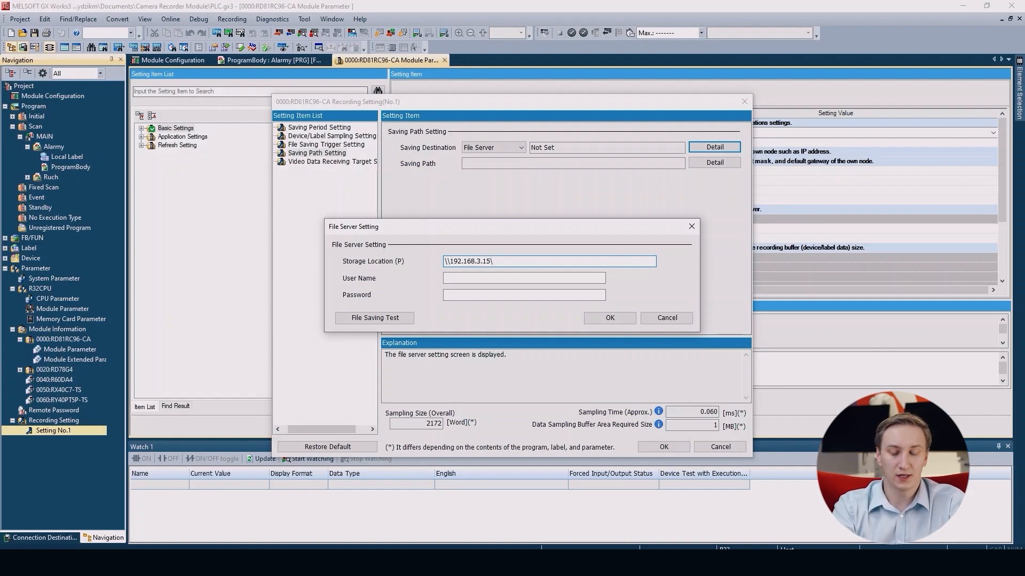
pyautogui.write('record')
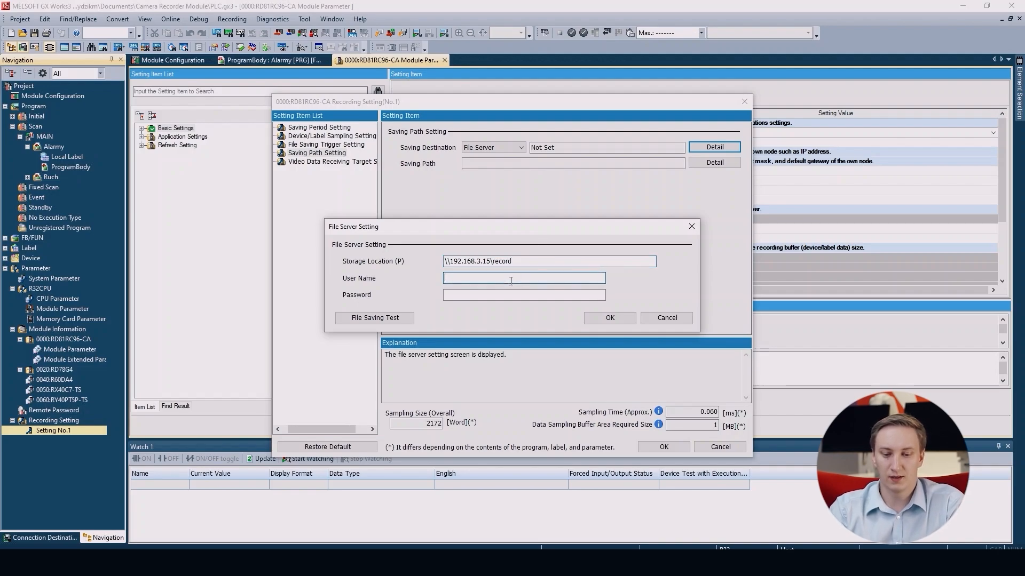
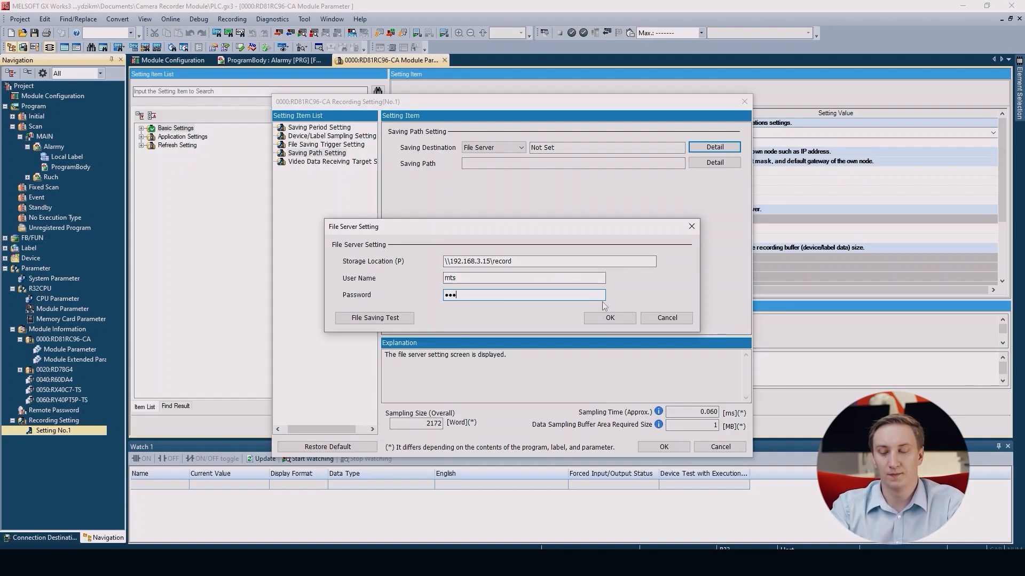
pyautogui.click(608, 317)
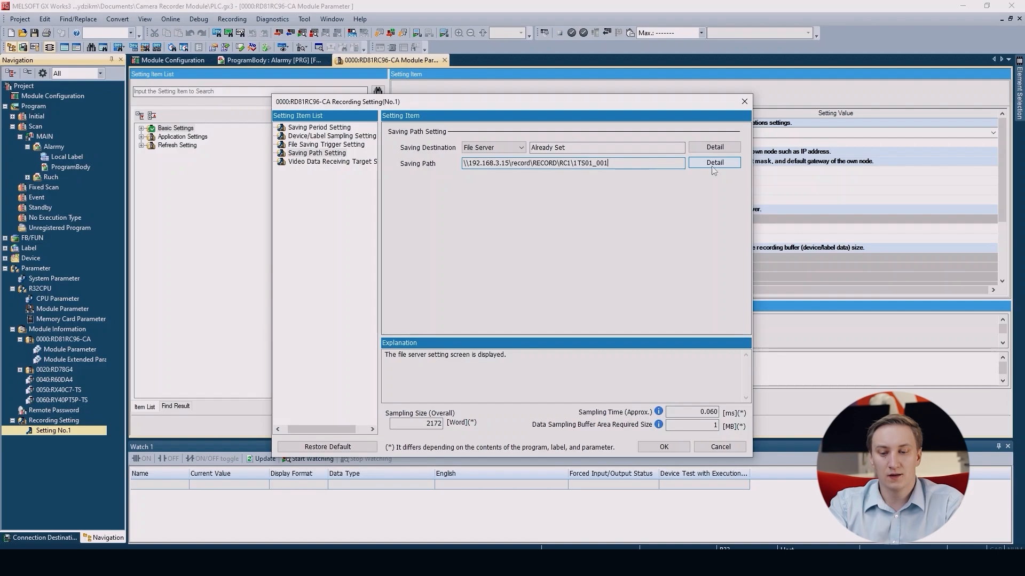
pyautogui.click(714, 162)
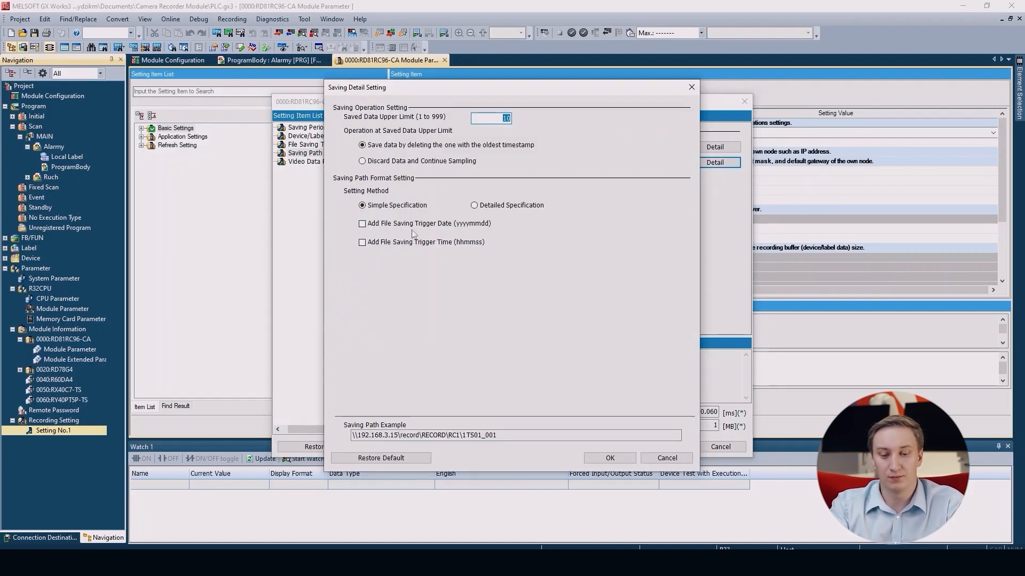
pyautogui.moveTo(436, 255)
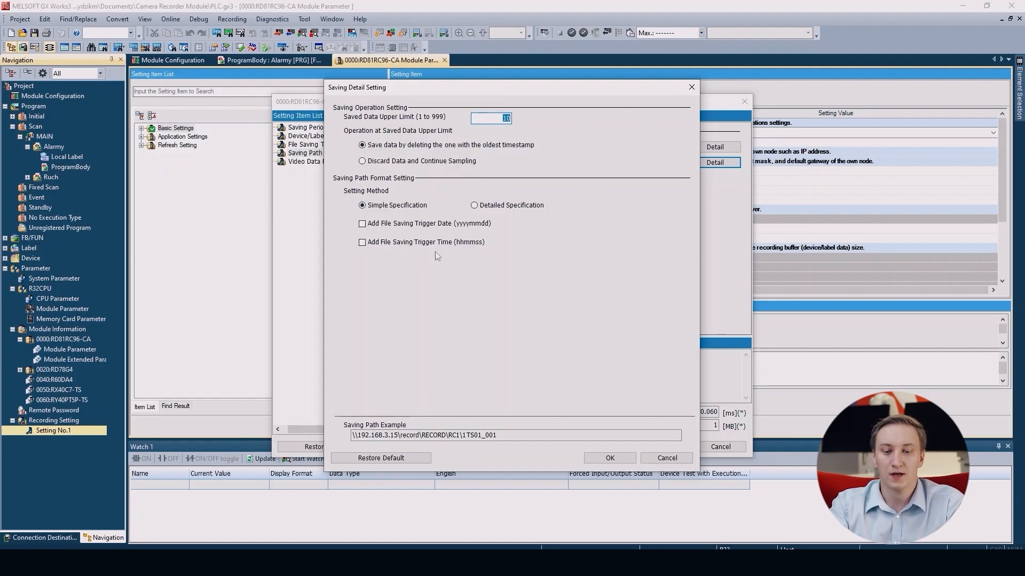
pyautogui.click(474, 205)
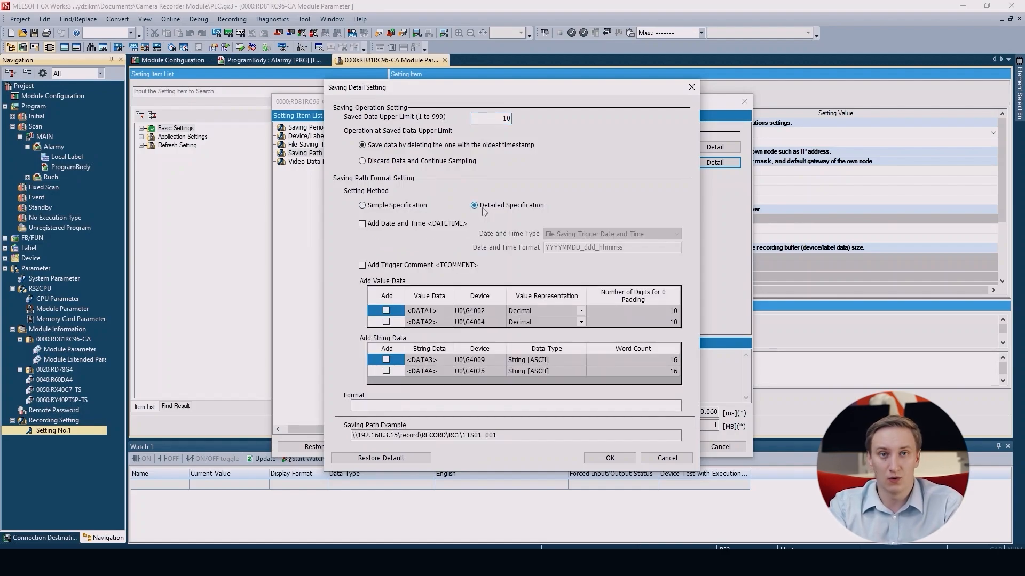
pyautogui.click(363, 205)
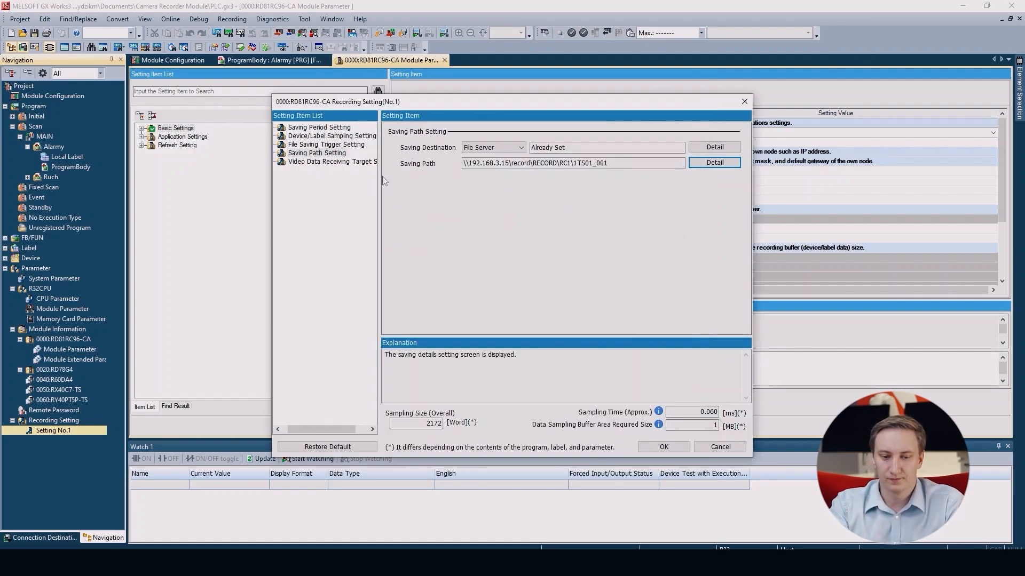
# Tick camera No.1 (192.168.3.90) as the video data receiving target.
pyautogui.click(332, 161)
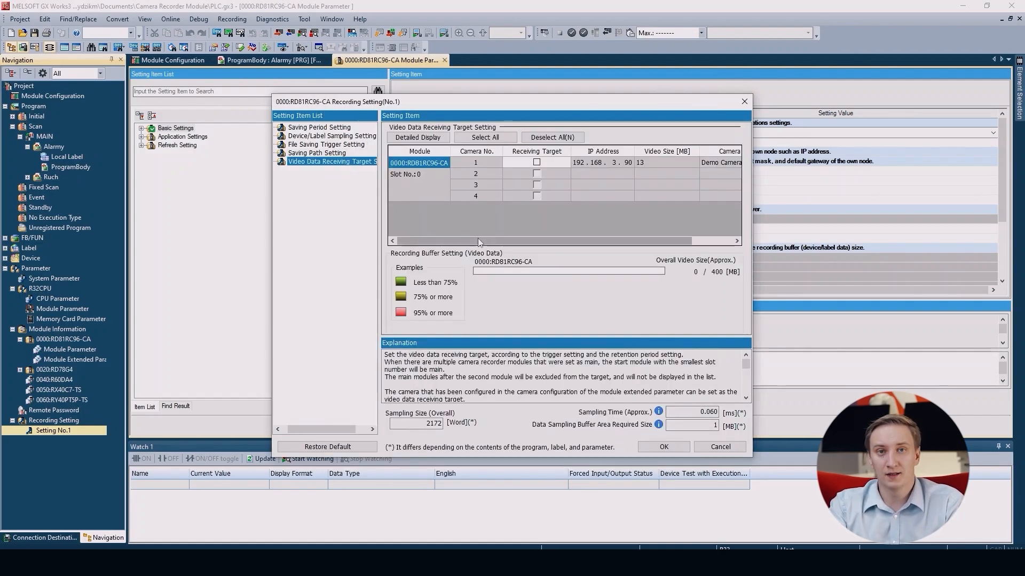
pyautogui.moveTo(470, 235)
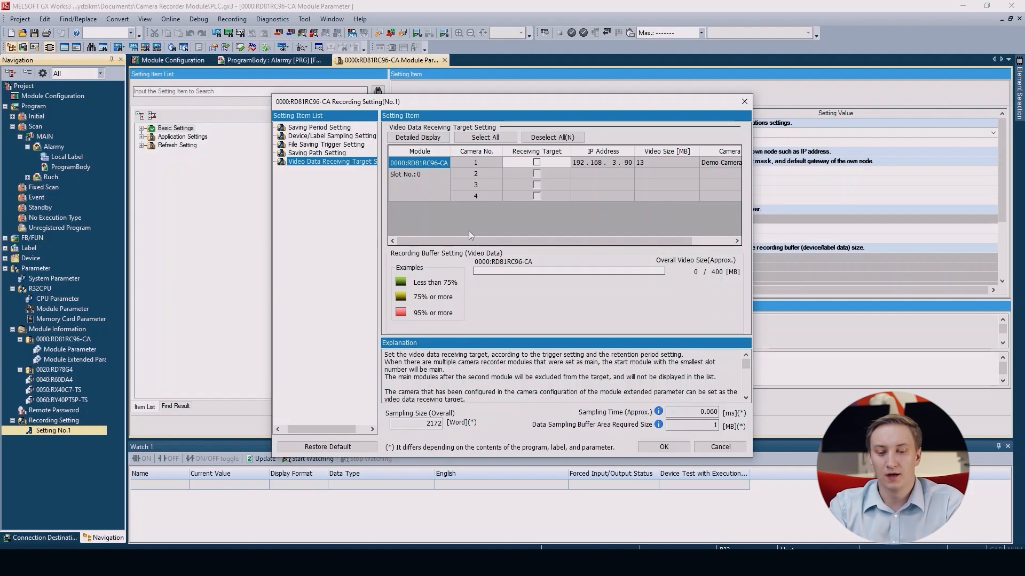
pyautogui.moveTo(485, 222)
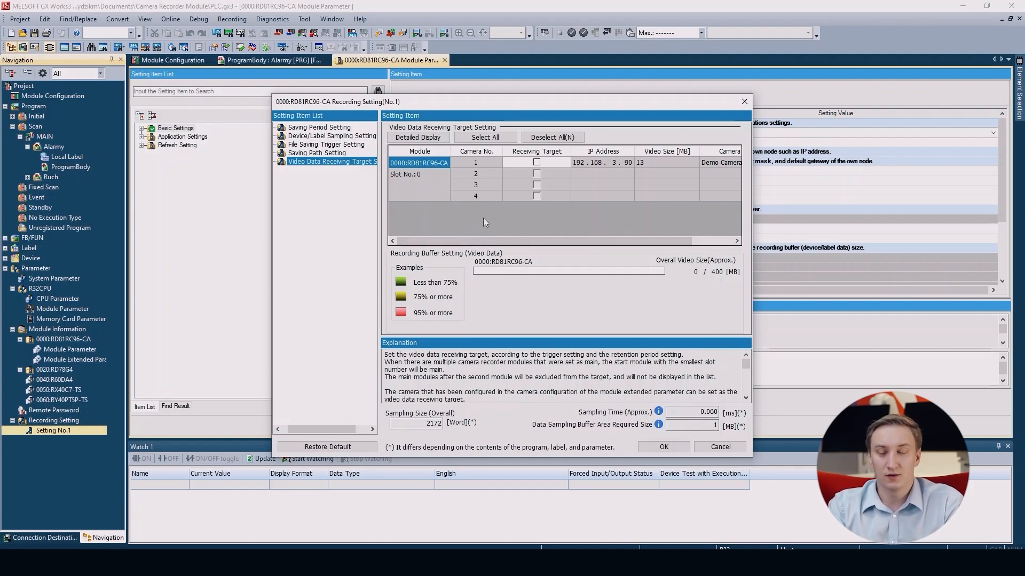
pyautogui.click(535, 162)
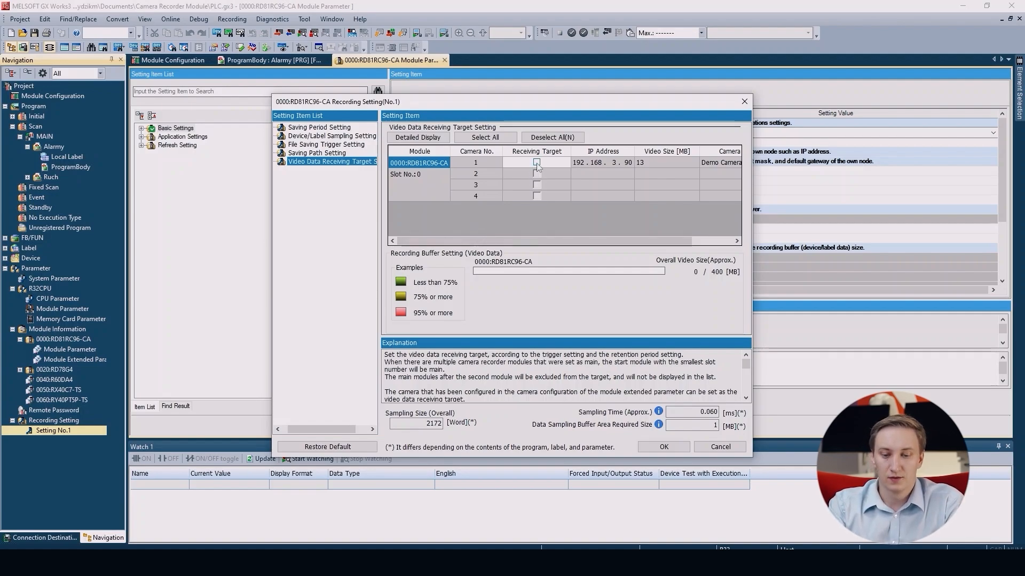
pyautogui.click(536, 162)
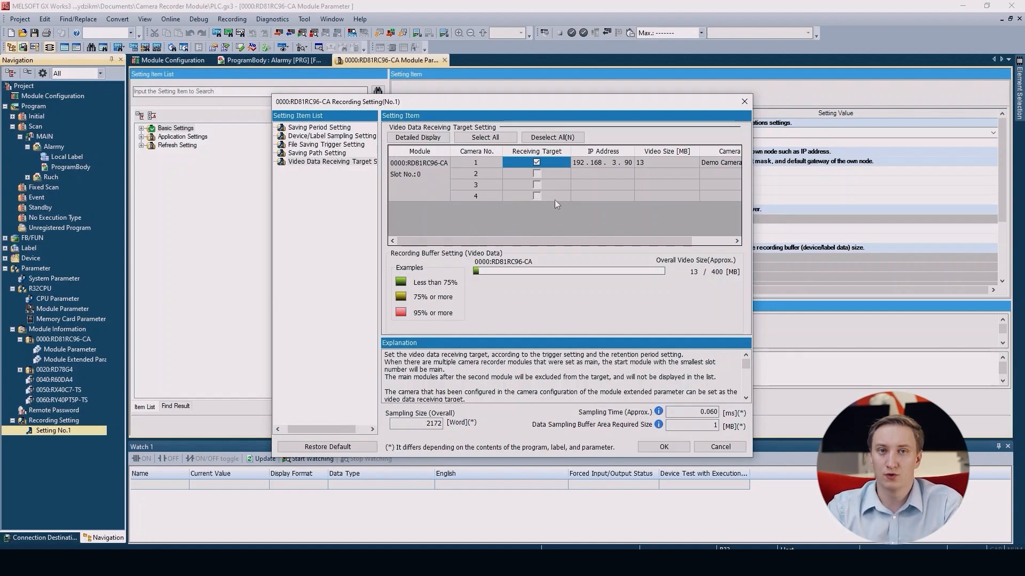
pyautogui.moveTo(556, 221)
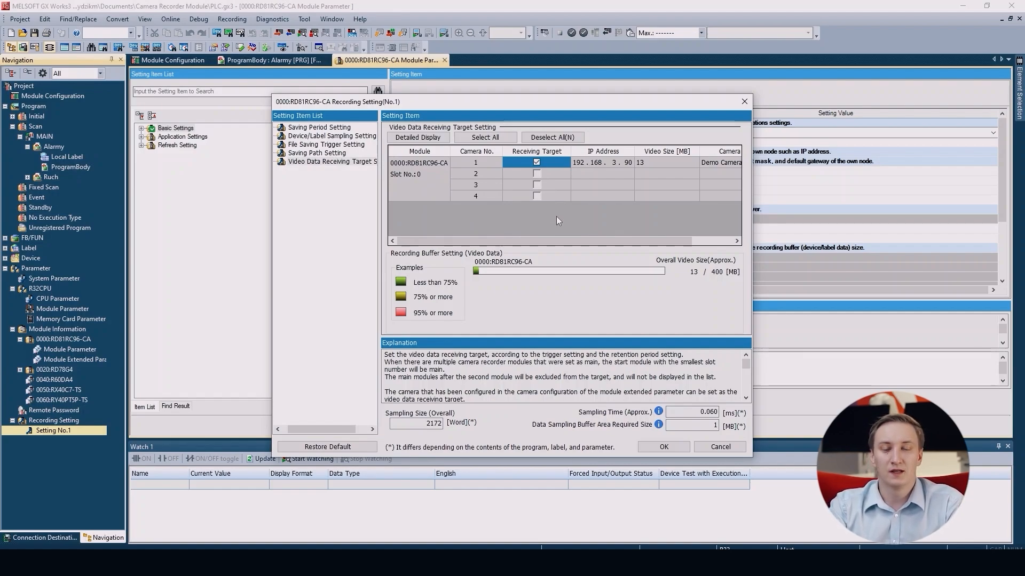
pyautogui.moveTo(675, 407)
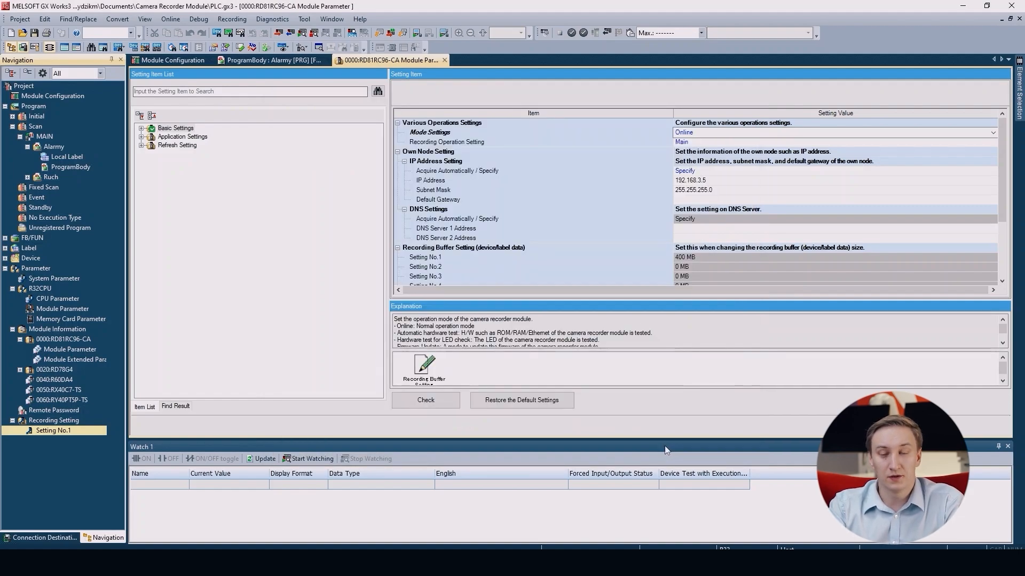
pyautogui.moveTo(369, 186)
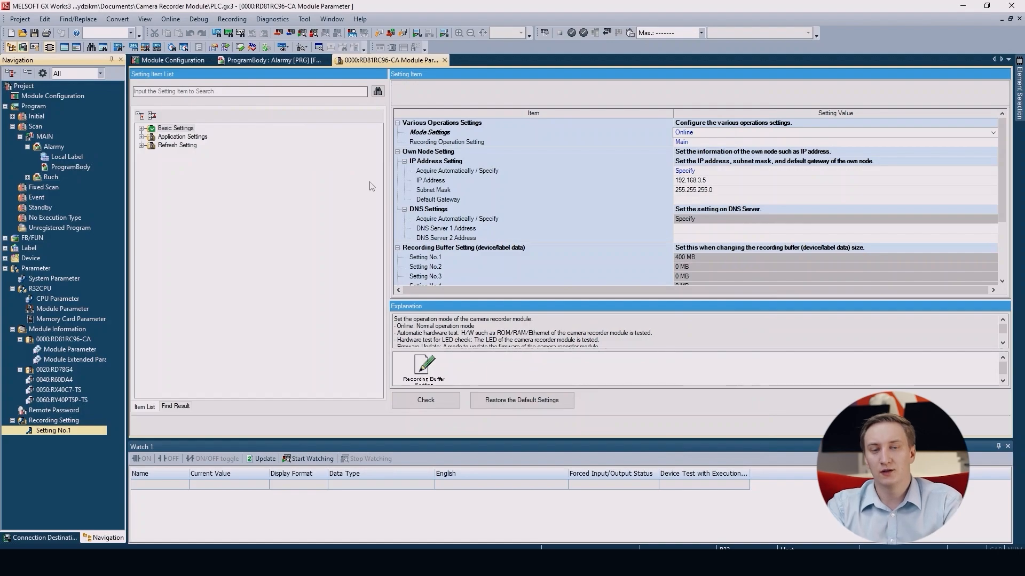
pyautogui.moveTo(198, 18)
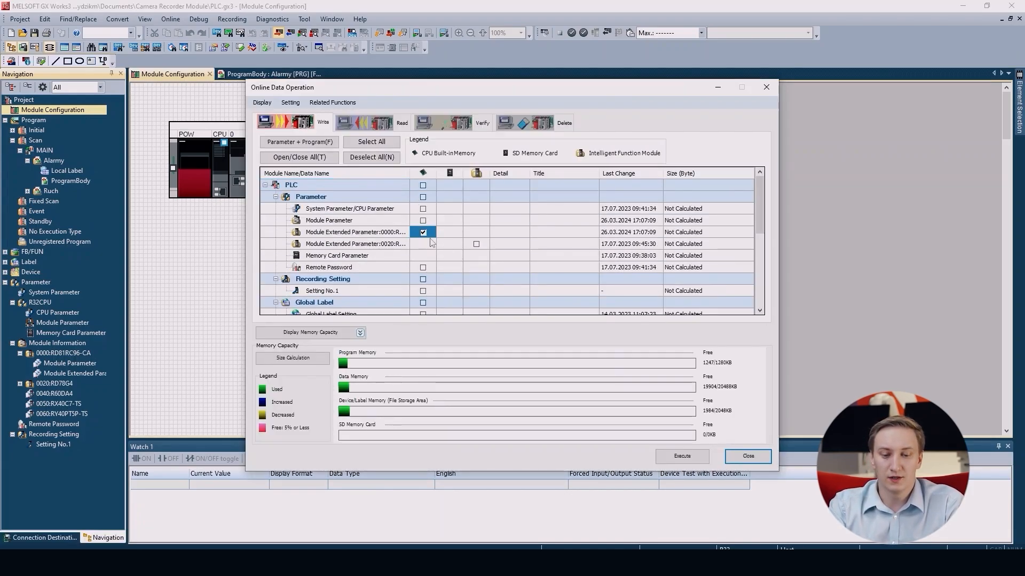
# Select all parameters, Recording Setting No.1 and global labels for writing to the PLC.
pyautogui.click(422, 197)
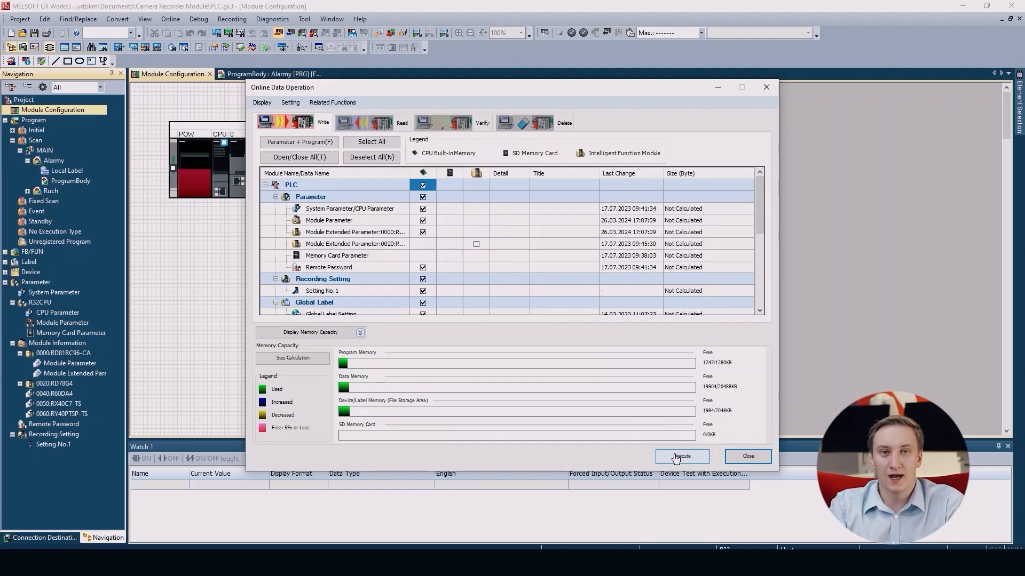
pyautogui.click(747, 456)
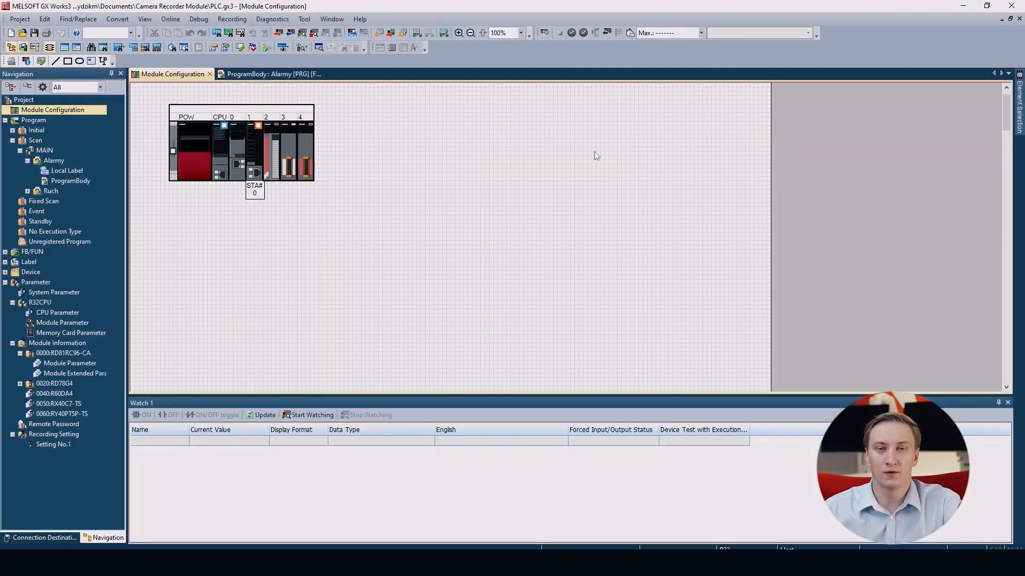
pyautogui.moveTo(578, 157)
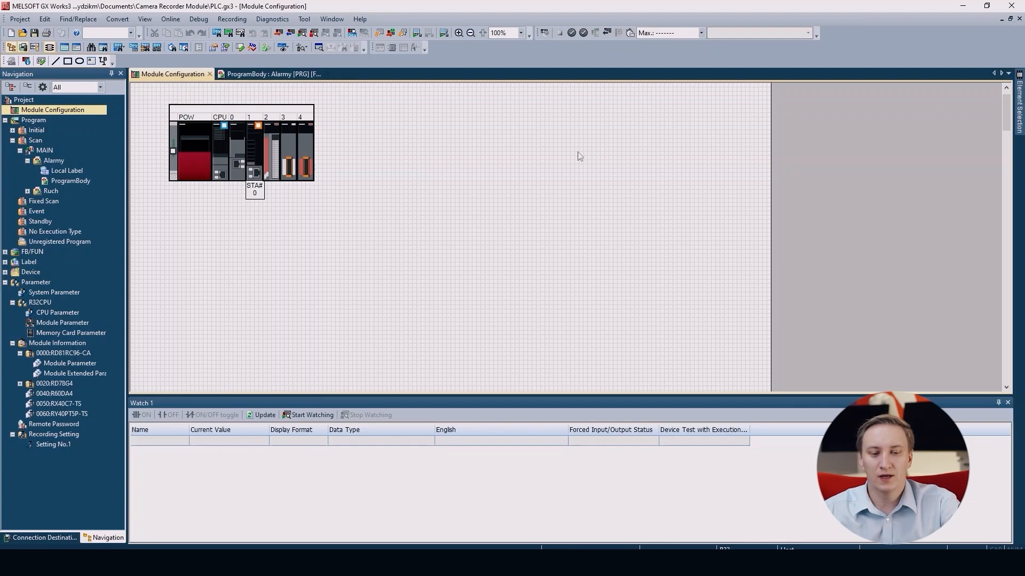
pyautogui.moveTo(451, 125)
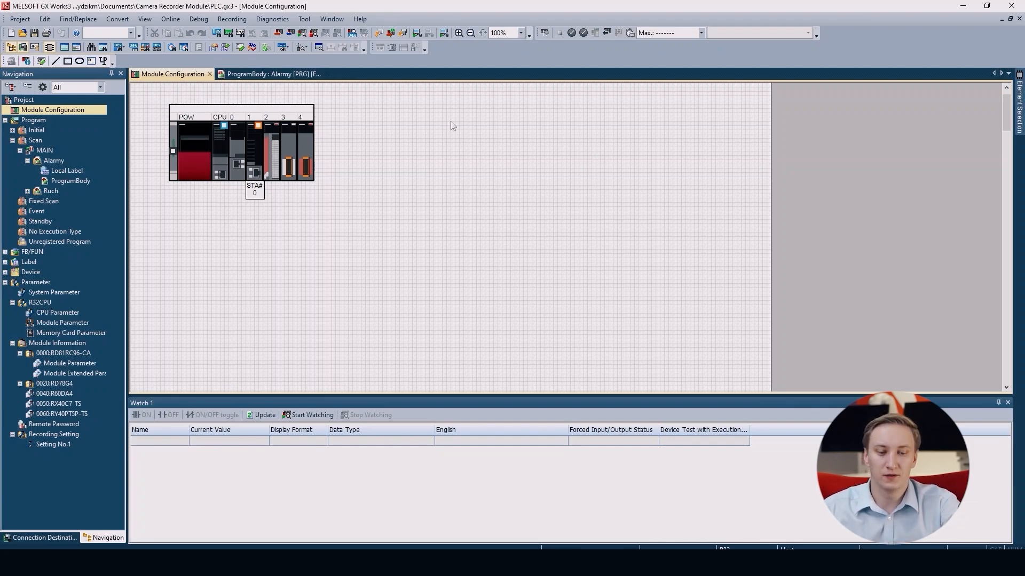
pyautogui.moveTo(353, 116)
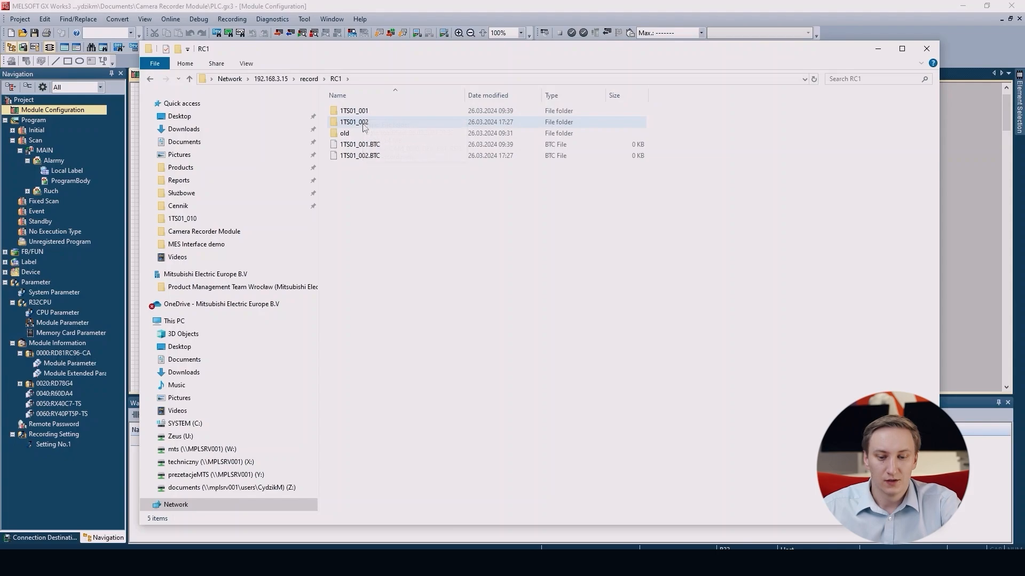
# Browse the 1TS01_002 folder and its CAM_0000 video folder, then select record.melrc.
pyautogui.doubleClick(354, 122)
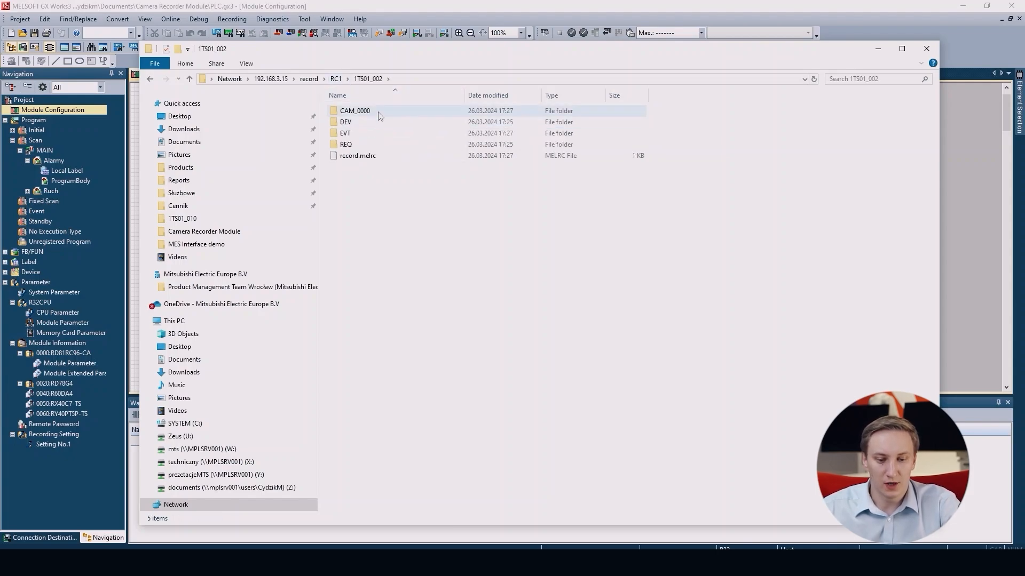
pyautogui.doubleClick(355, 111)
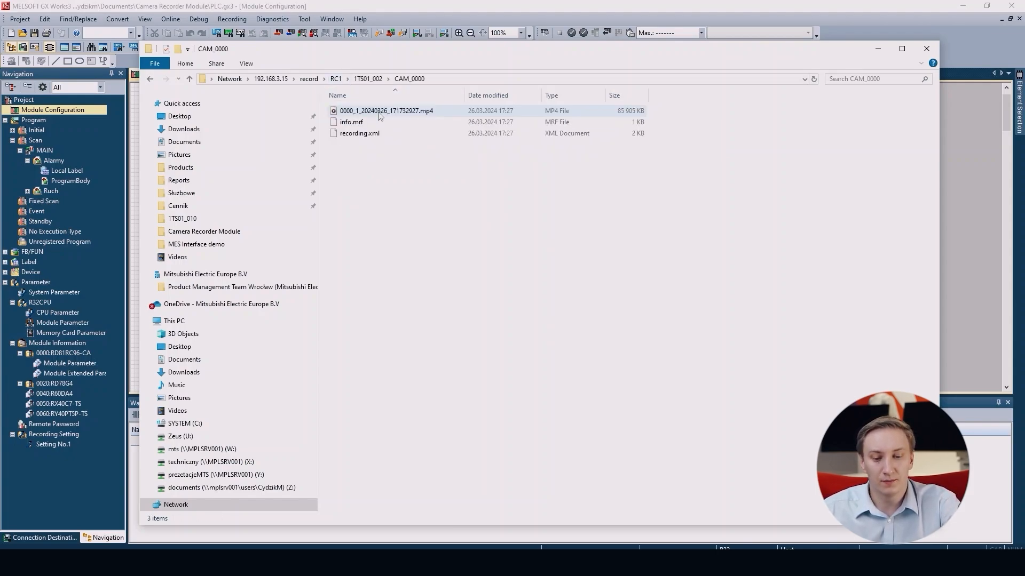
pyautogui.click(368, 79)
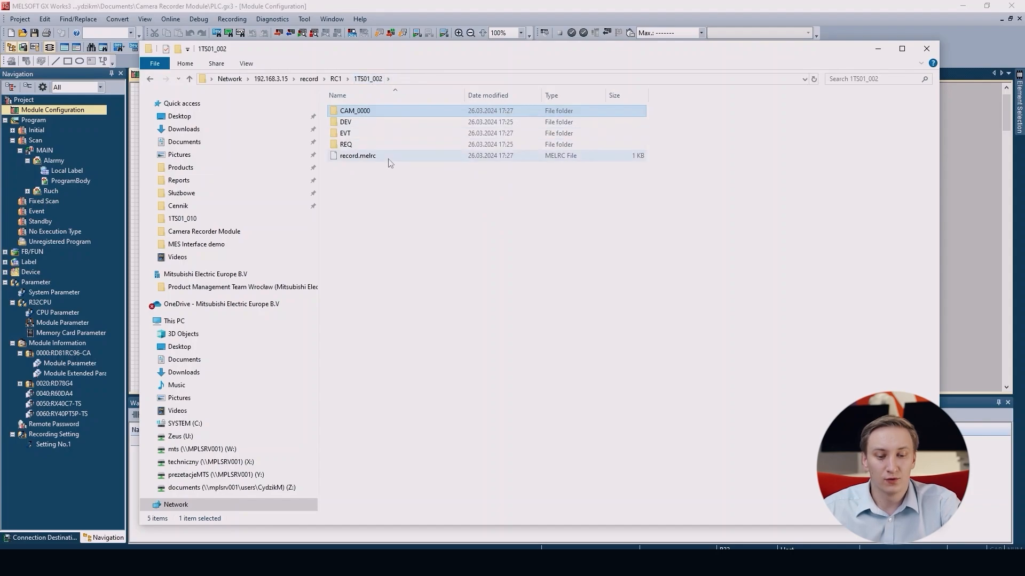
pyautogui.click(357, 155)
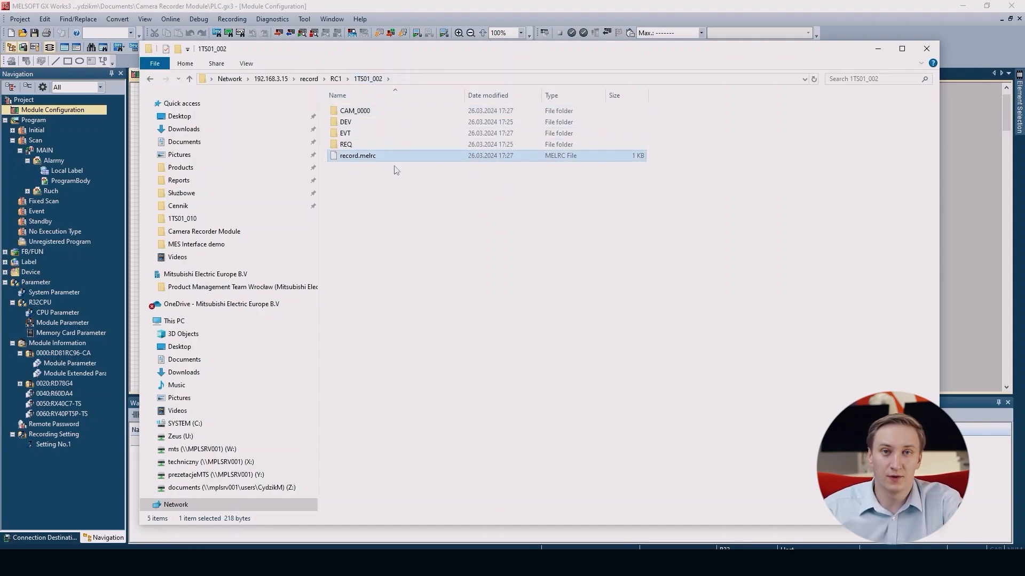
pyautogui.moveTo(506, 78)
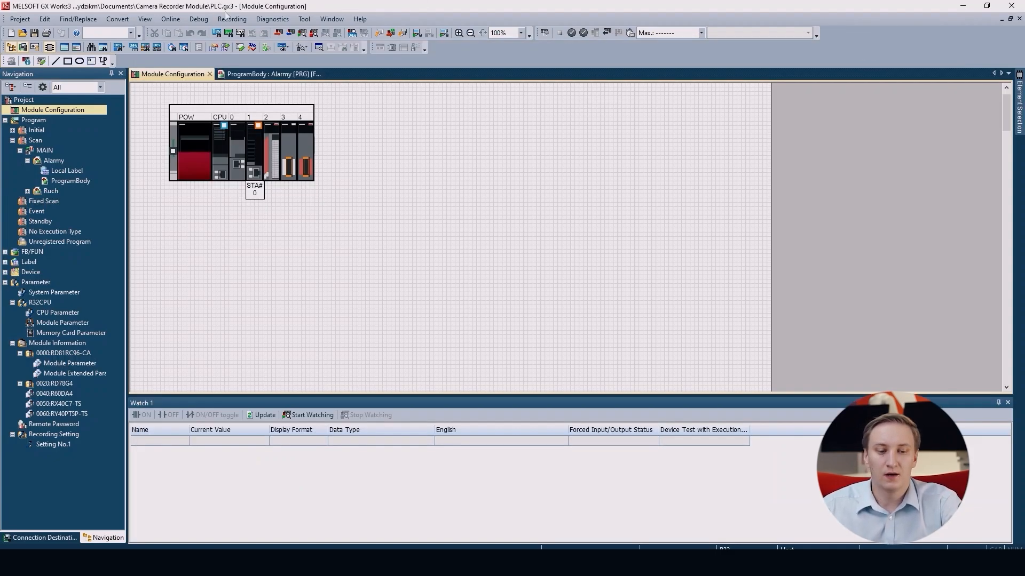
# Start offline monitoring from 1TS01_010's record.melrc and acknowledge the caution message.
pyautogui.click(231, 18)
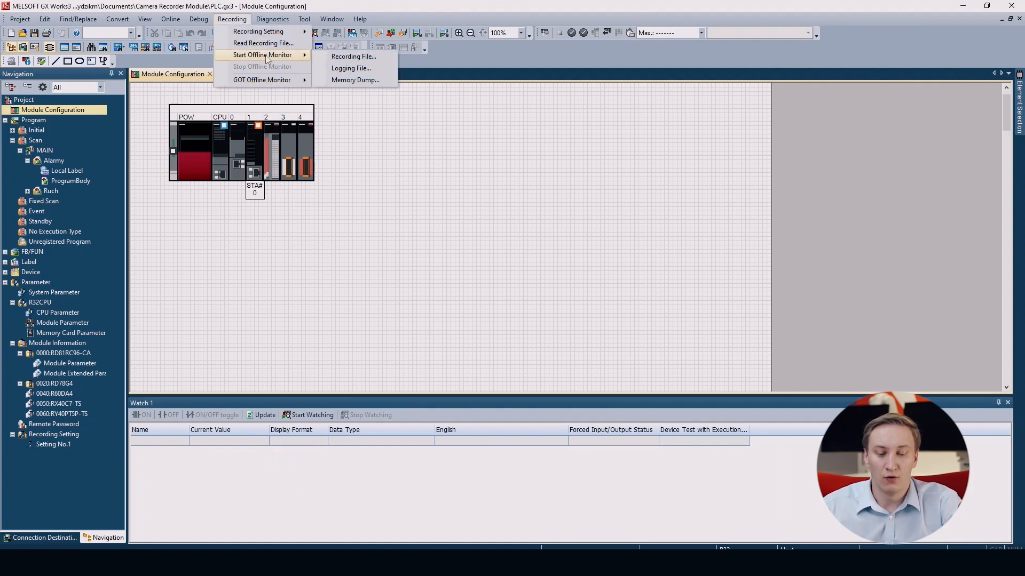
pyautogui.moveTo(353, 56)
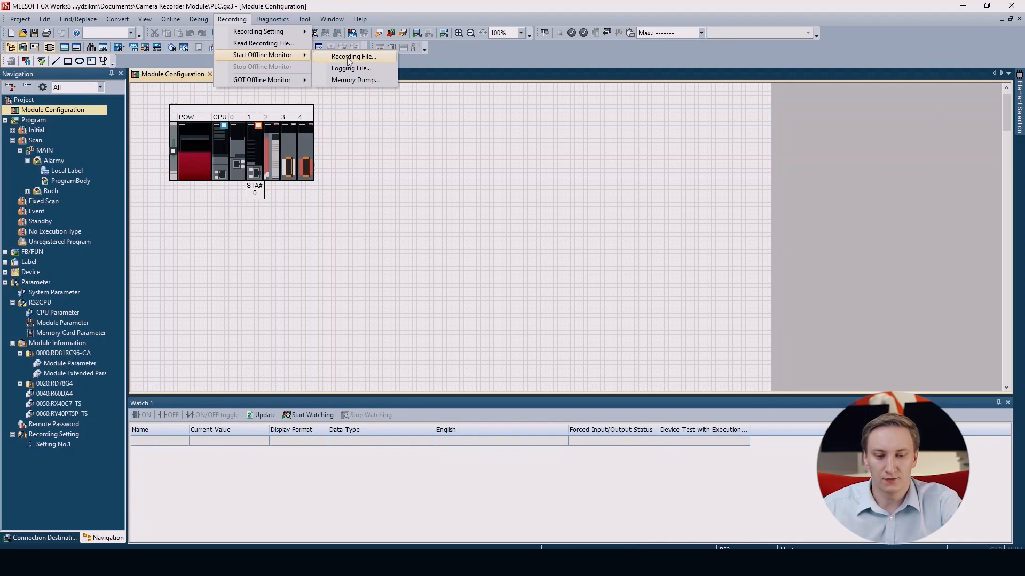
pyautogui.click(353, 56)
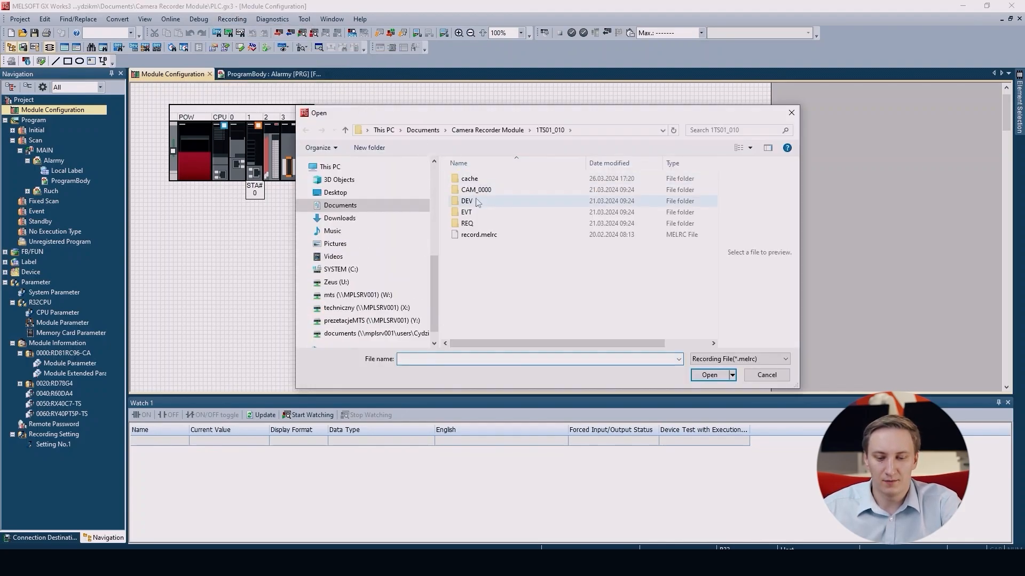
pyautogui.click(710, 375)
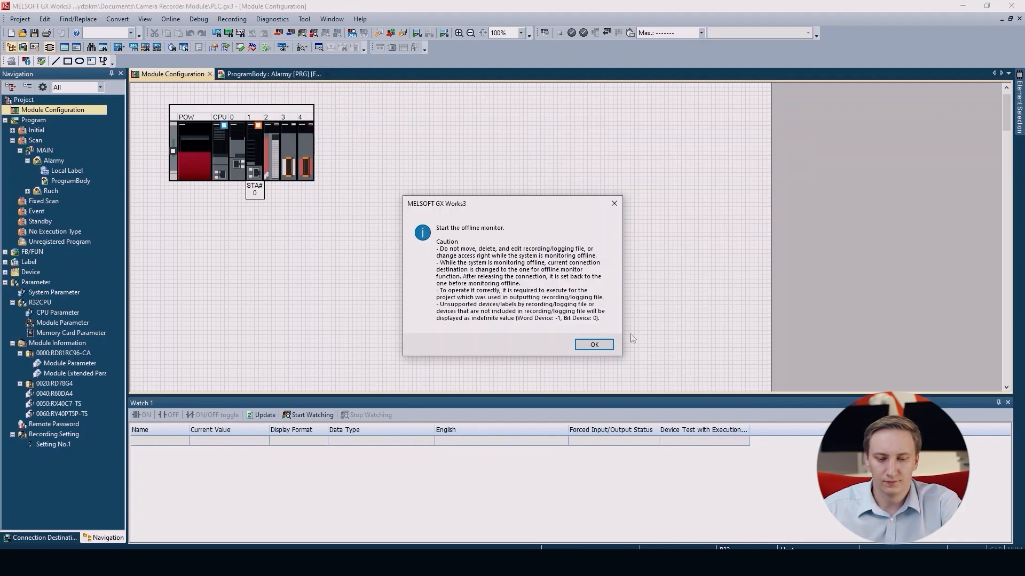
pyautogui.click(593, 344)
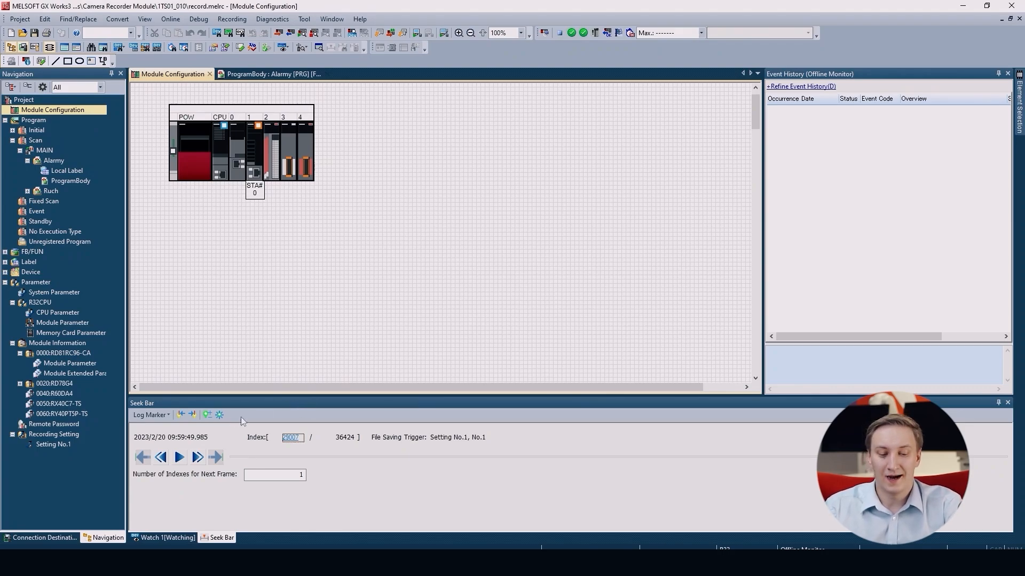
pyautogui.moveTo(477, 542)
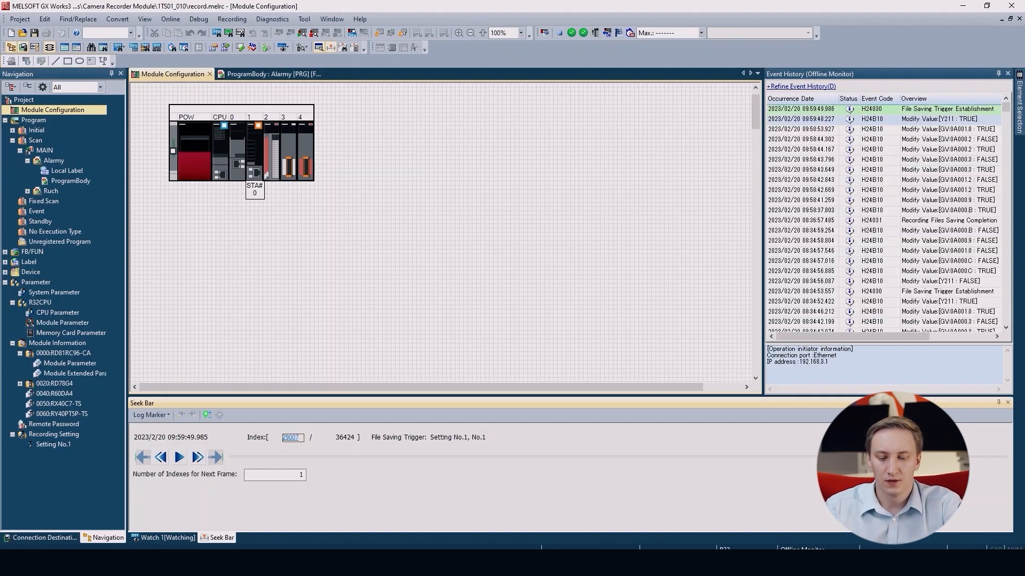
pyautogui.moveTo(252, 472)
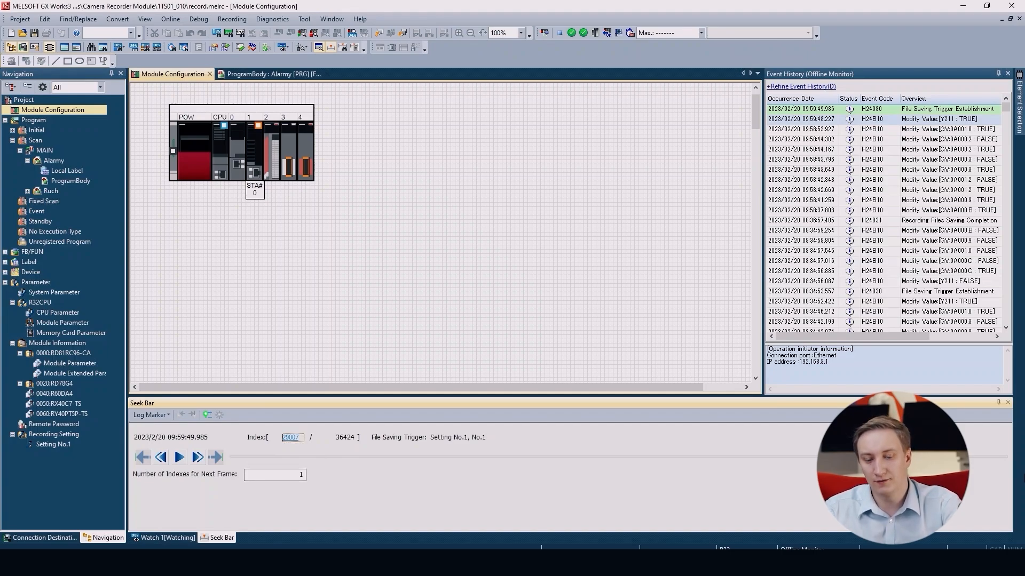
pyautogui.moveTo(633, 483)
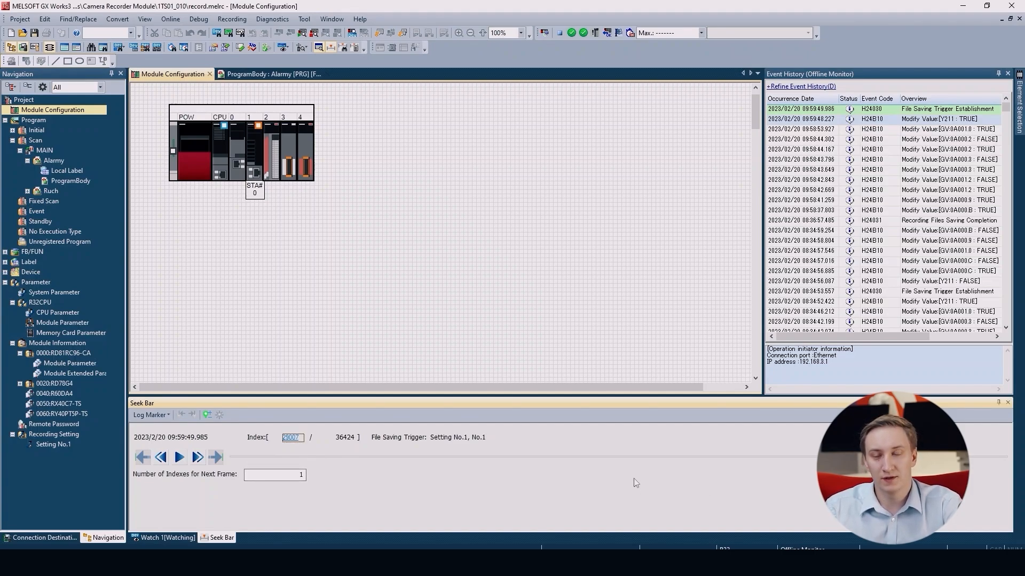
pyautogui.moveTo(626, 483)
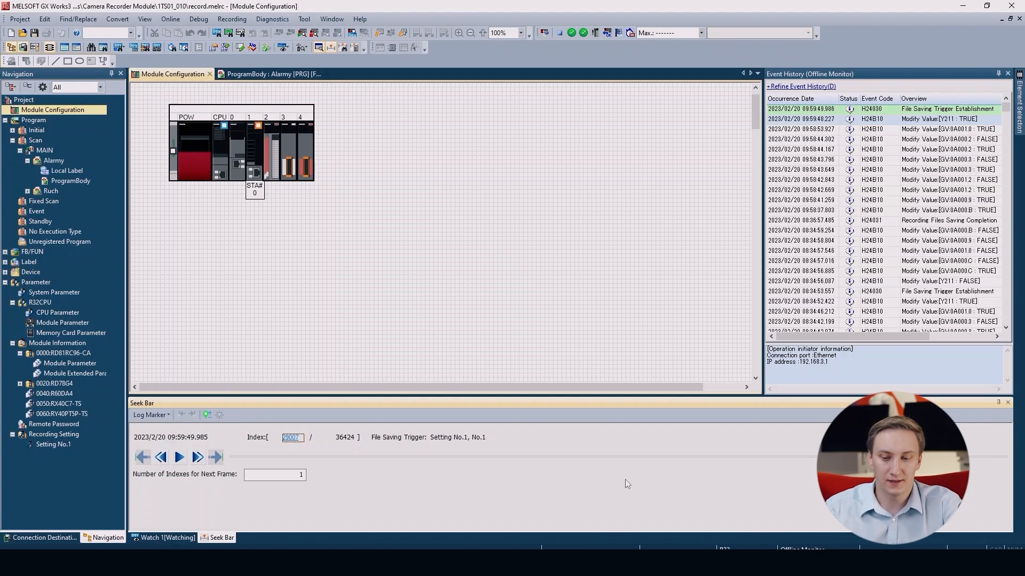
pyautogui.moveTo(771, 208)
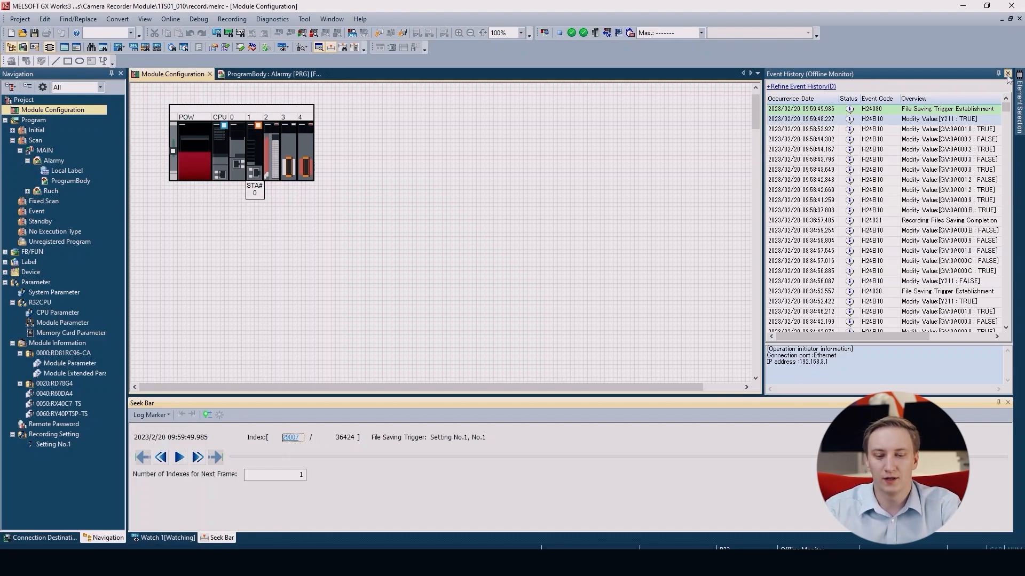
pyautogui.moveTo(1007, 73)
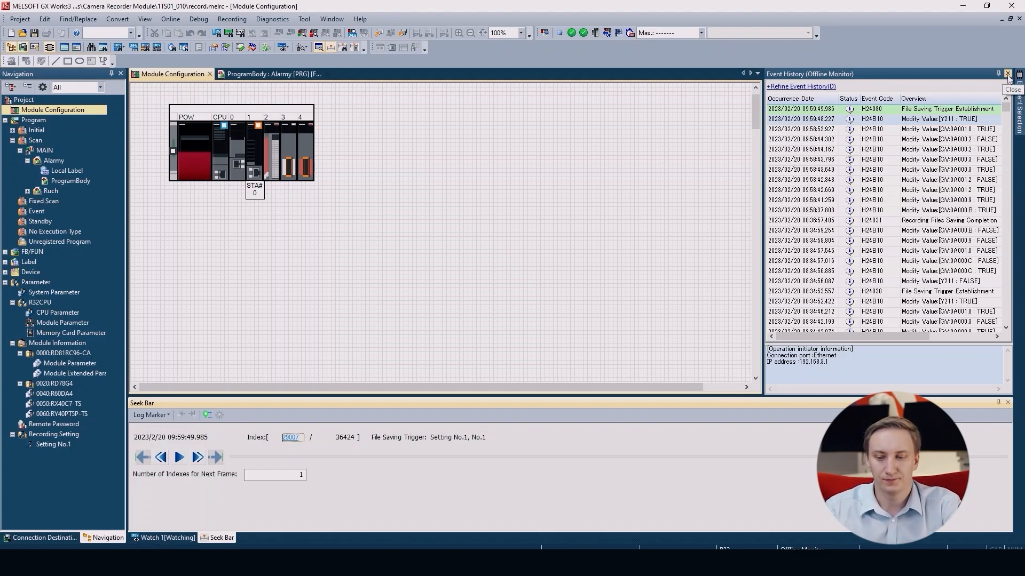
# Close the Event History panel and scroll up in the Alarmy ladder.
pyautogui.click(1007, 74)
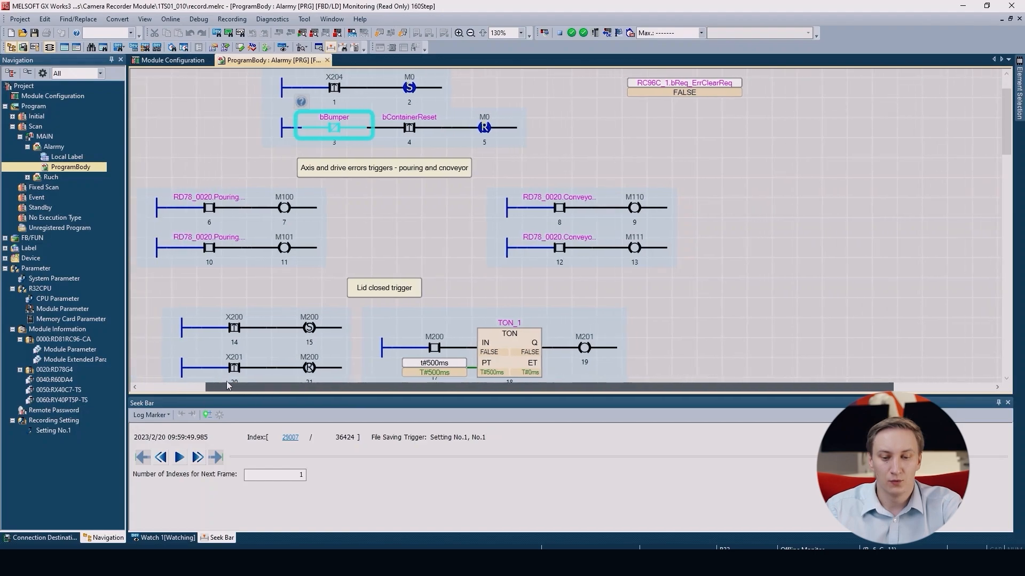
pyautogui.scroll(3)
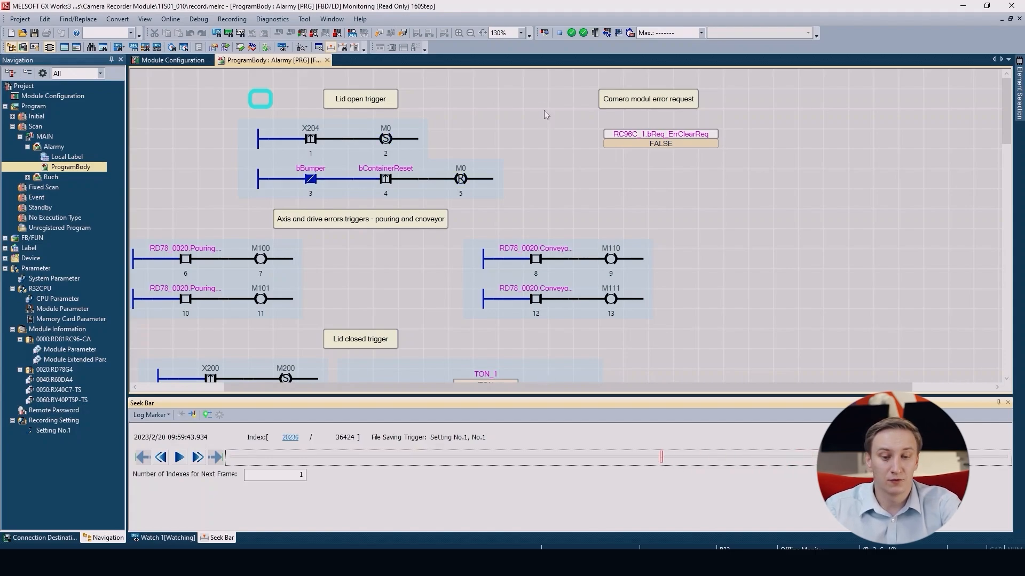
# Launch GX VideoViewer from Tools and open the recording's camera video.
pyautogui.click(303, 20)
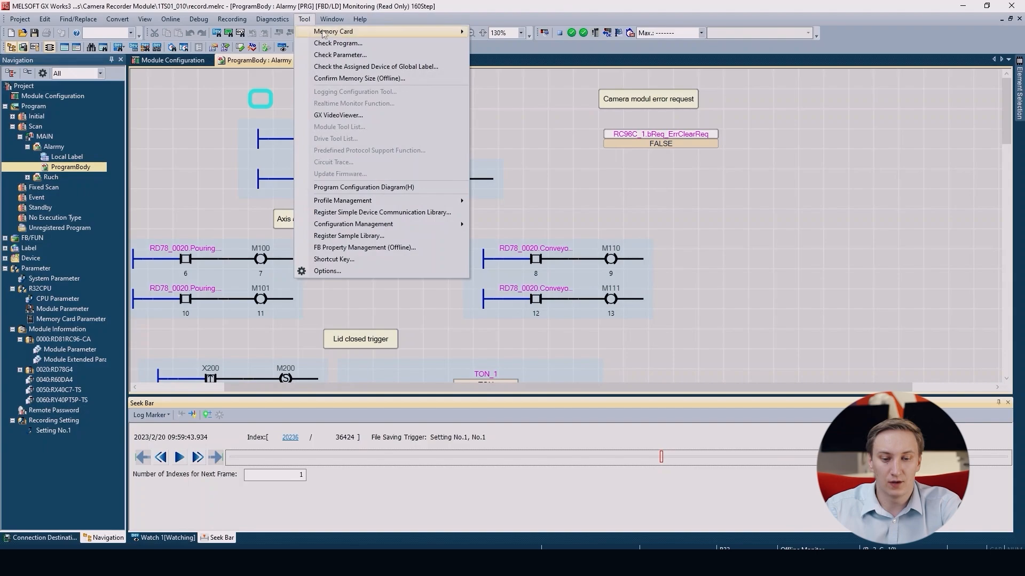
pyautogui.click(339, 116)
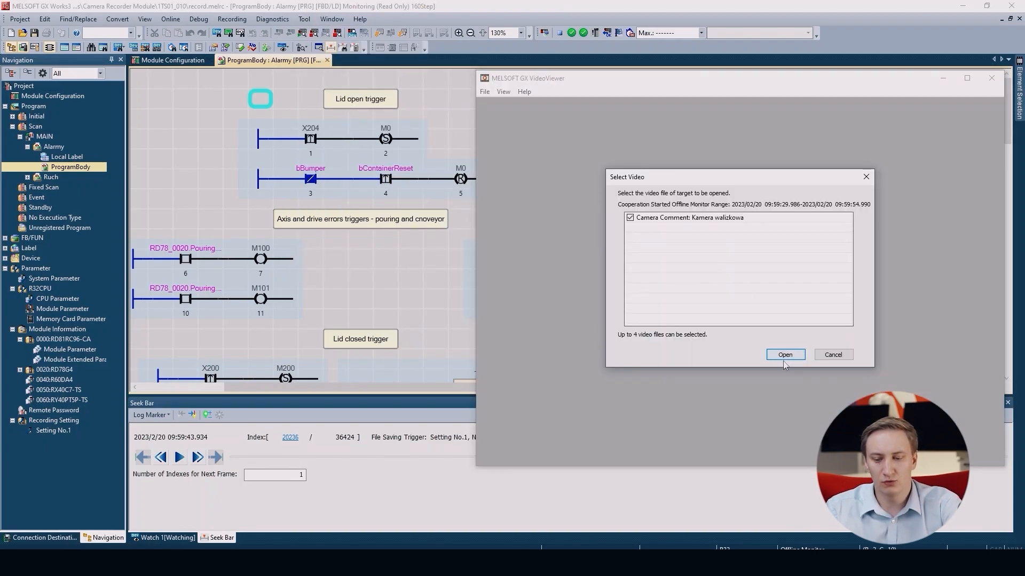
pyautogui.click(785, 354)
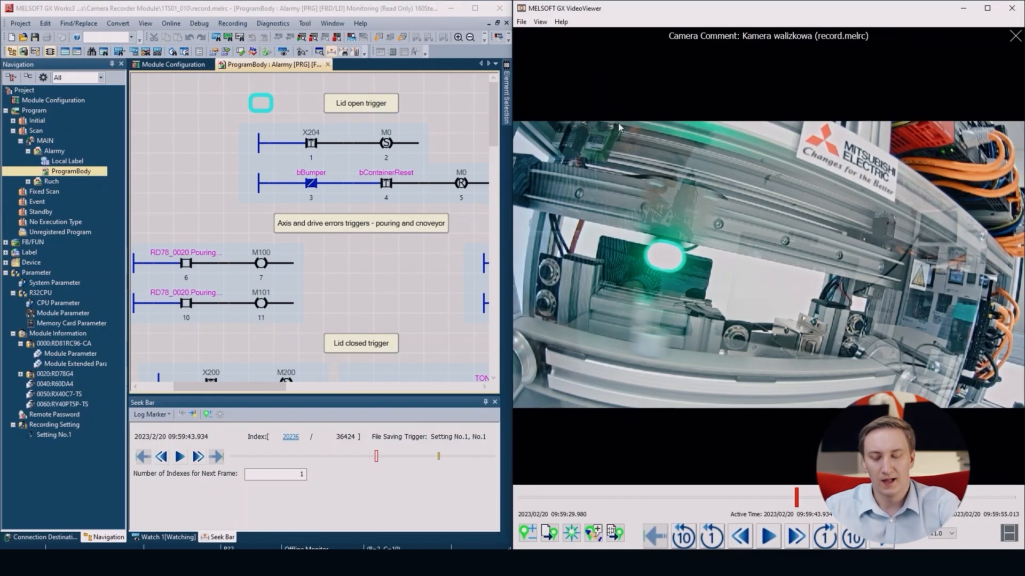
pyautogui.moveTo(800, 519)
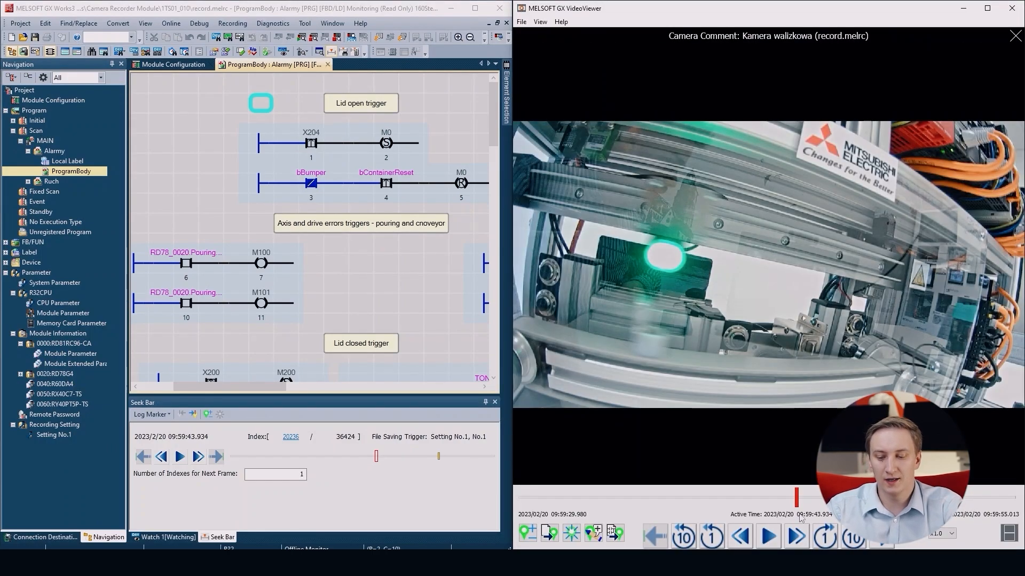
# Jump the video back, play it, and pause near 09:59:48.
pyautogui.click(739, 536)
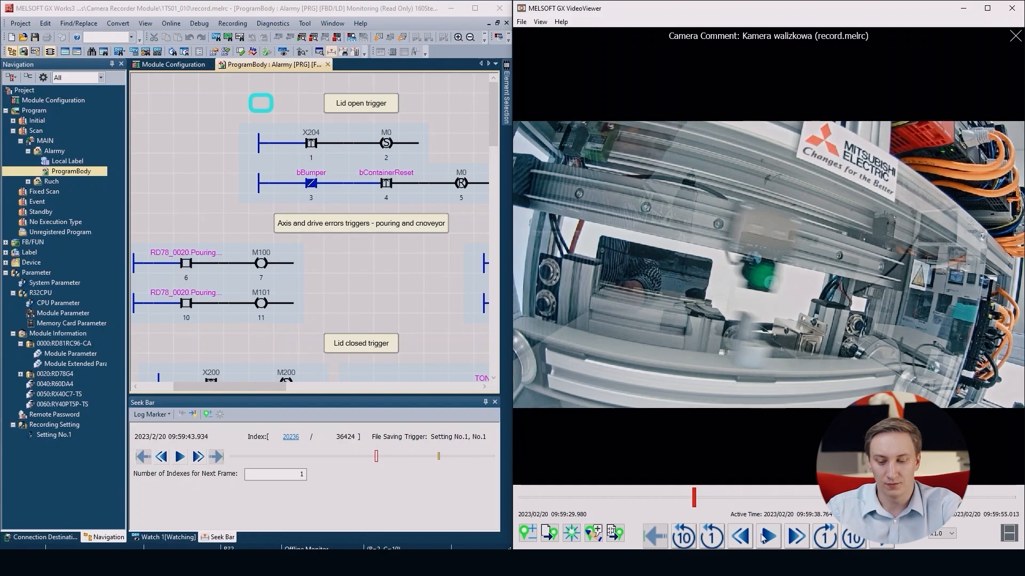
pyautogui.click(768, 537)
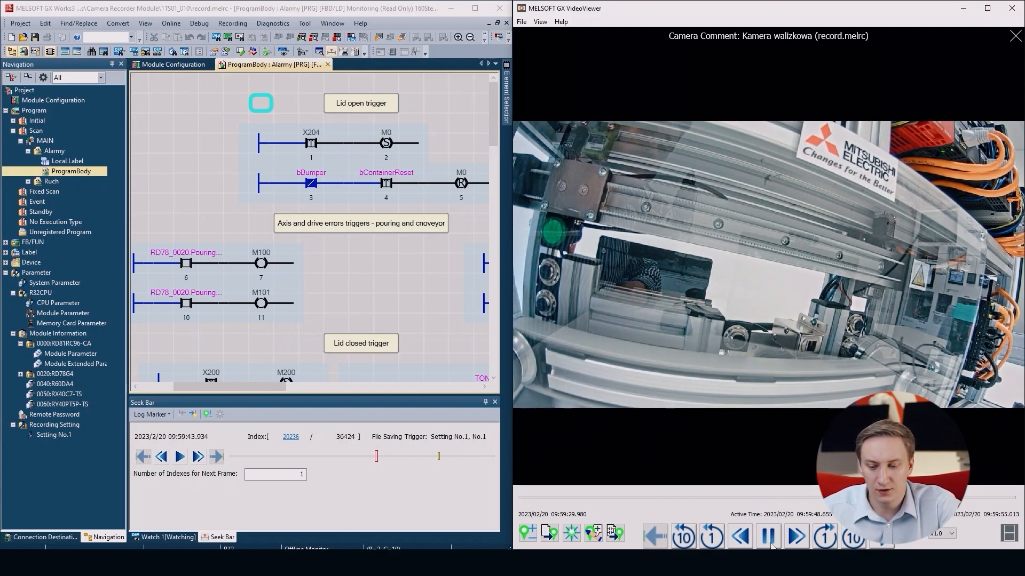
pyautogui.click(768, 537)
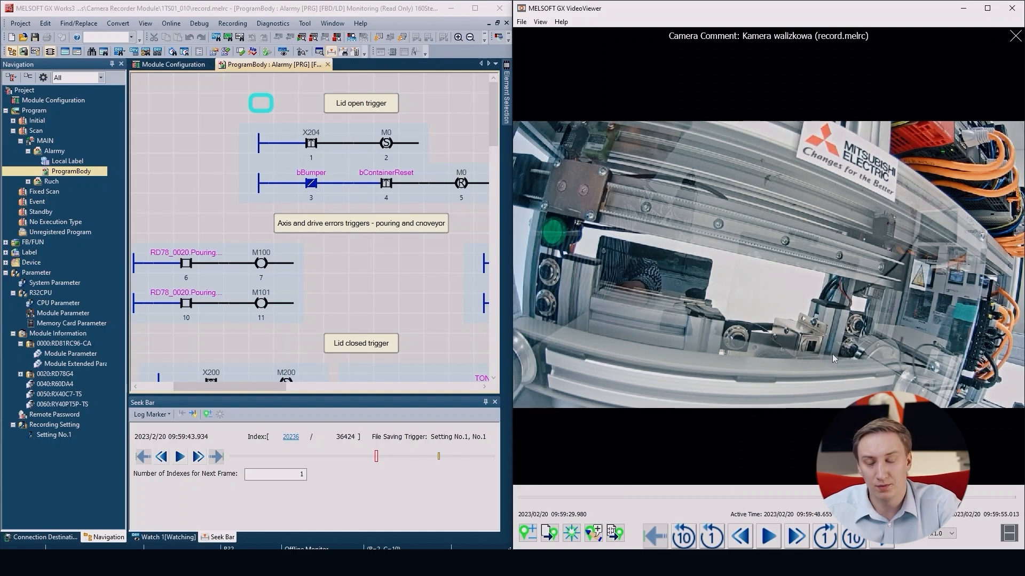
pyautogui.moveTo(764, 359)
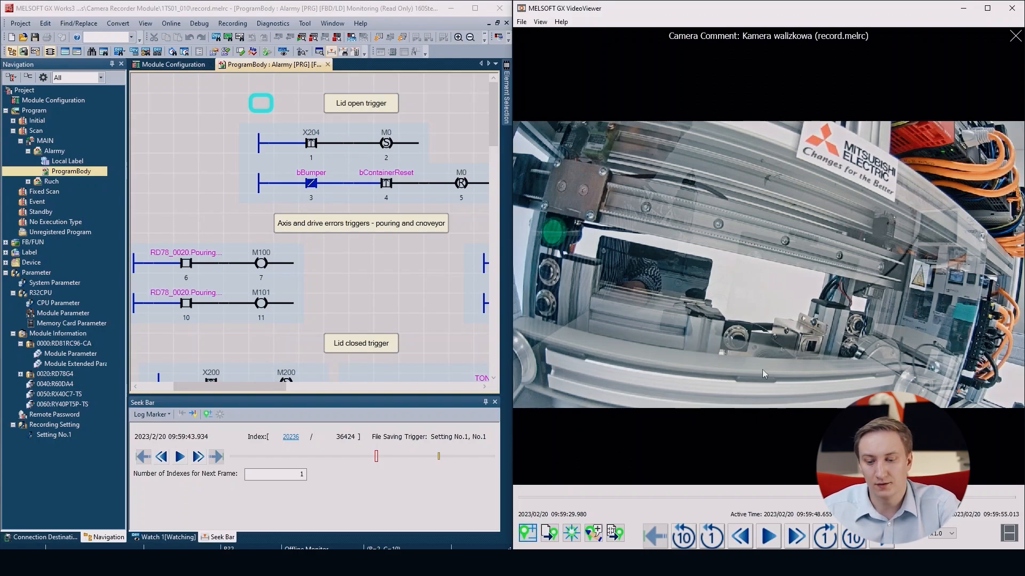
pyautogui.moveTo(819, 361)
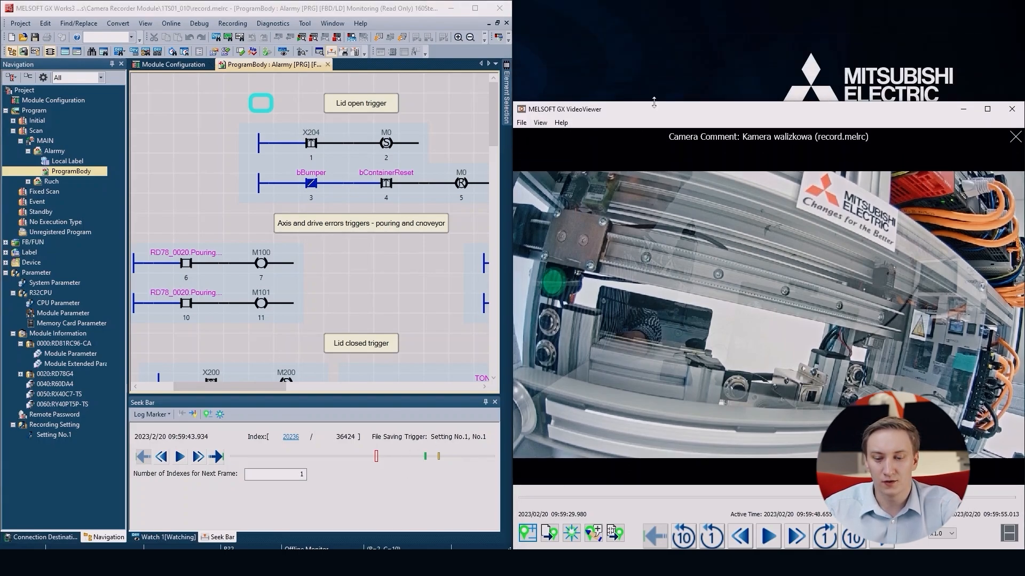
# Snap the video window to the lower right and open HMI.GTX in GOT Offline Monitor.
pyautogui.click(1012, 109)
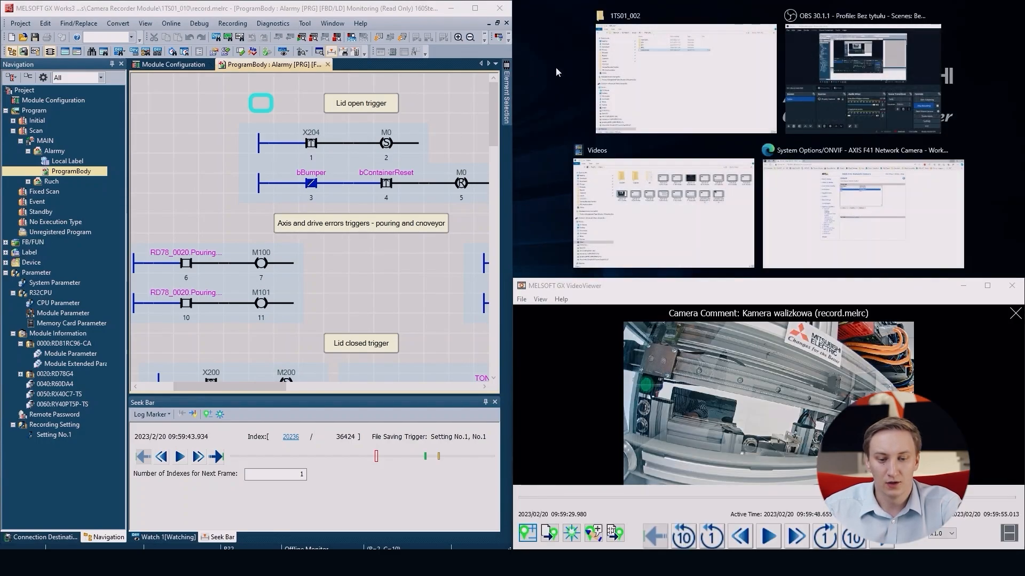
pyautogui.click(232, 23)
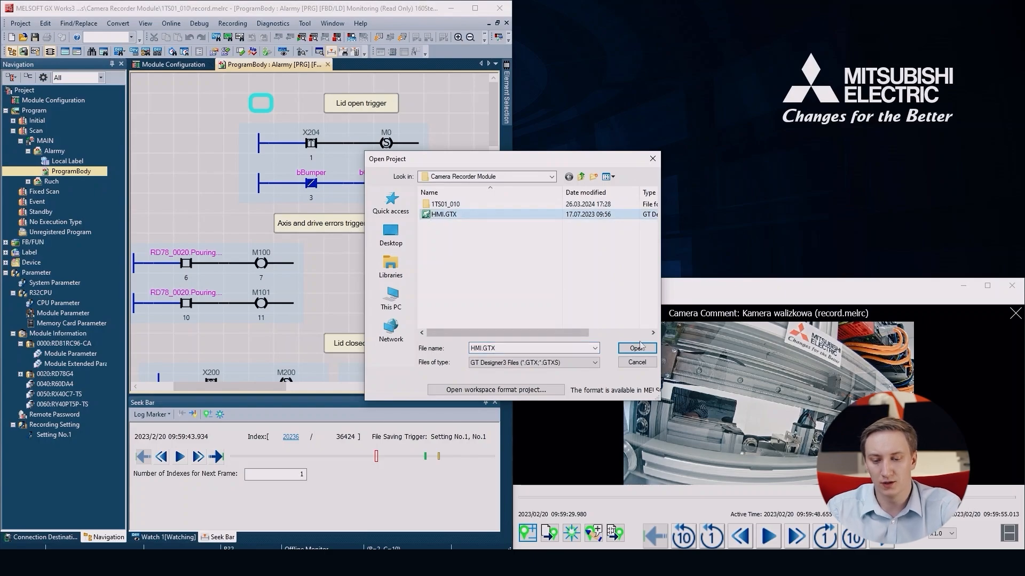
pyautogui.click(635, 347)
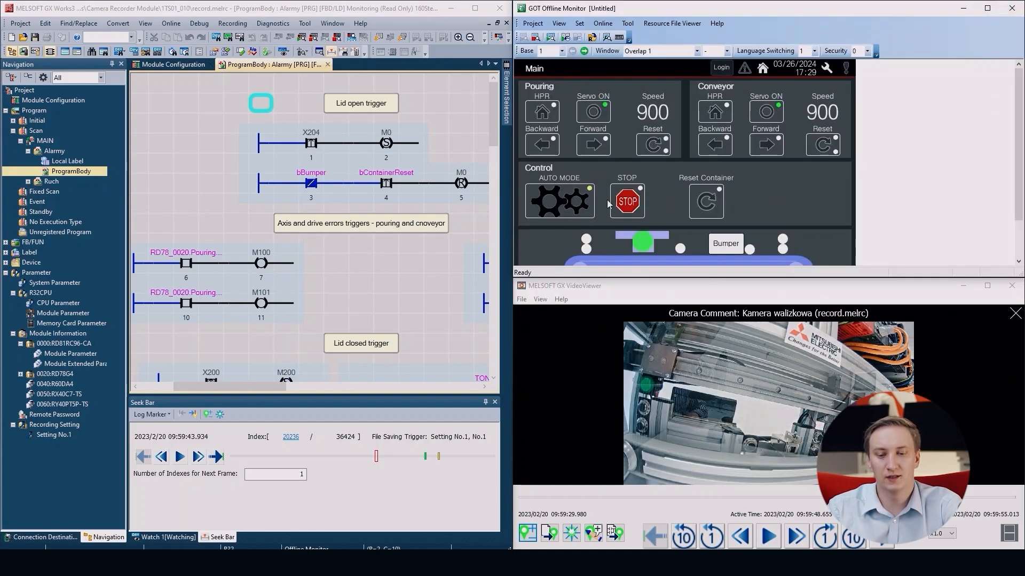
pyautogui.moveTo(415, 308)
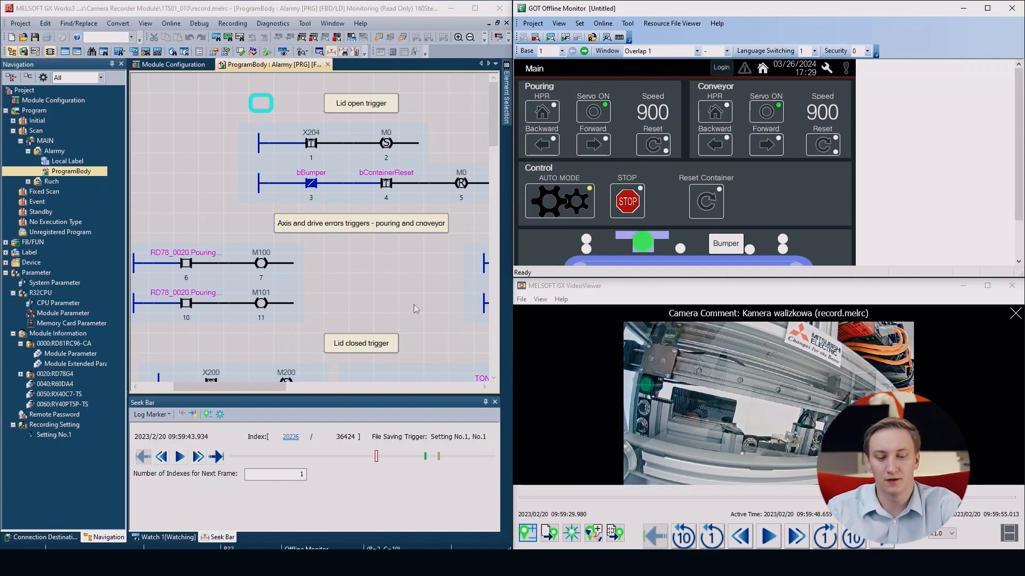
# Replay the recording, pause, and step the seek bar to index 27508 where bBumper turns on.
pyautogui.click(179, 457)
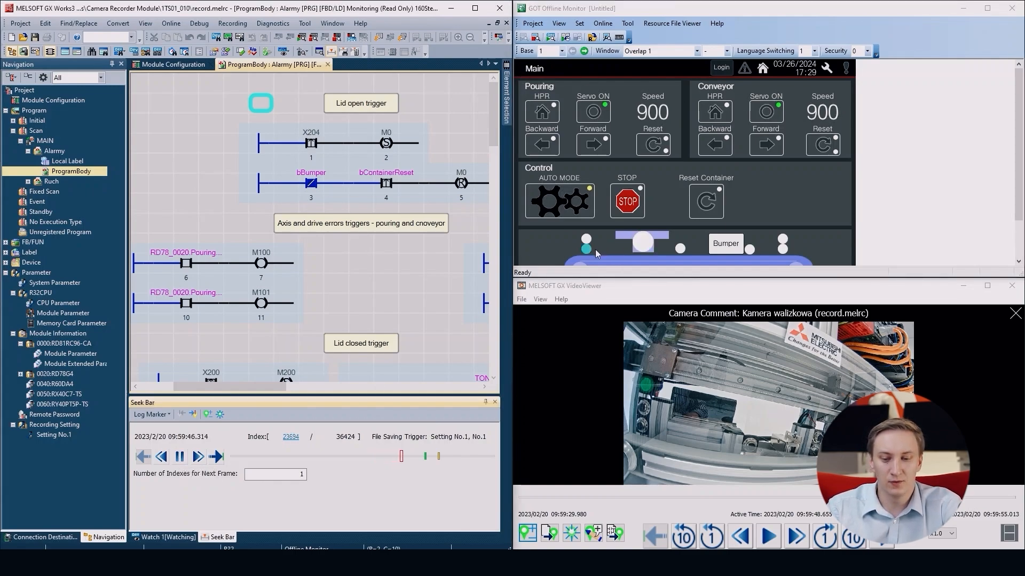
pyautogui.click(180, 457)
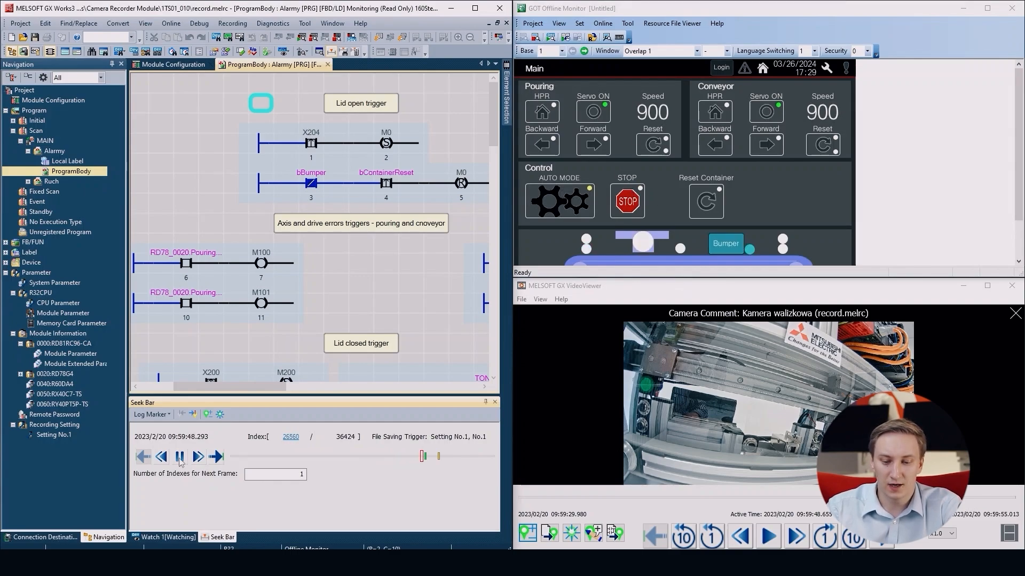
pyautogui.click(180, 456)
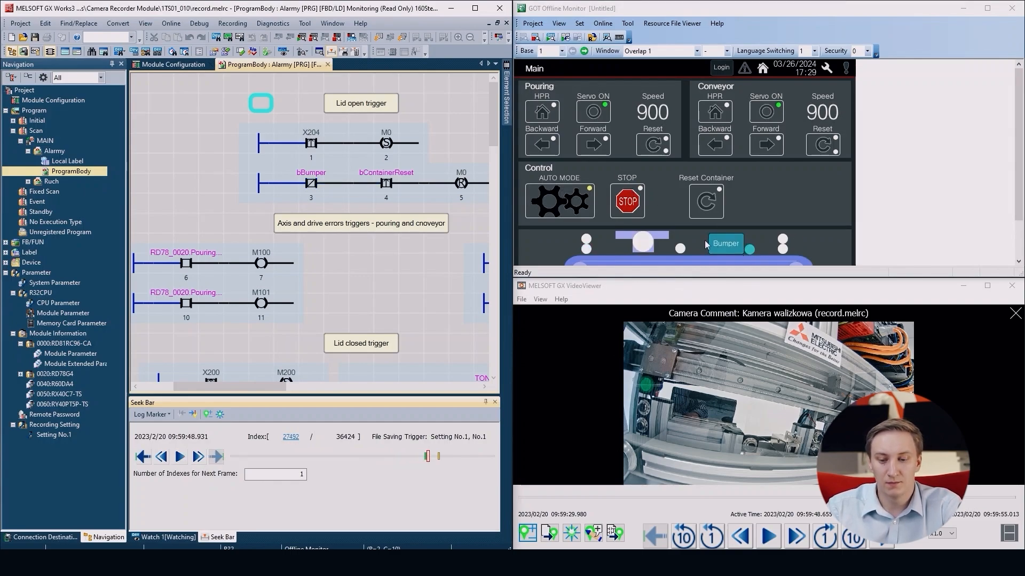
pyautogui.moveTo(712, 265)
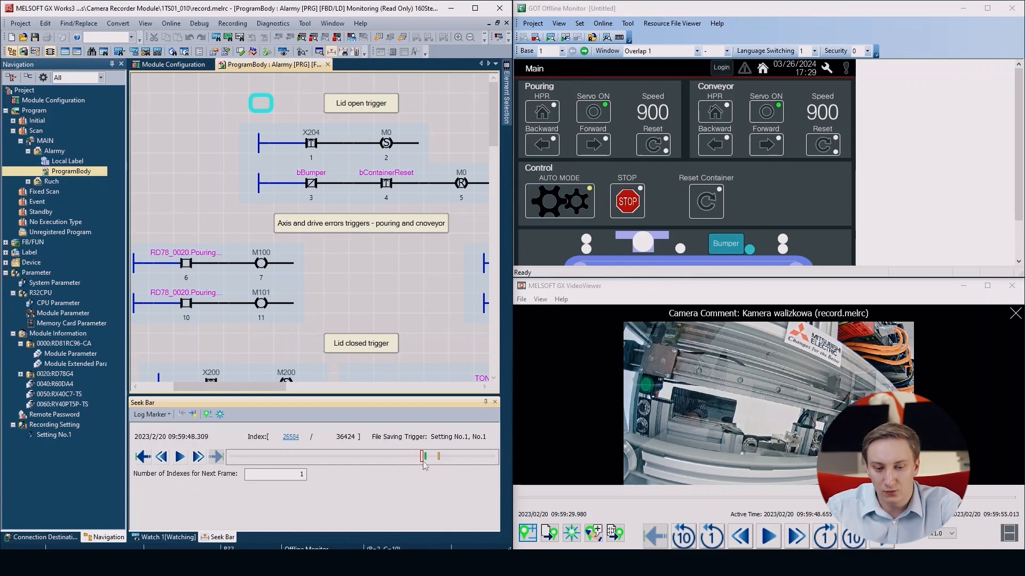
pyautogui.click(160, 457)
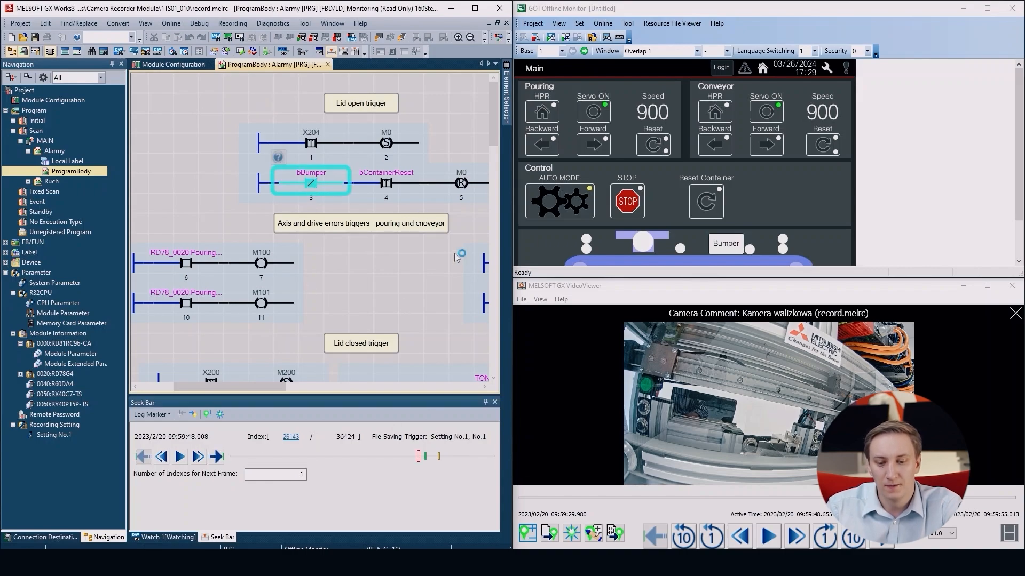
pyautogui.click(179, 457)
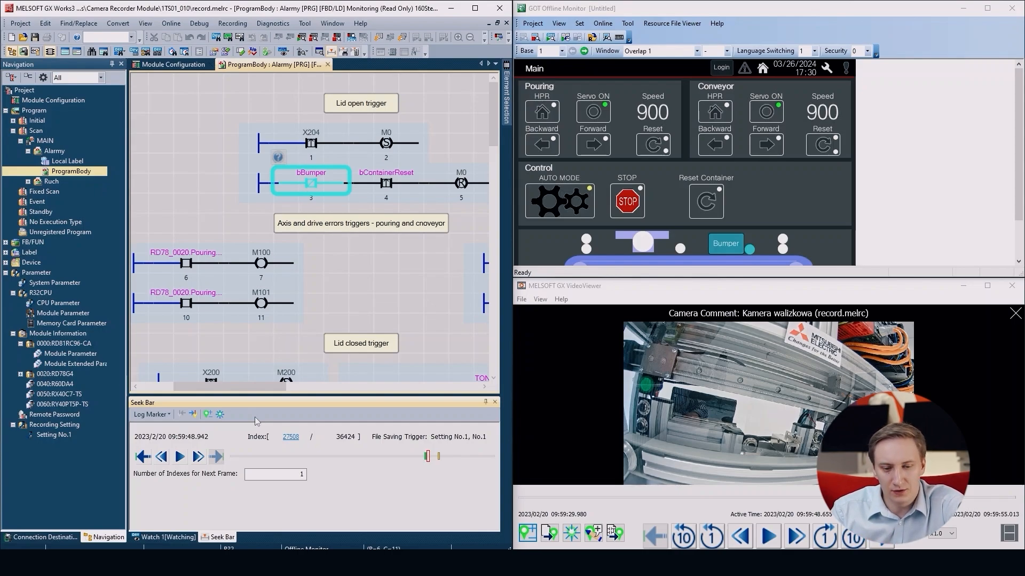
pyautogui.moveTo(318, 401)
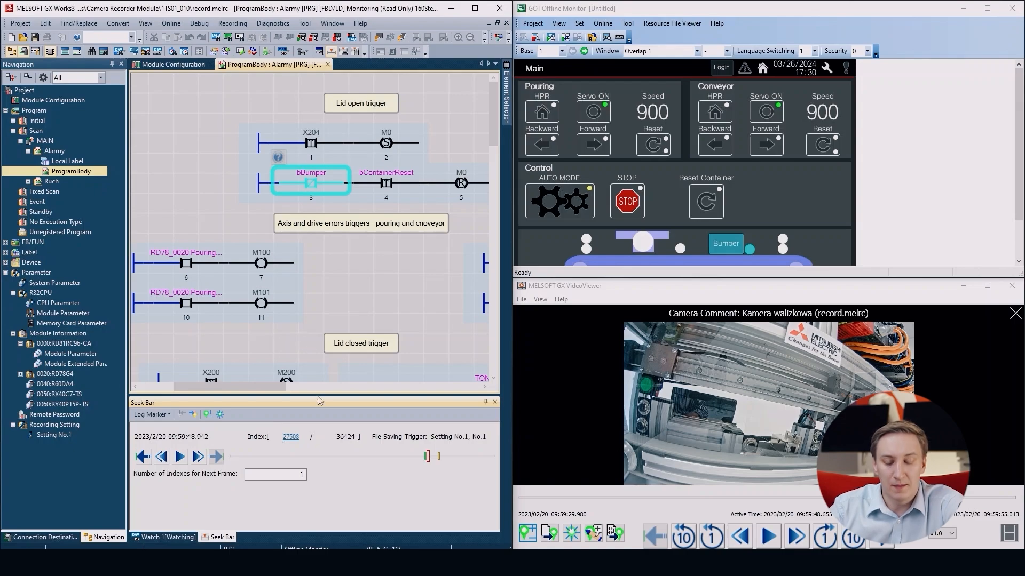
pyautogui.moveTo(368, 306)
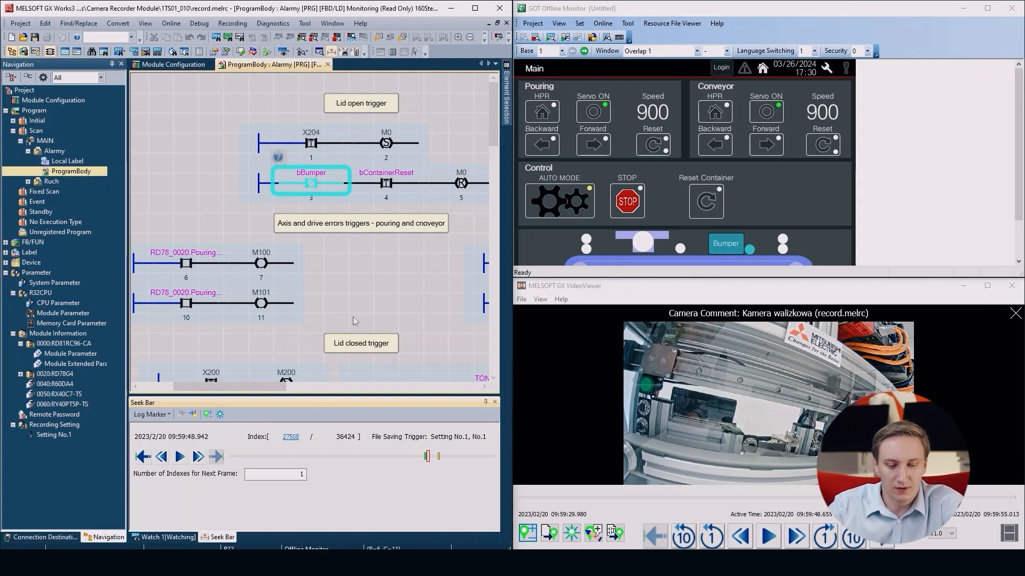
pyautogui.moveTo(330, 196)
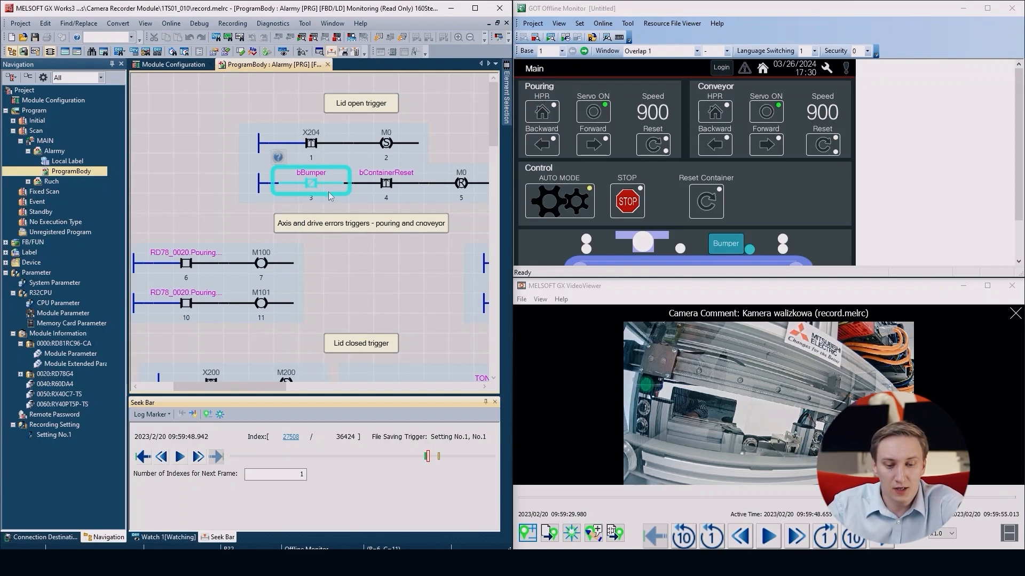
# Run Dataflow Analysis on the bBumper contact and expand the M0 node into Ruch.
pyautogui.rightClick(311, 181)
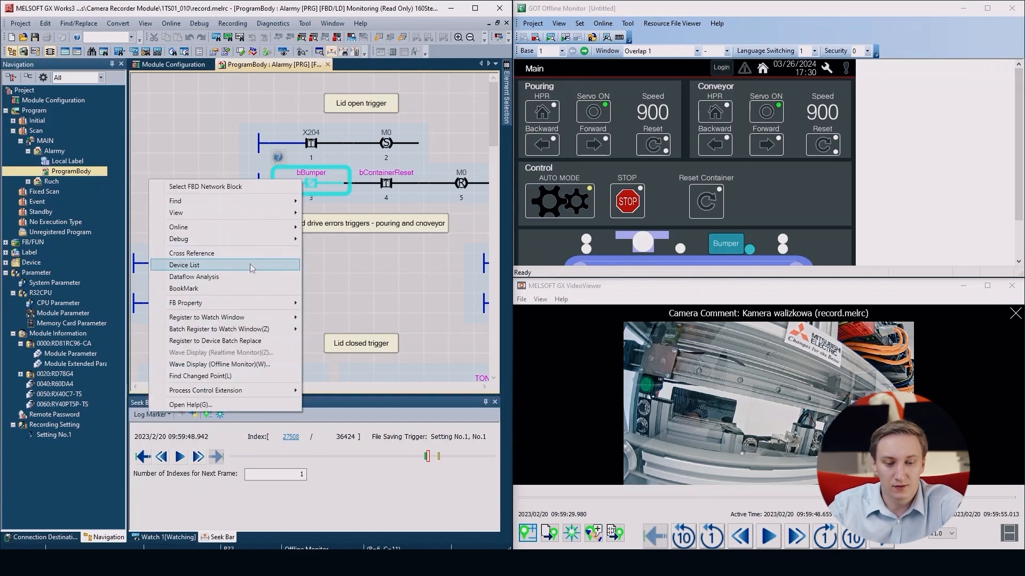
pyautogui.moveTo(236, 280)
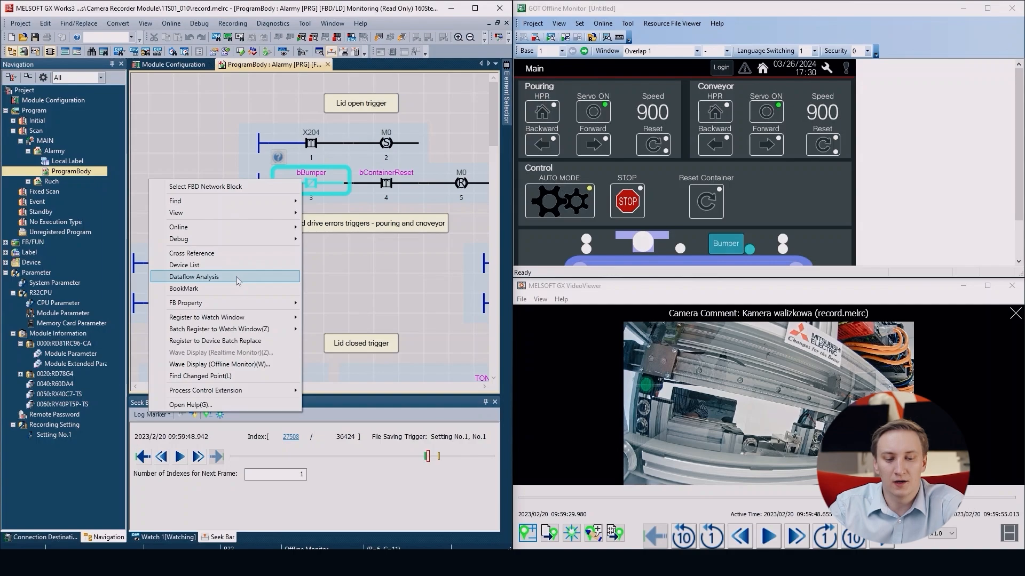
pyautogui.click(194, 277)
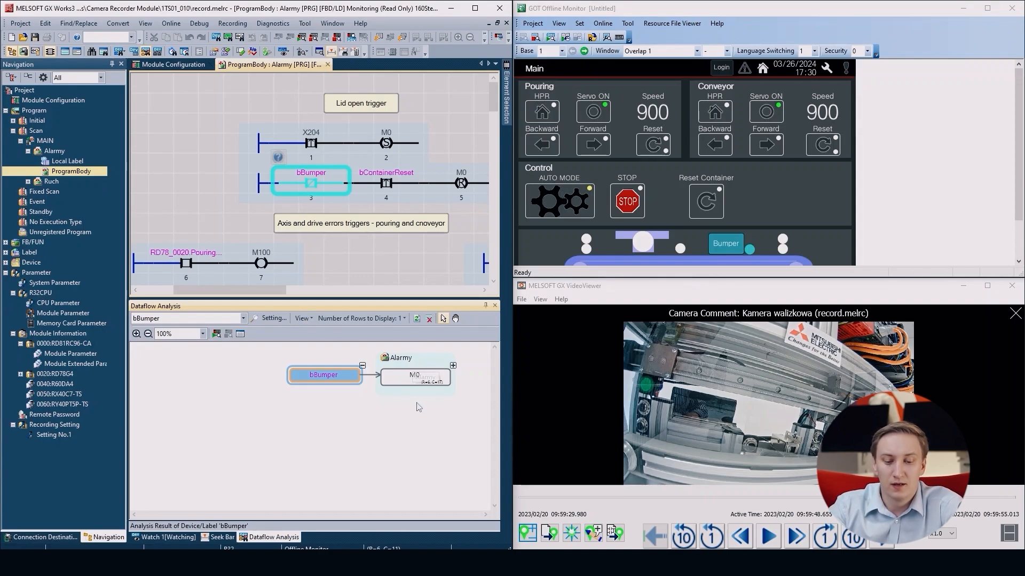
pyautogui.moveTo(417, 384)
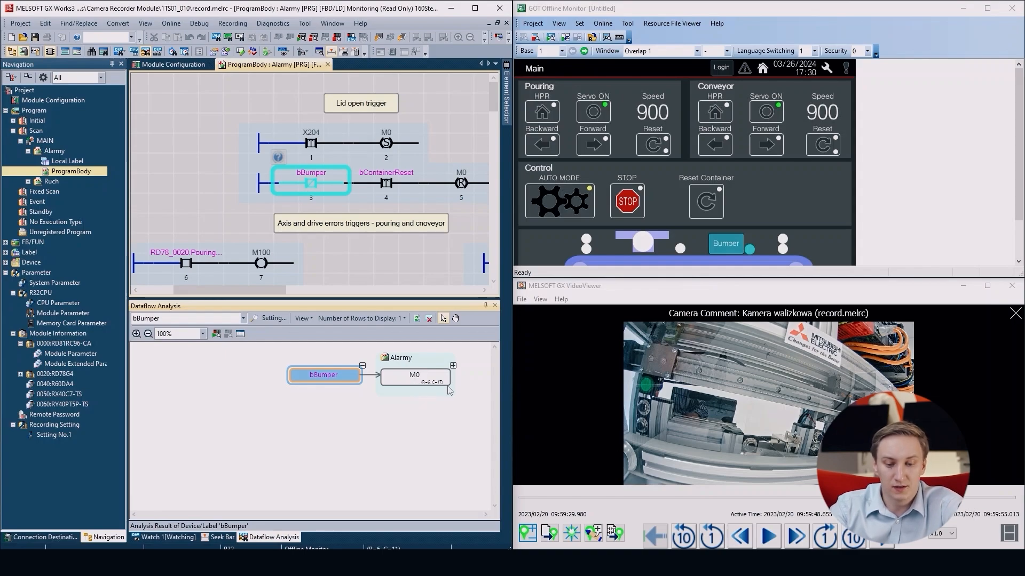
pyautogui.click(452, 365)
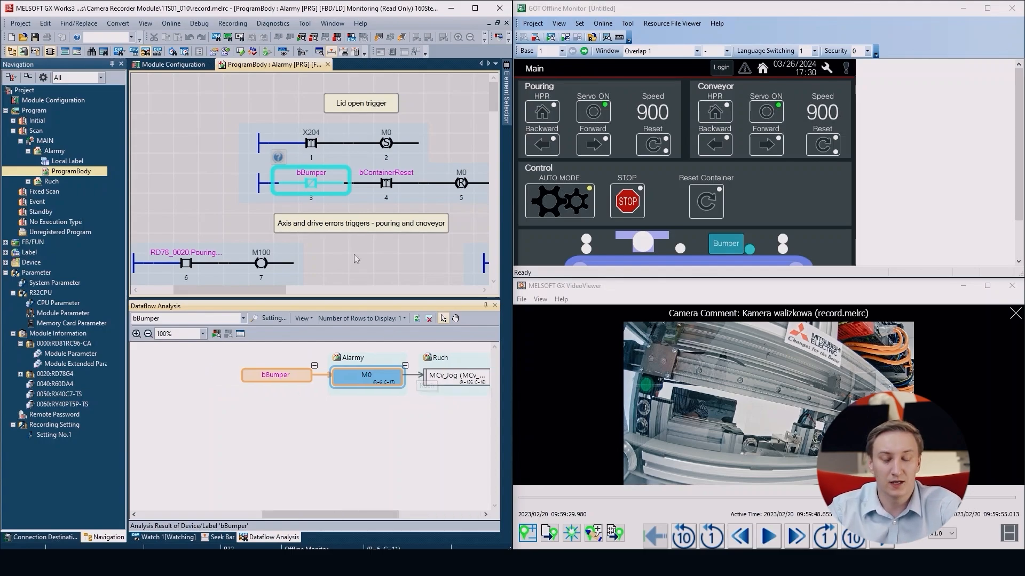
pyautogui.moveTo(362, 289)
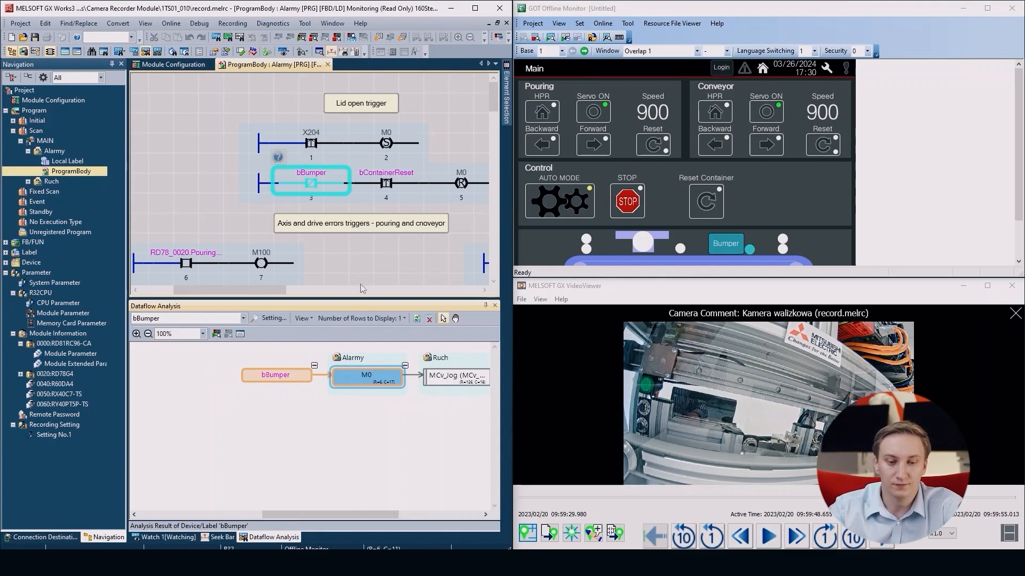